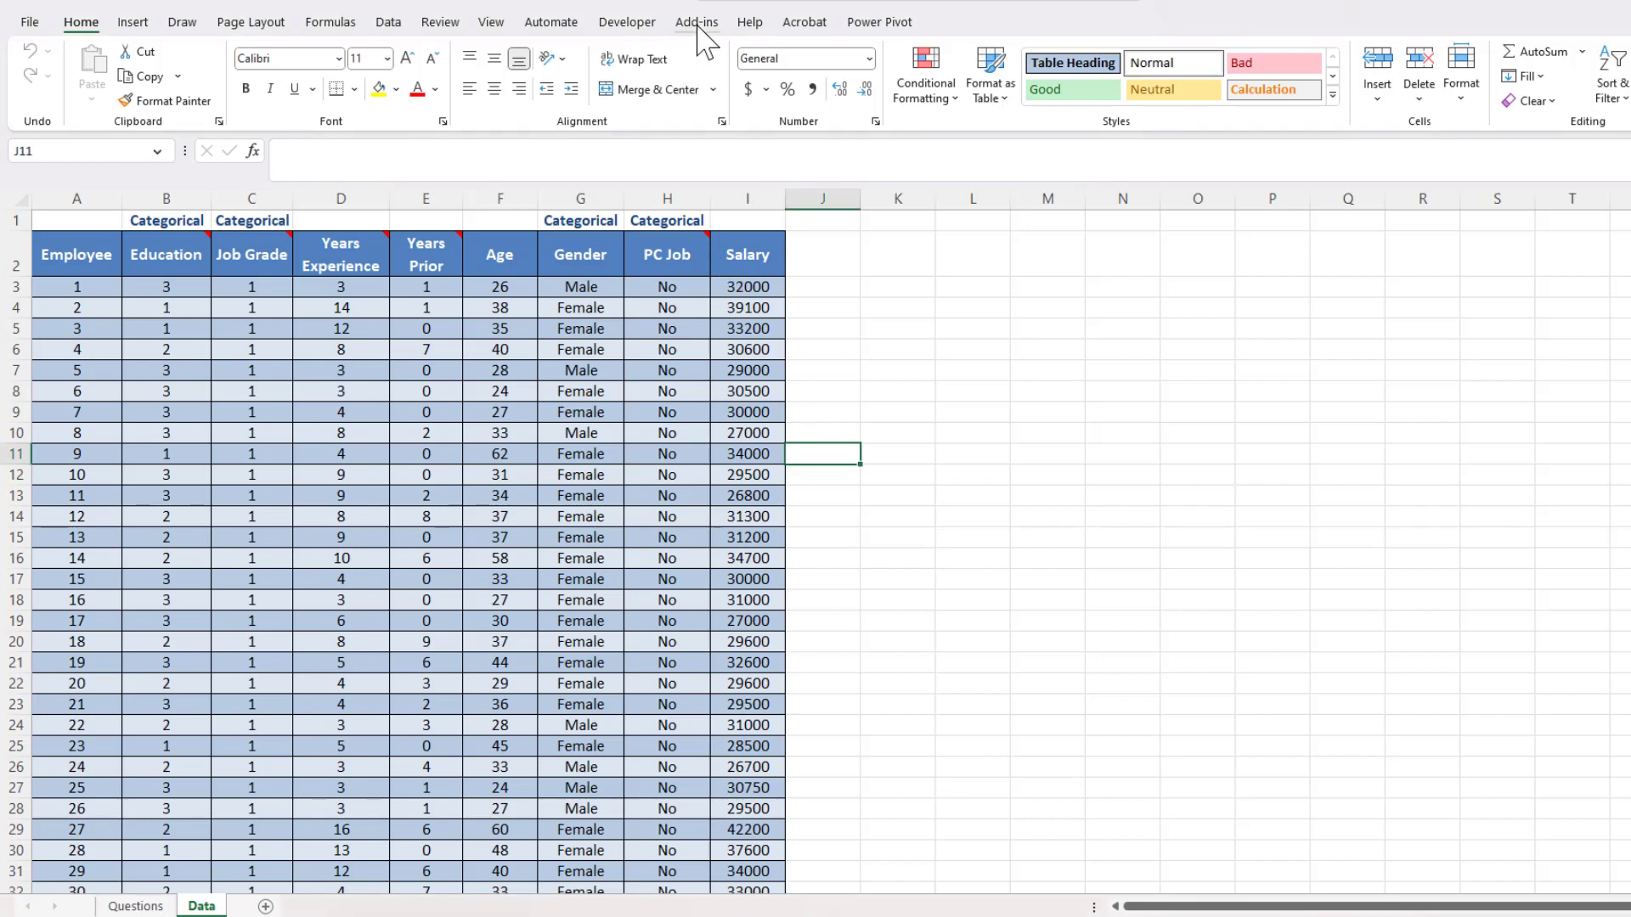
Show the Add-ins ribbon so the StatPro and Decision Tree commands become available.
{"action": "left_click", "coordinate": [694, 21]}
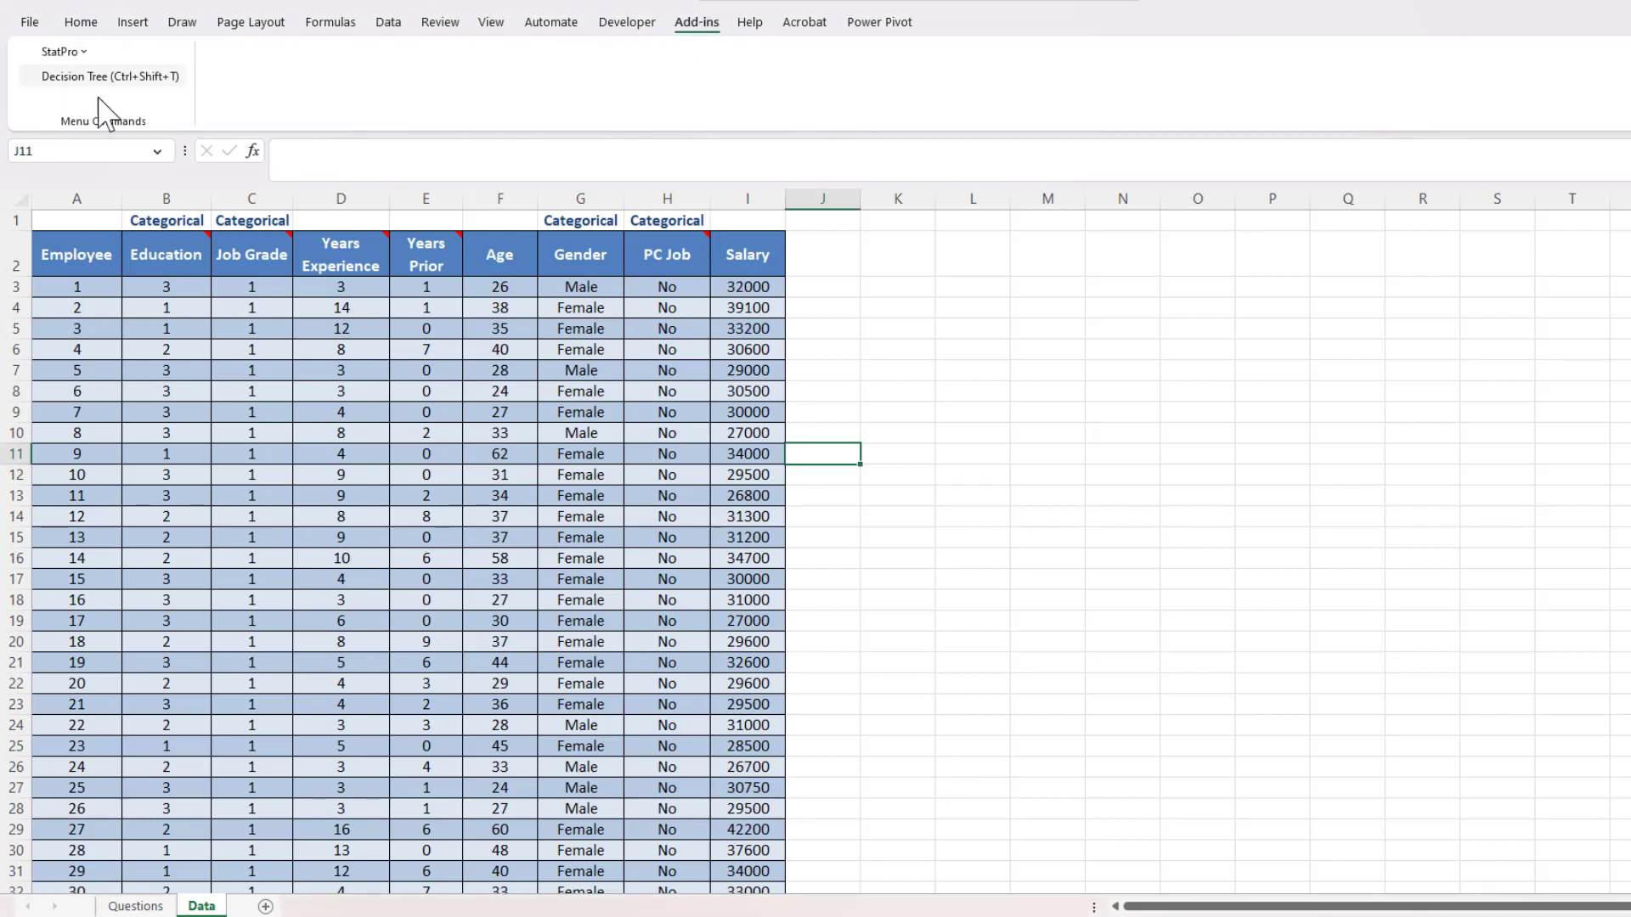
{"action": "mouse_move", "coordinate": [15, 68]}
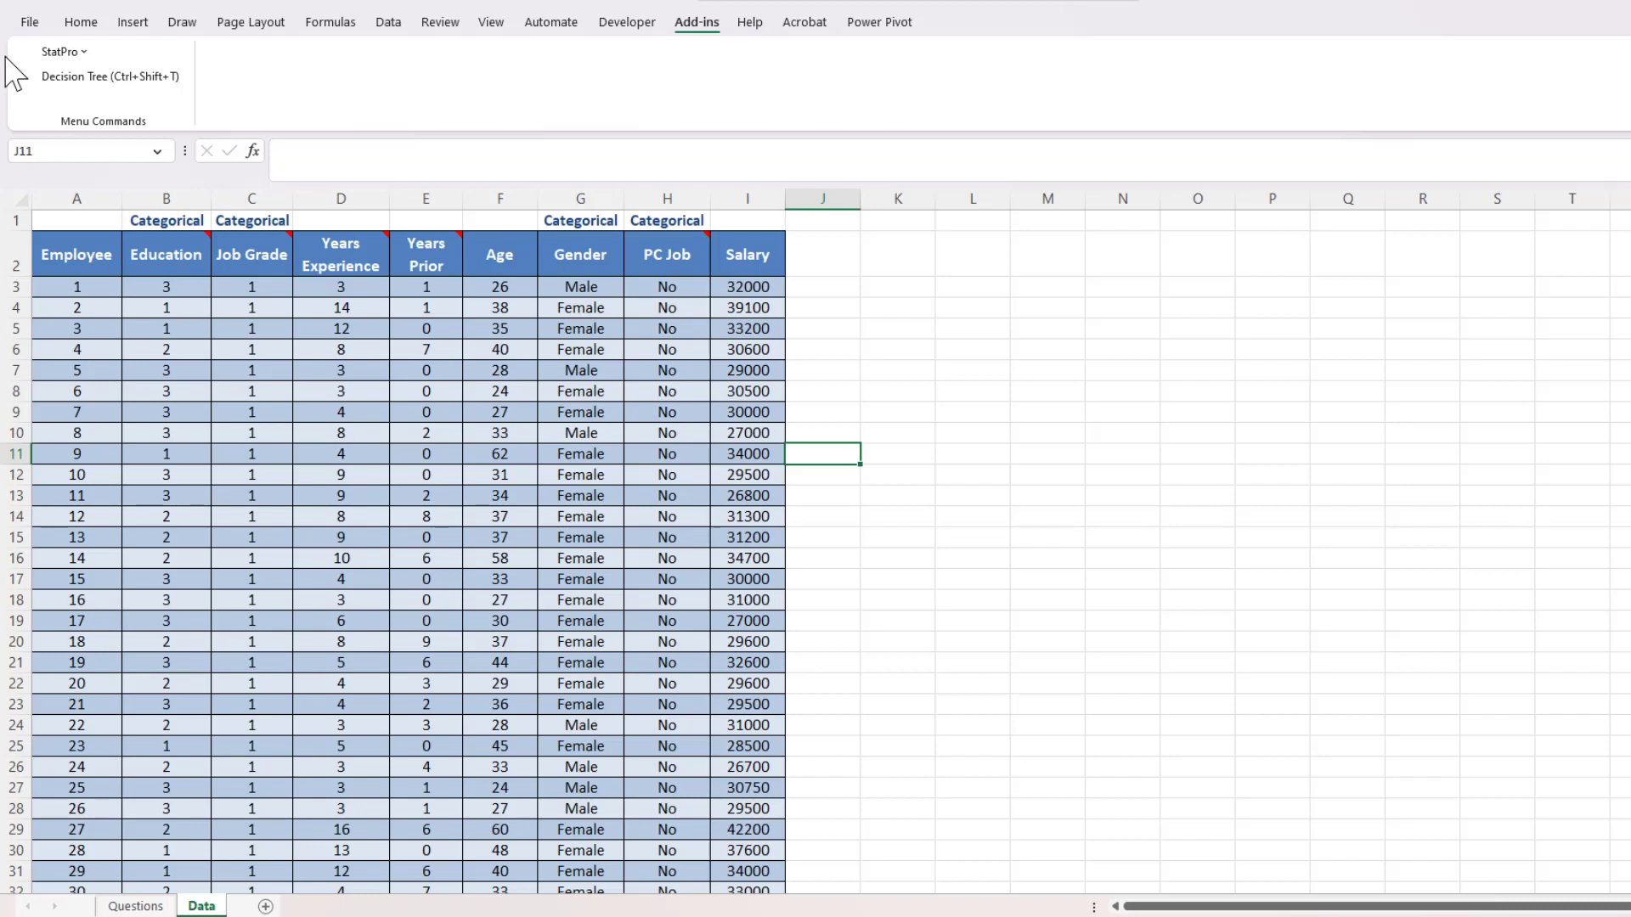
{"action": "mouse_move", "coordinate": [262, 424]}
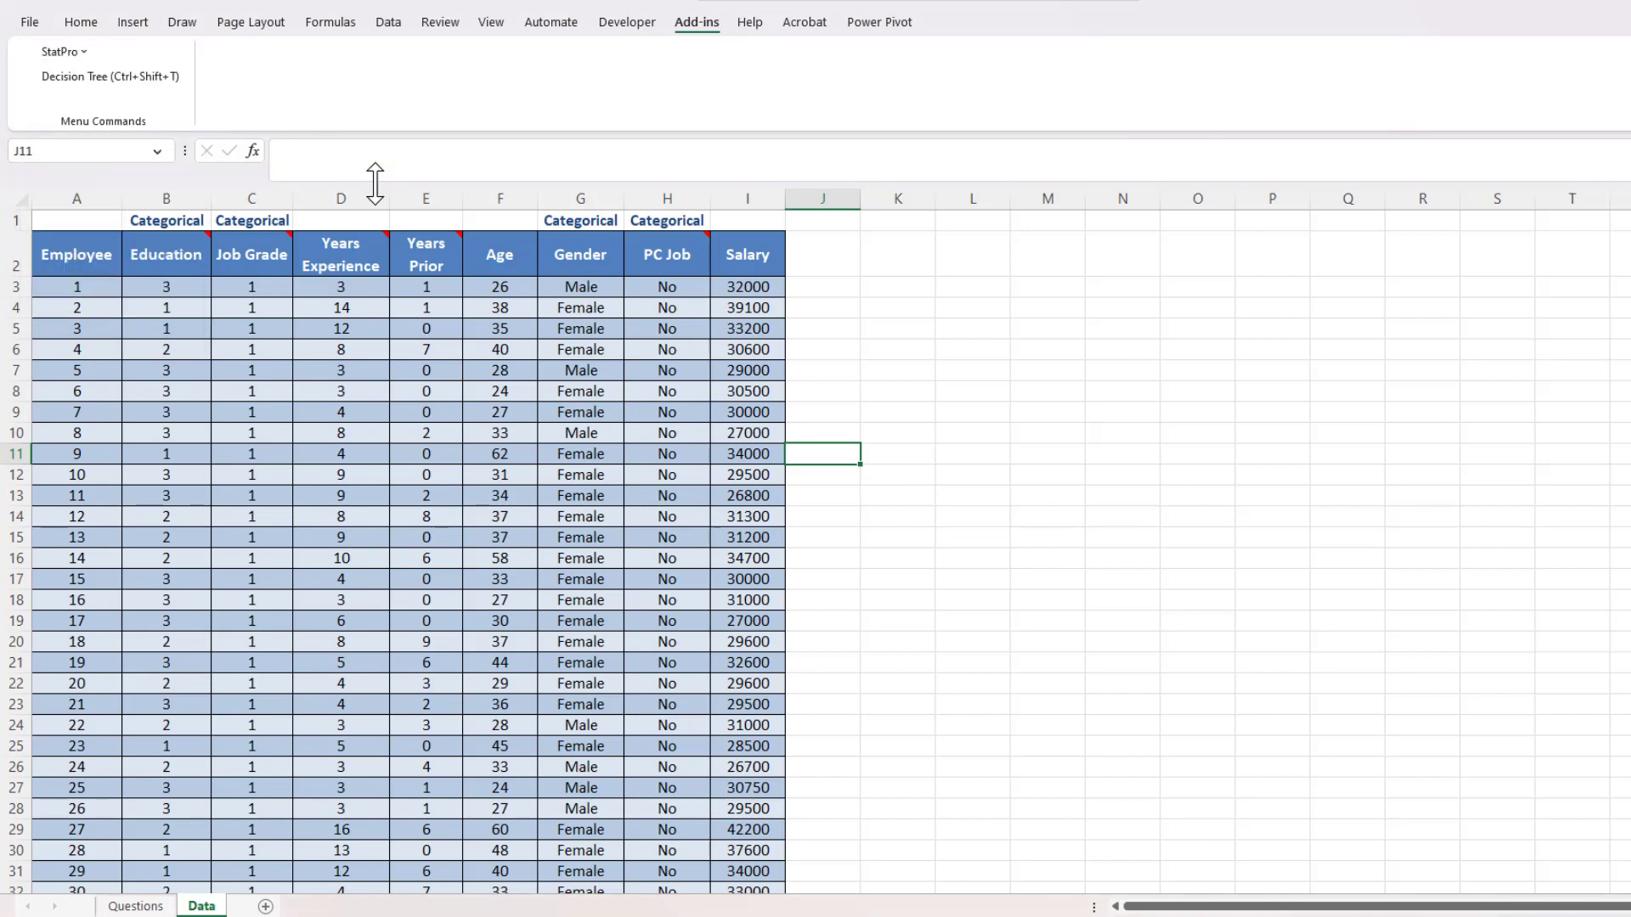
{"action": "mouse_move", "coordinate": [396, 434]}
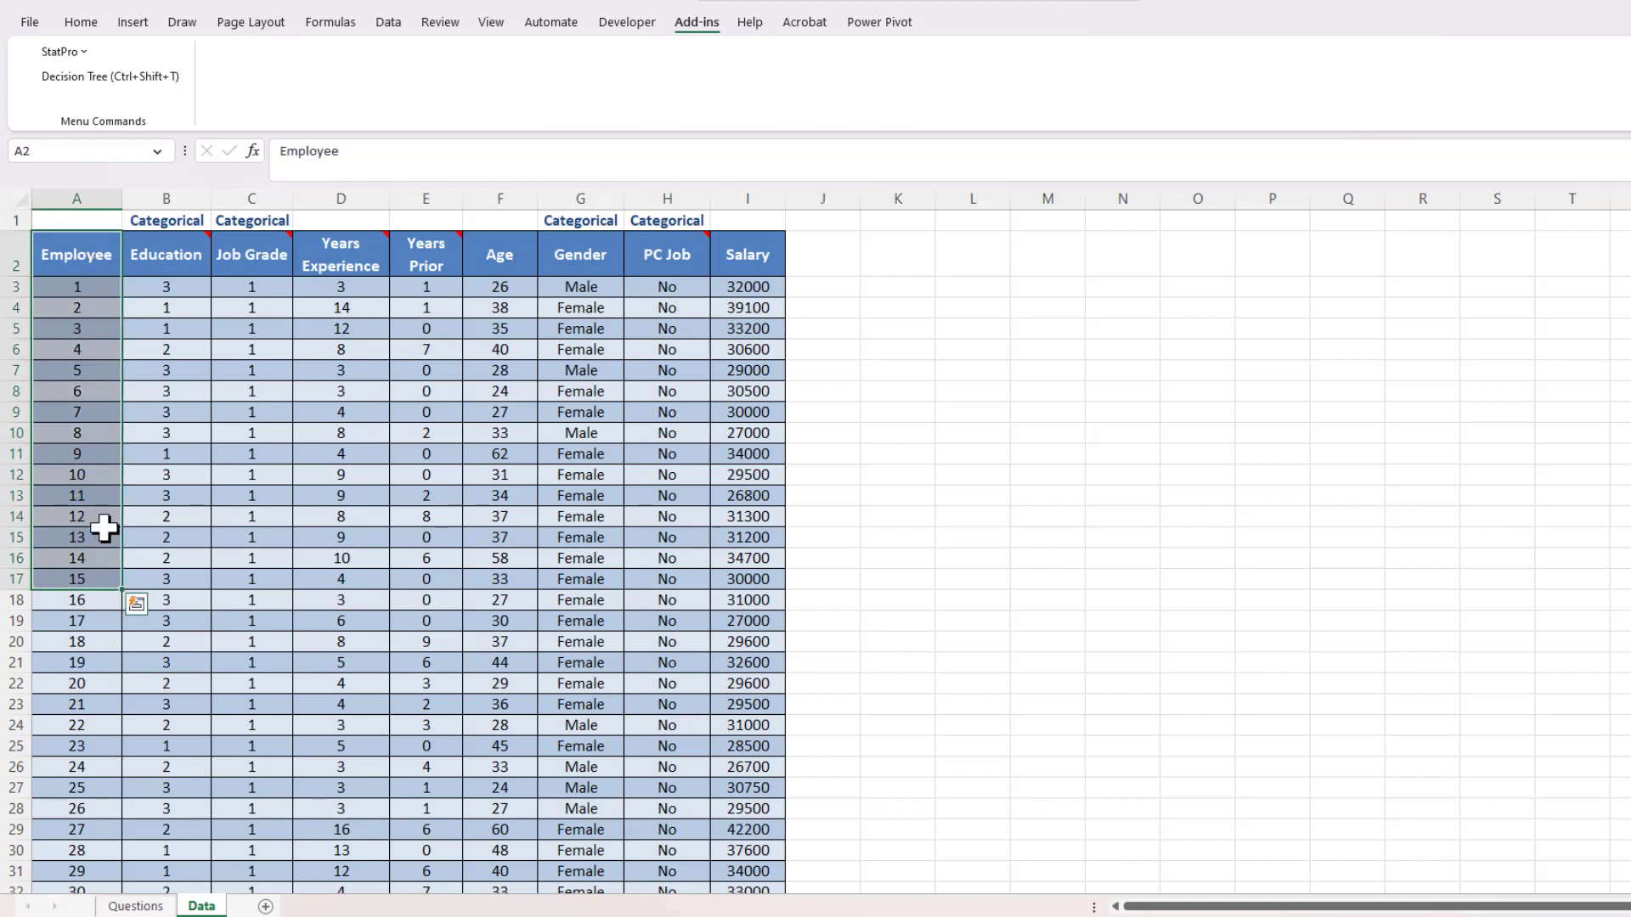
{"action": "left_click", "coordinate": [165, 328]}
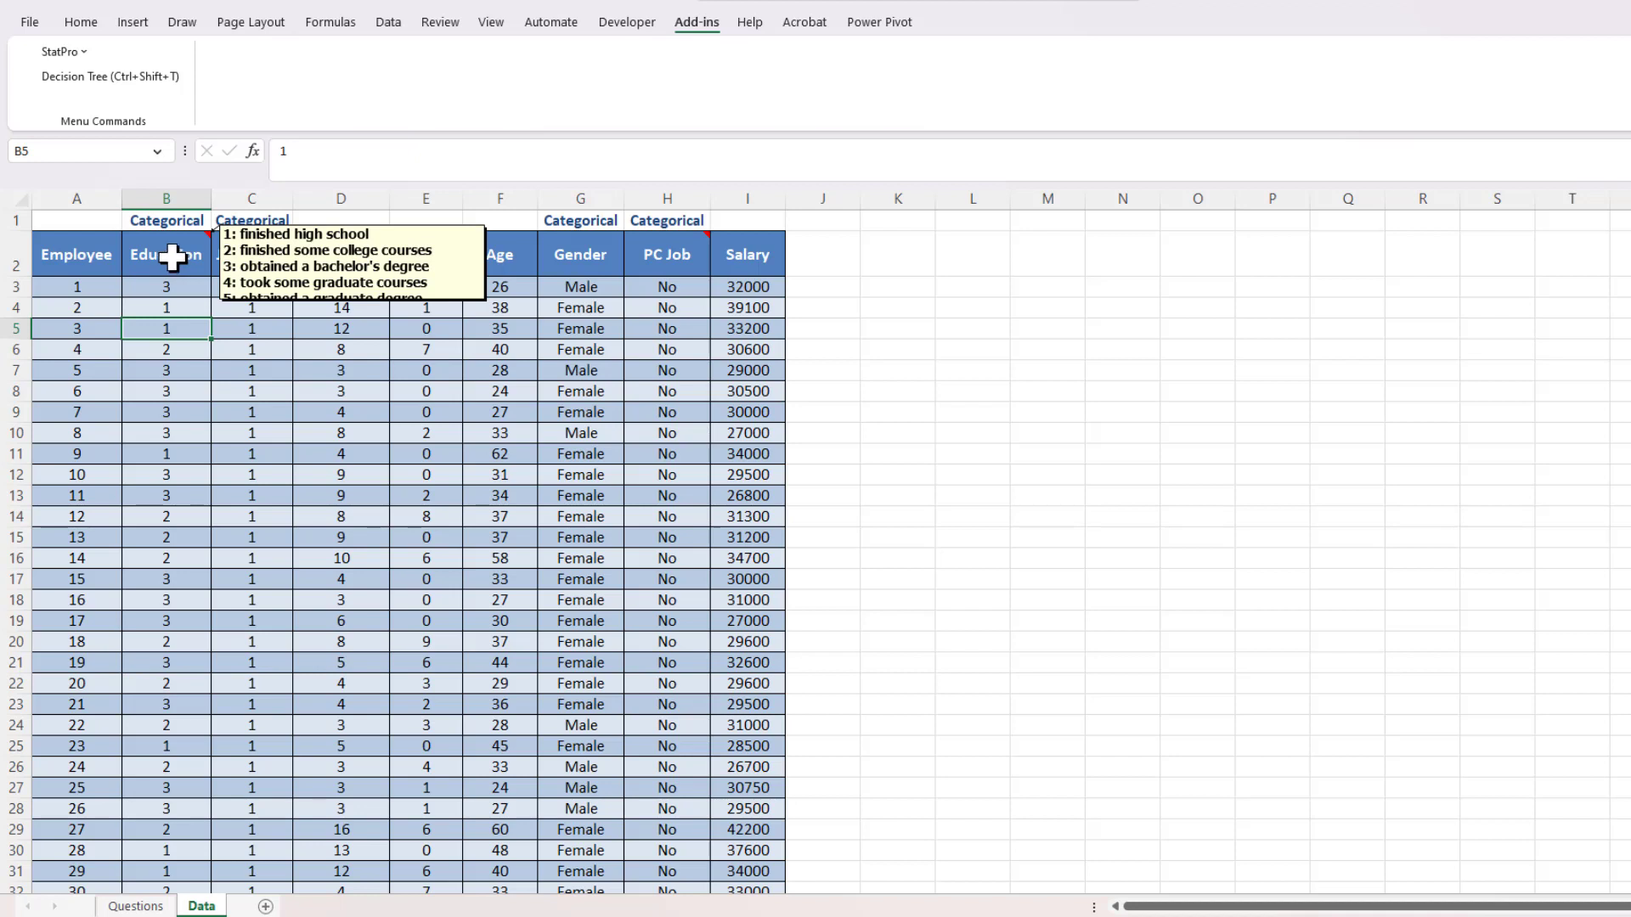
{"action": "mouse_move", "coordinate": [260, 255]}
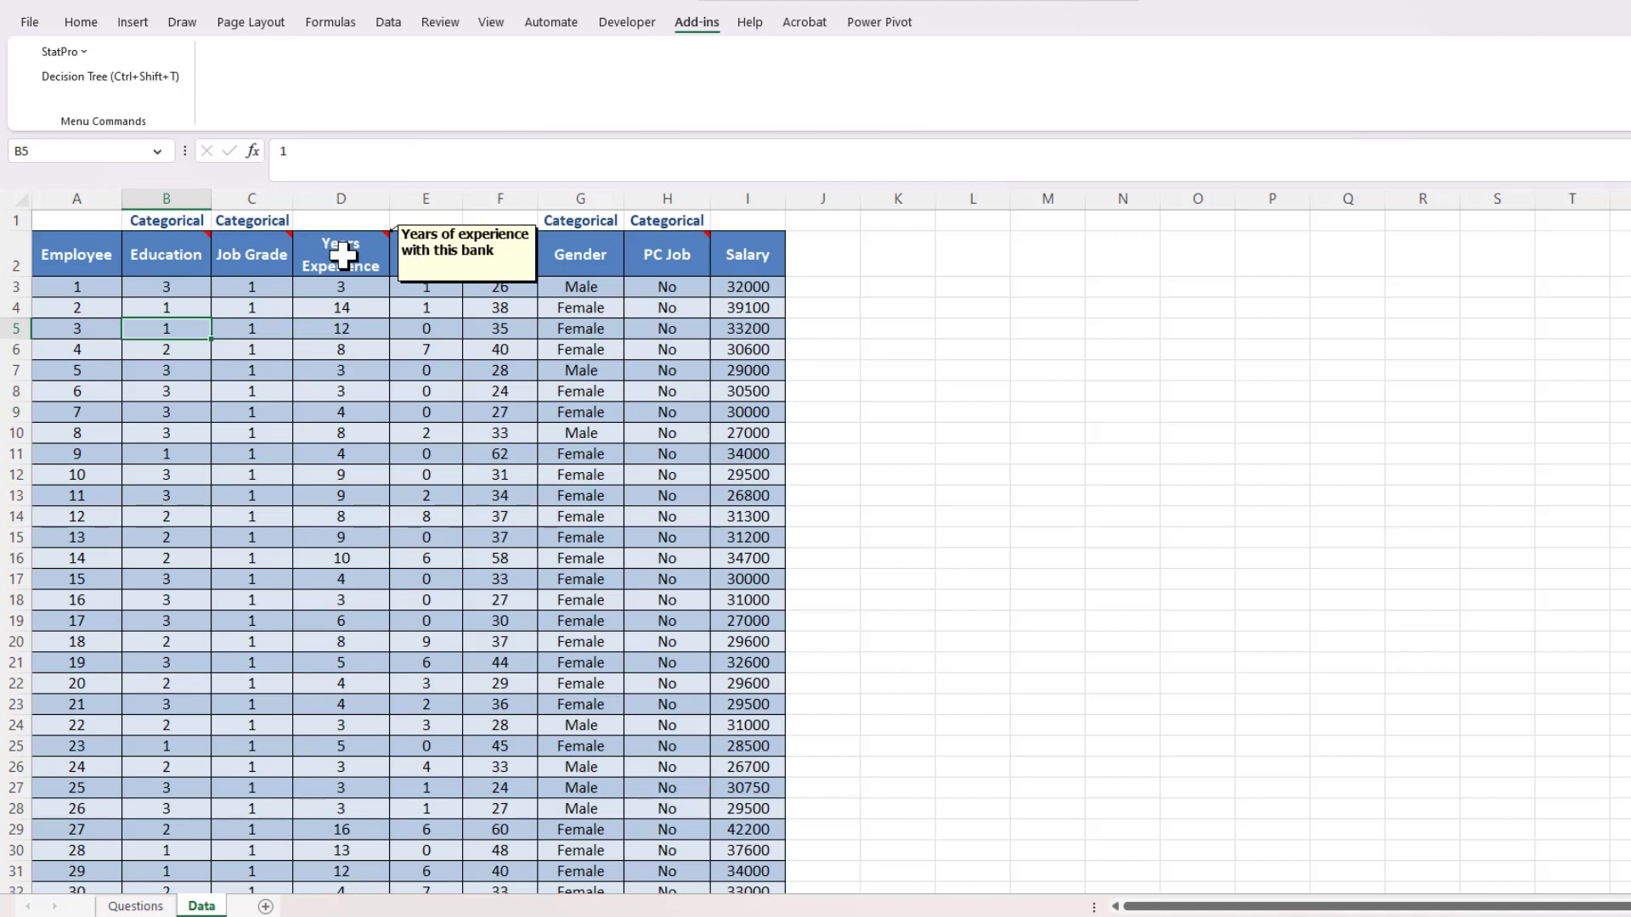
{"action": "mouse_move", "coordinate": [424, 255]}
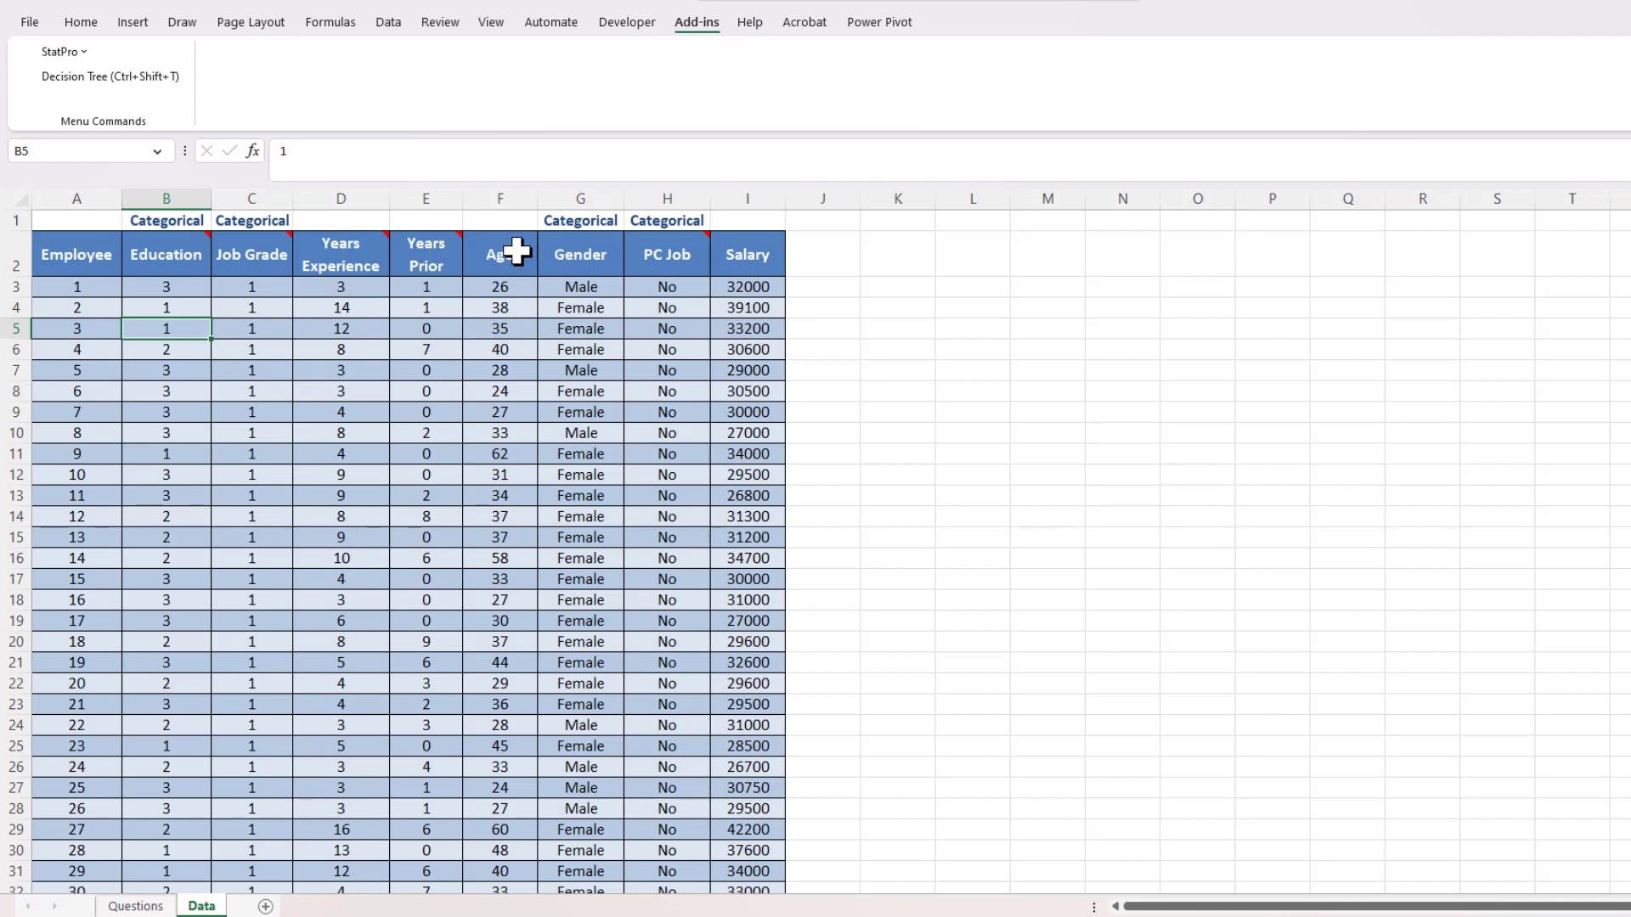
{"action": "mouse_move", "coordinate": [581, 253]}
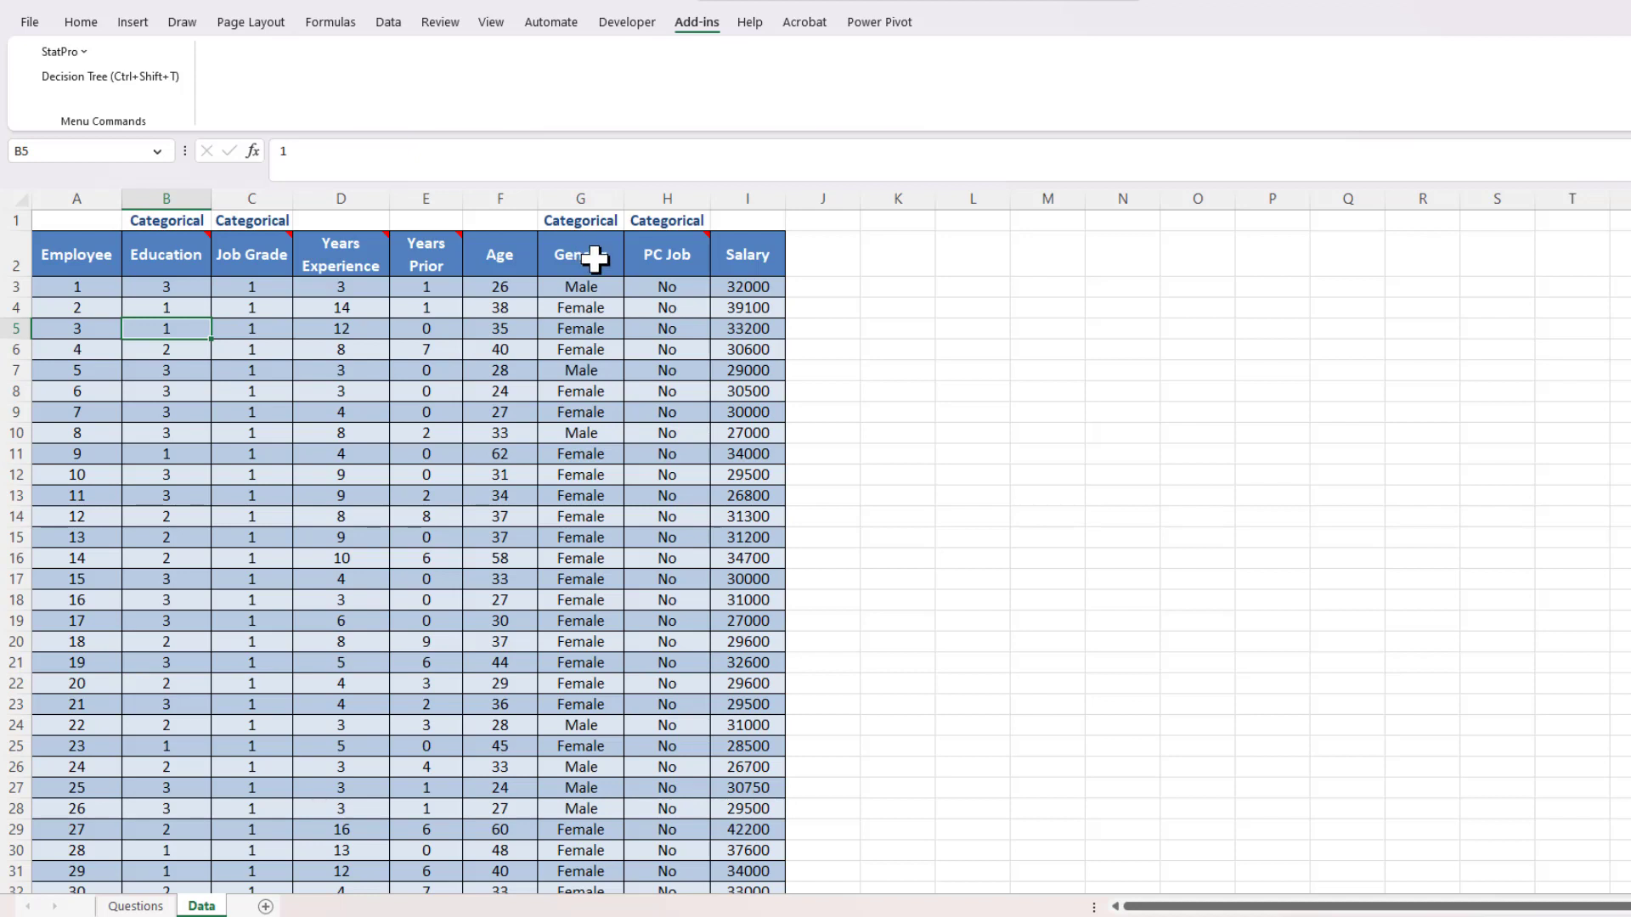
{"action": "mouse_move", "coordinate": [659, 257]}
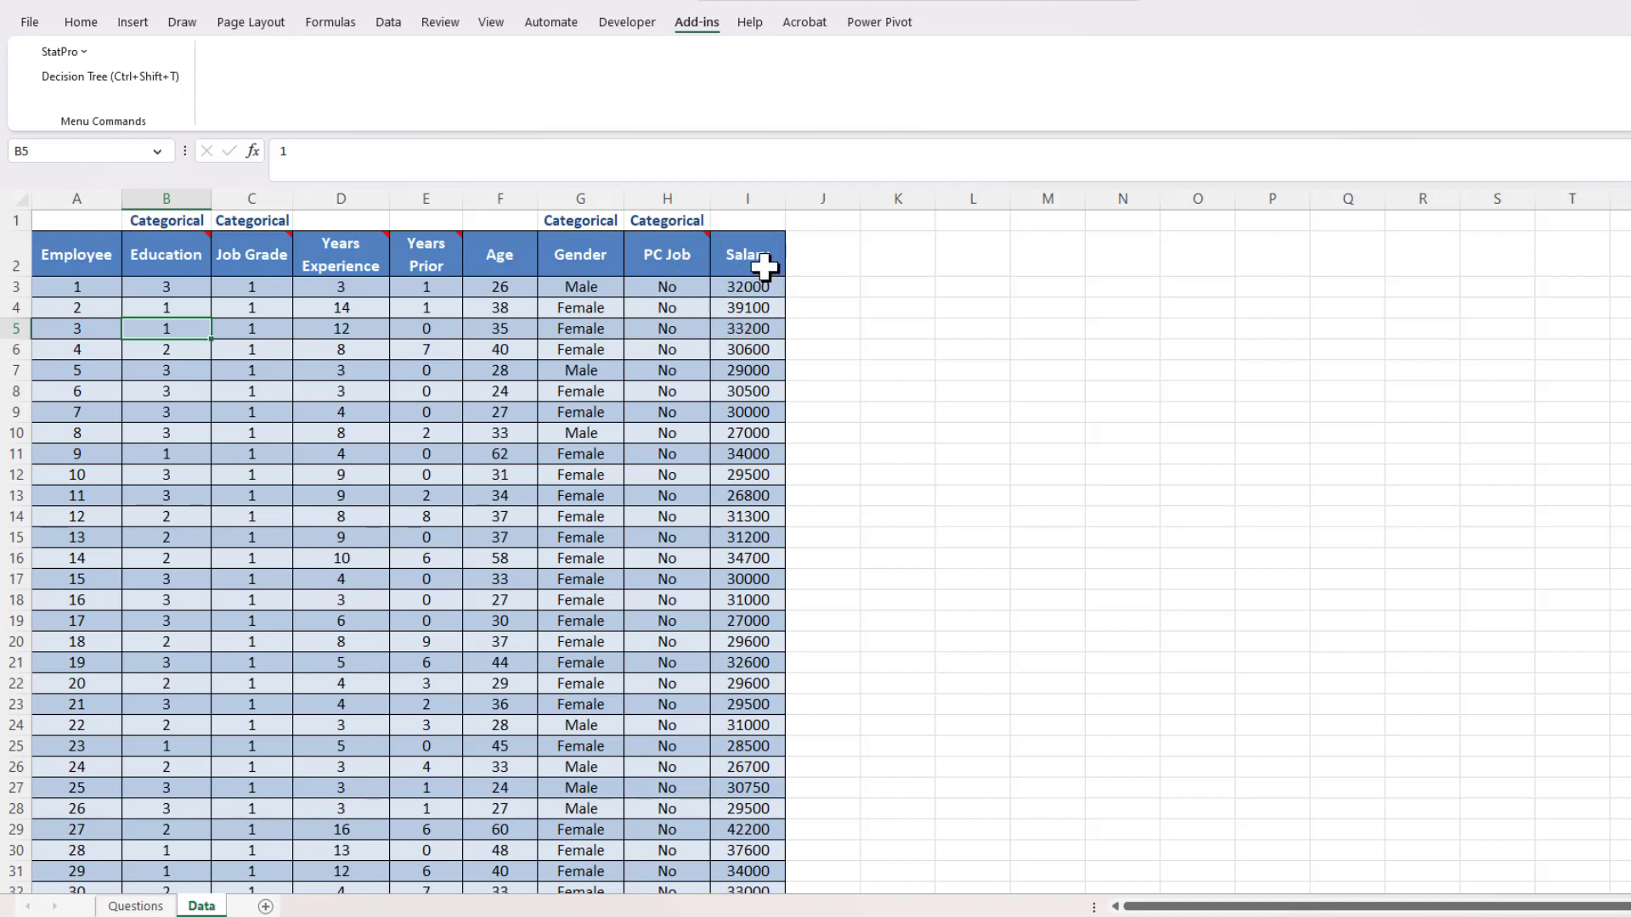
{"action": "mouse_move", "coordinate": [748, 457]}
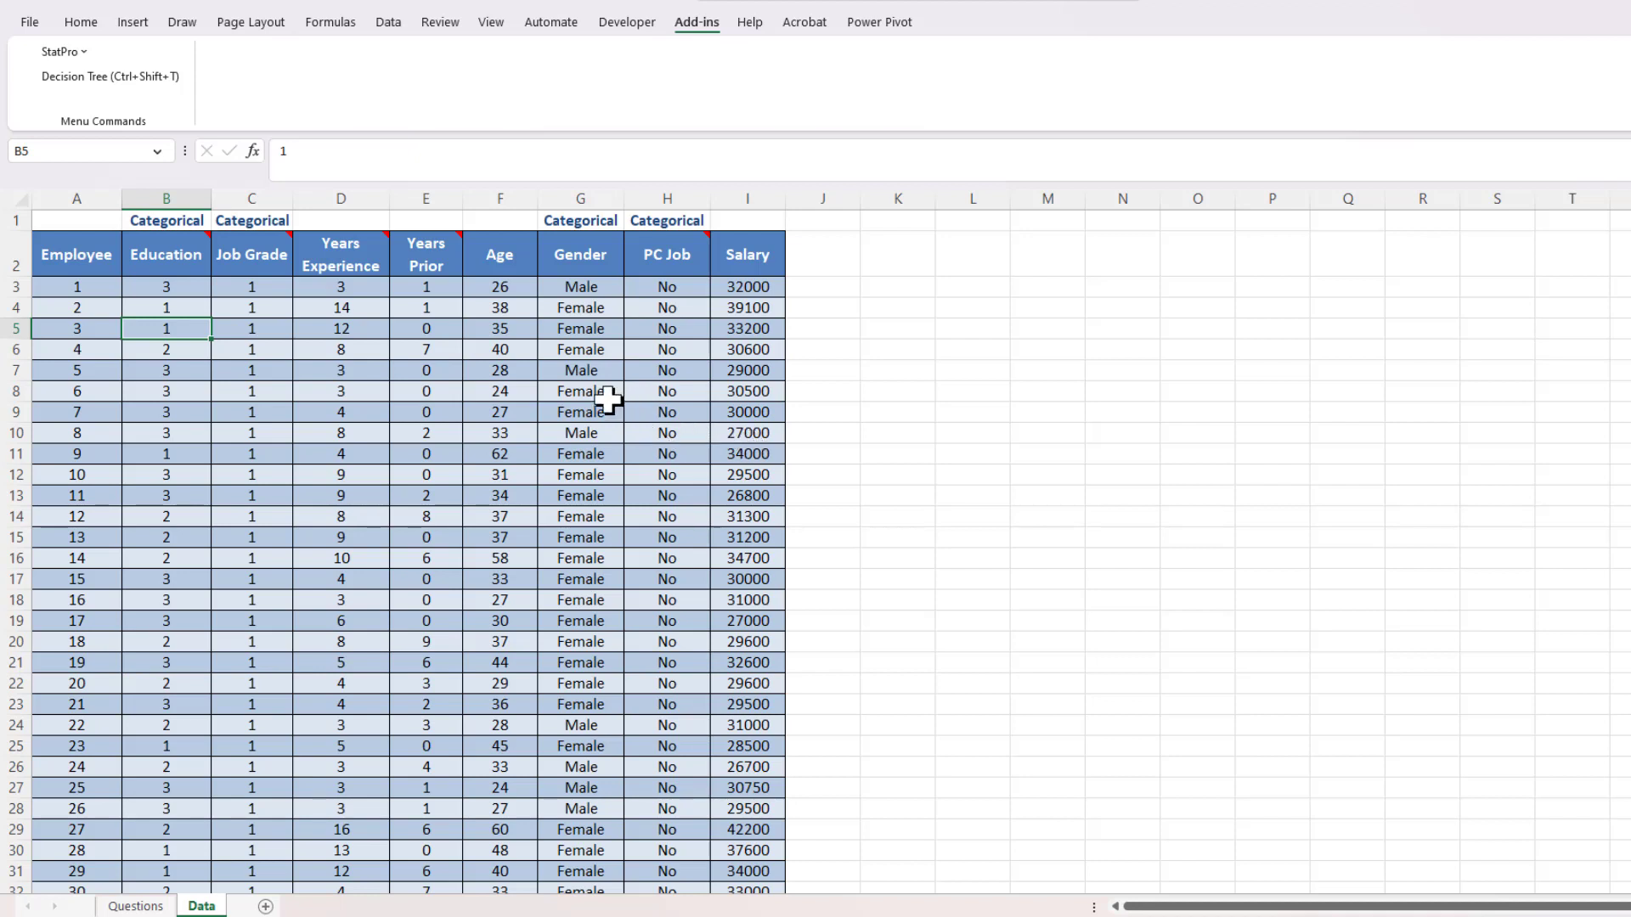
{"action": "mouse_move", "coordinate": [551, 447]}
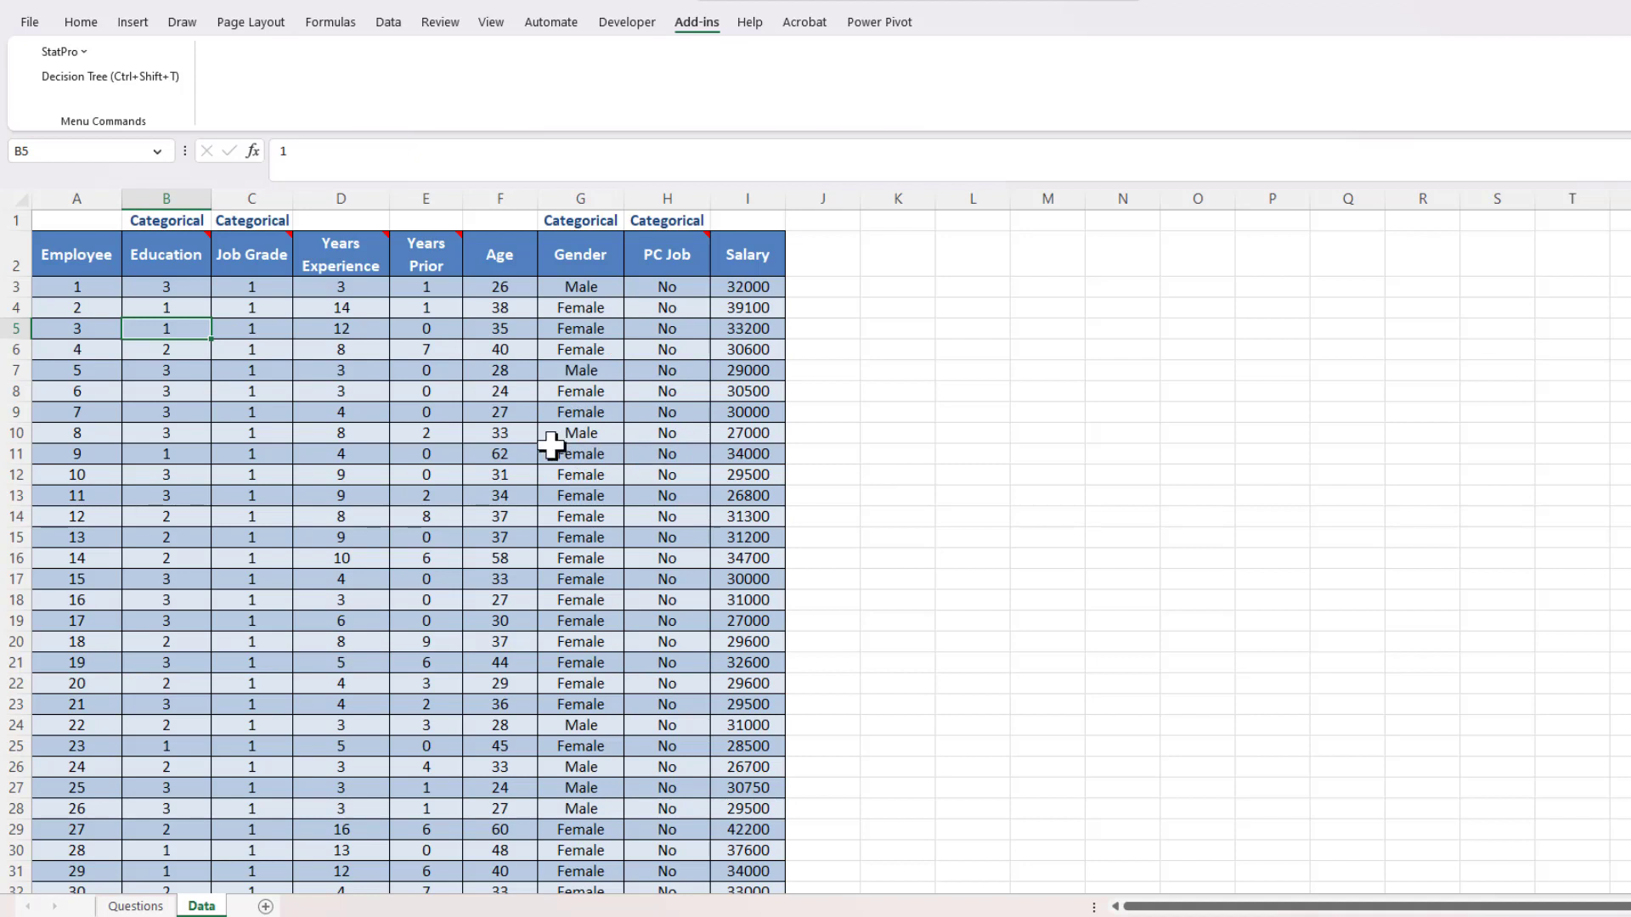
{"action": "mouse_move", "coordinate": [486, 409]}
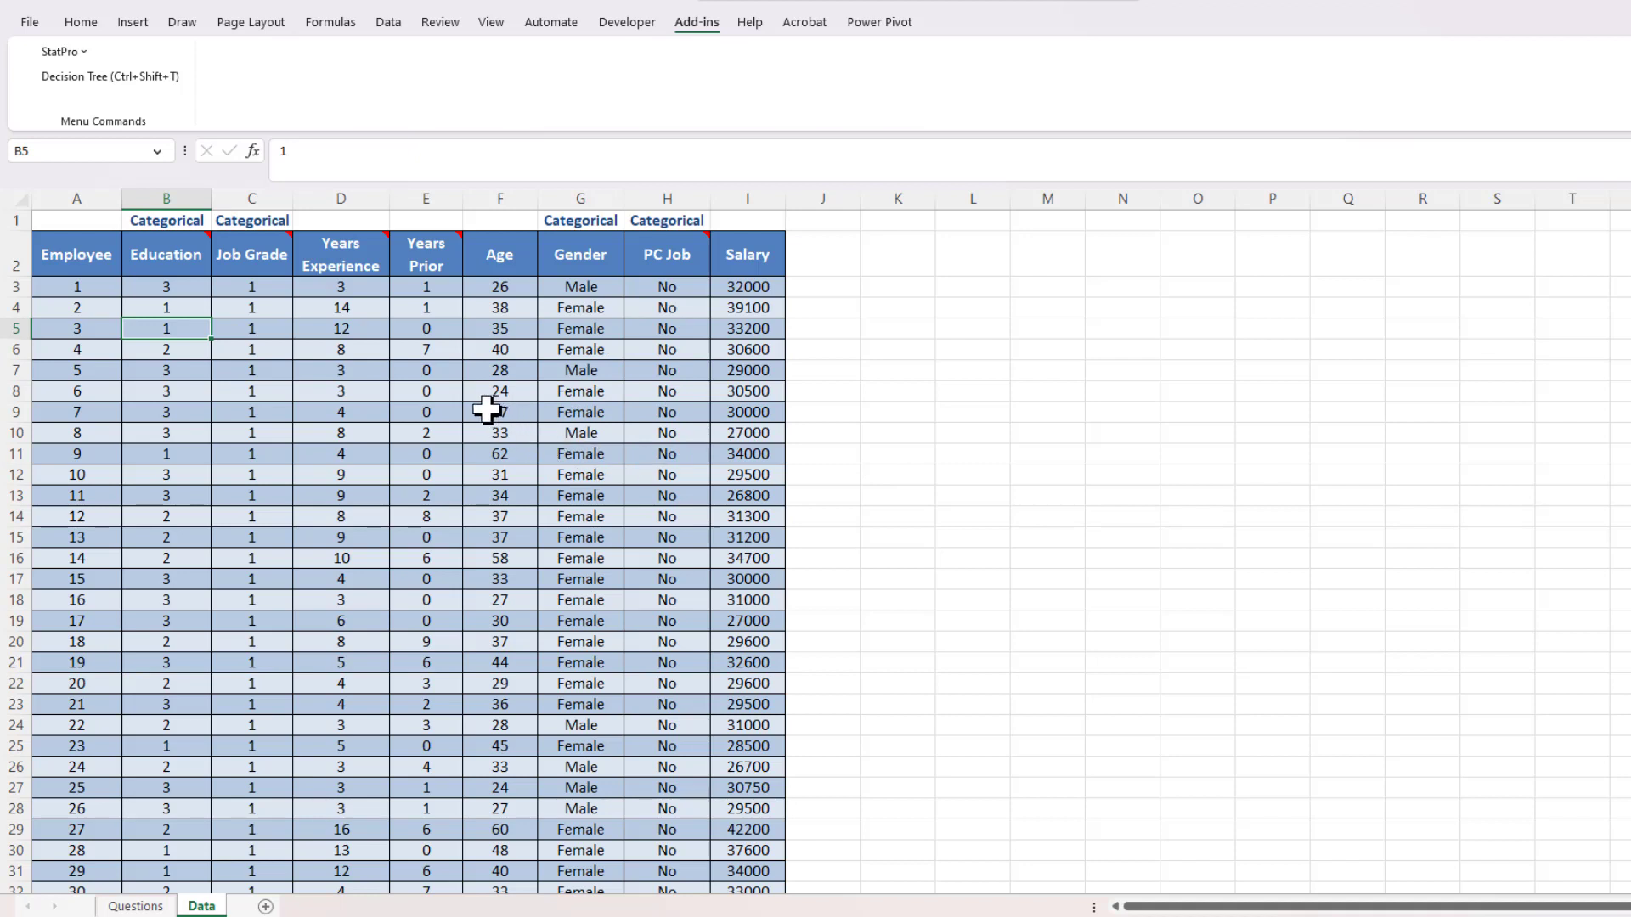
{"action": "mouse_move", "coordinate": [468, 404]}
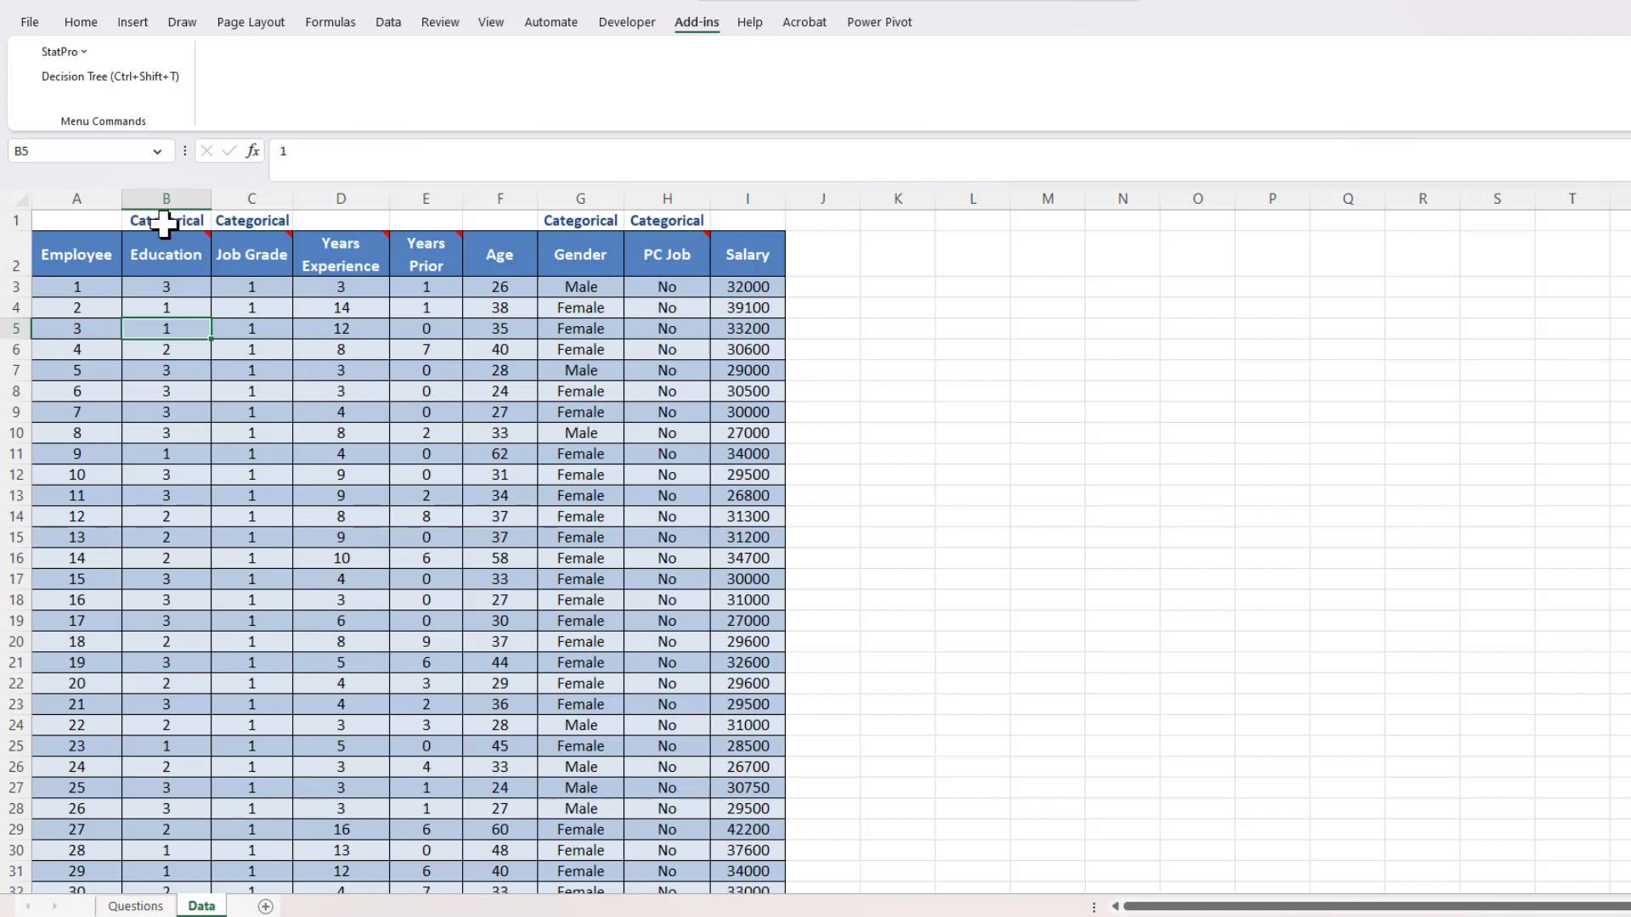
{"action": "mouse_move", "coordinate": [198, 202]}
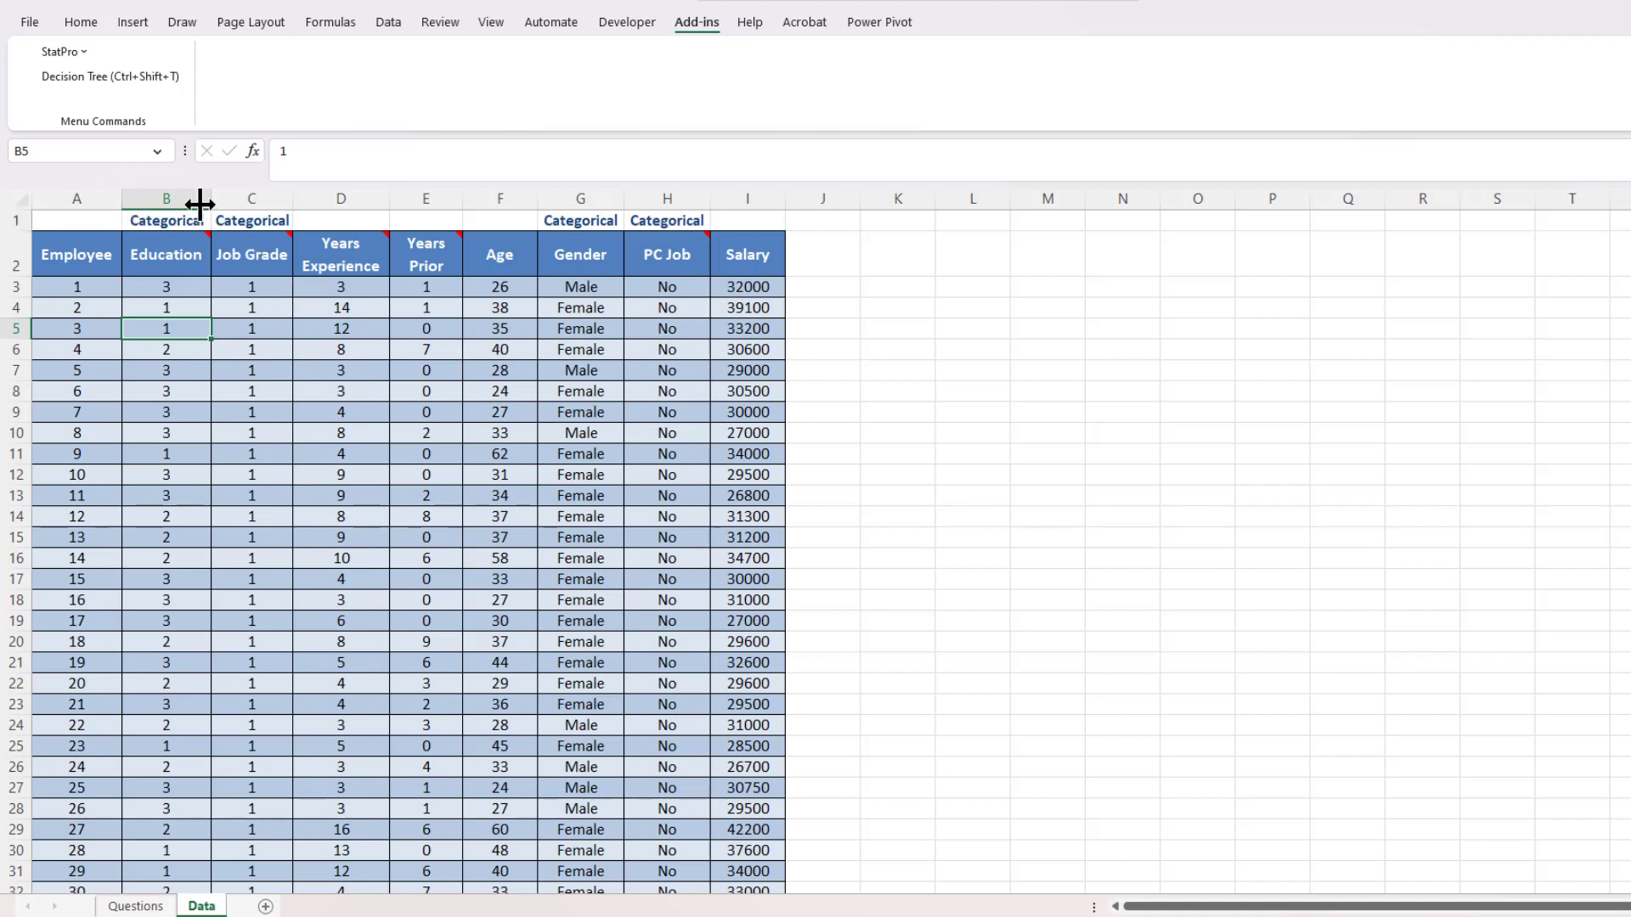
{"action": "mouse_move", "coordinate": [719, 258]}
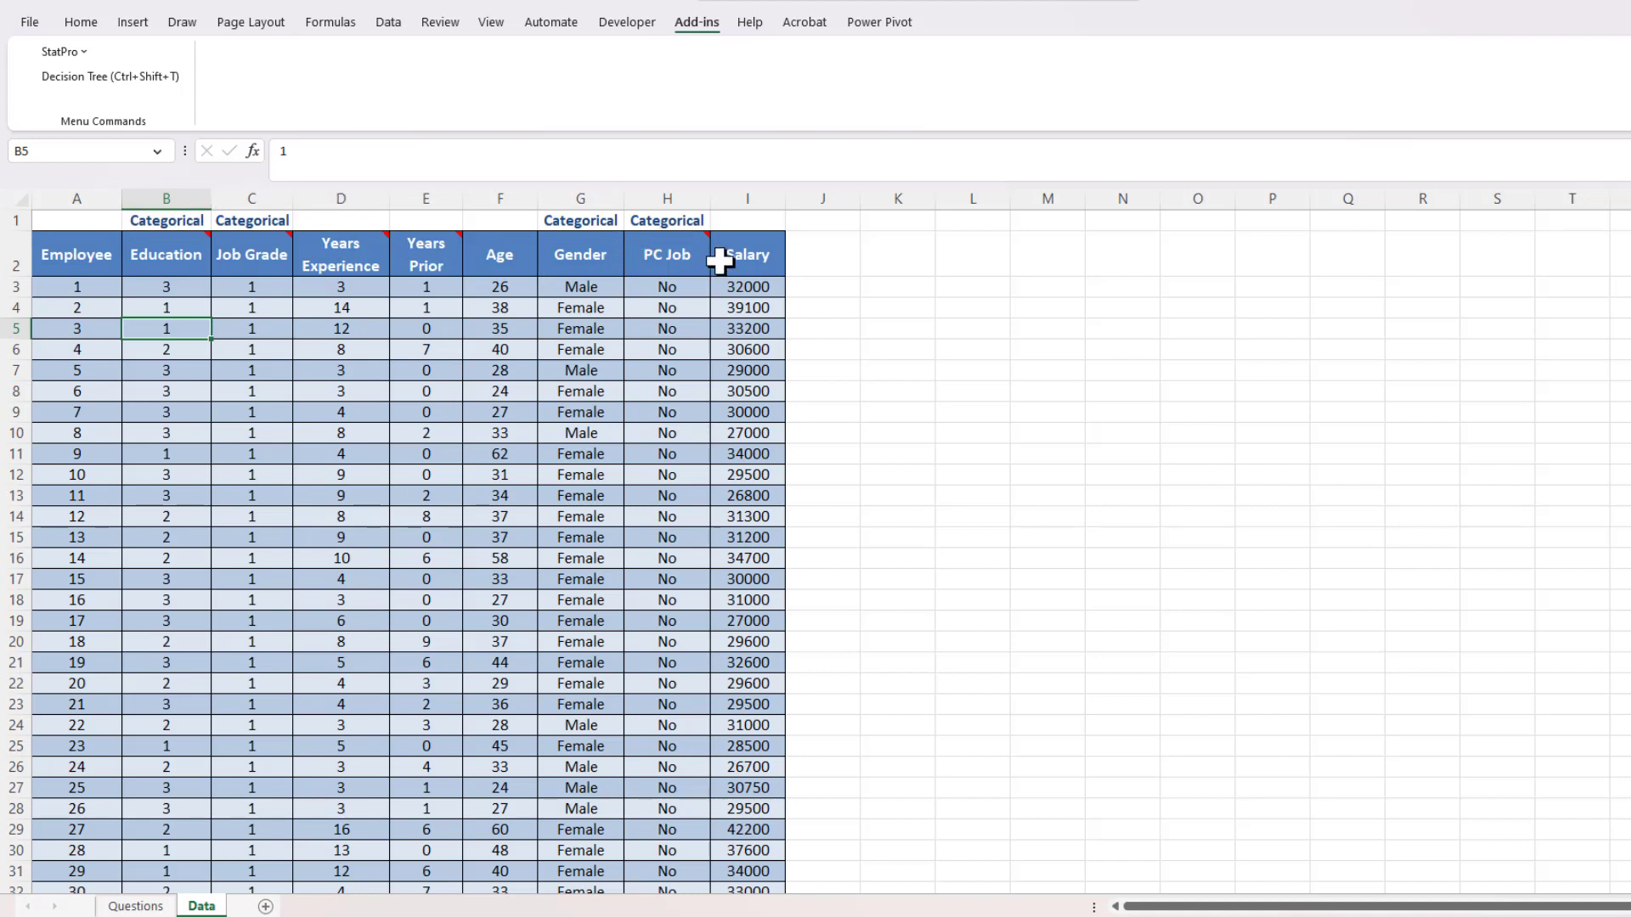
{"action": "left_click", "coordinate": [251, 197]}
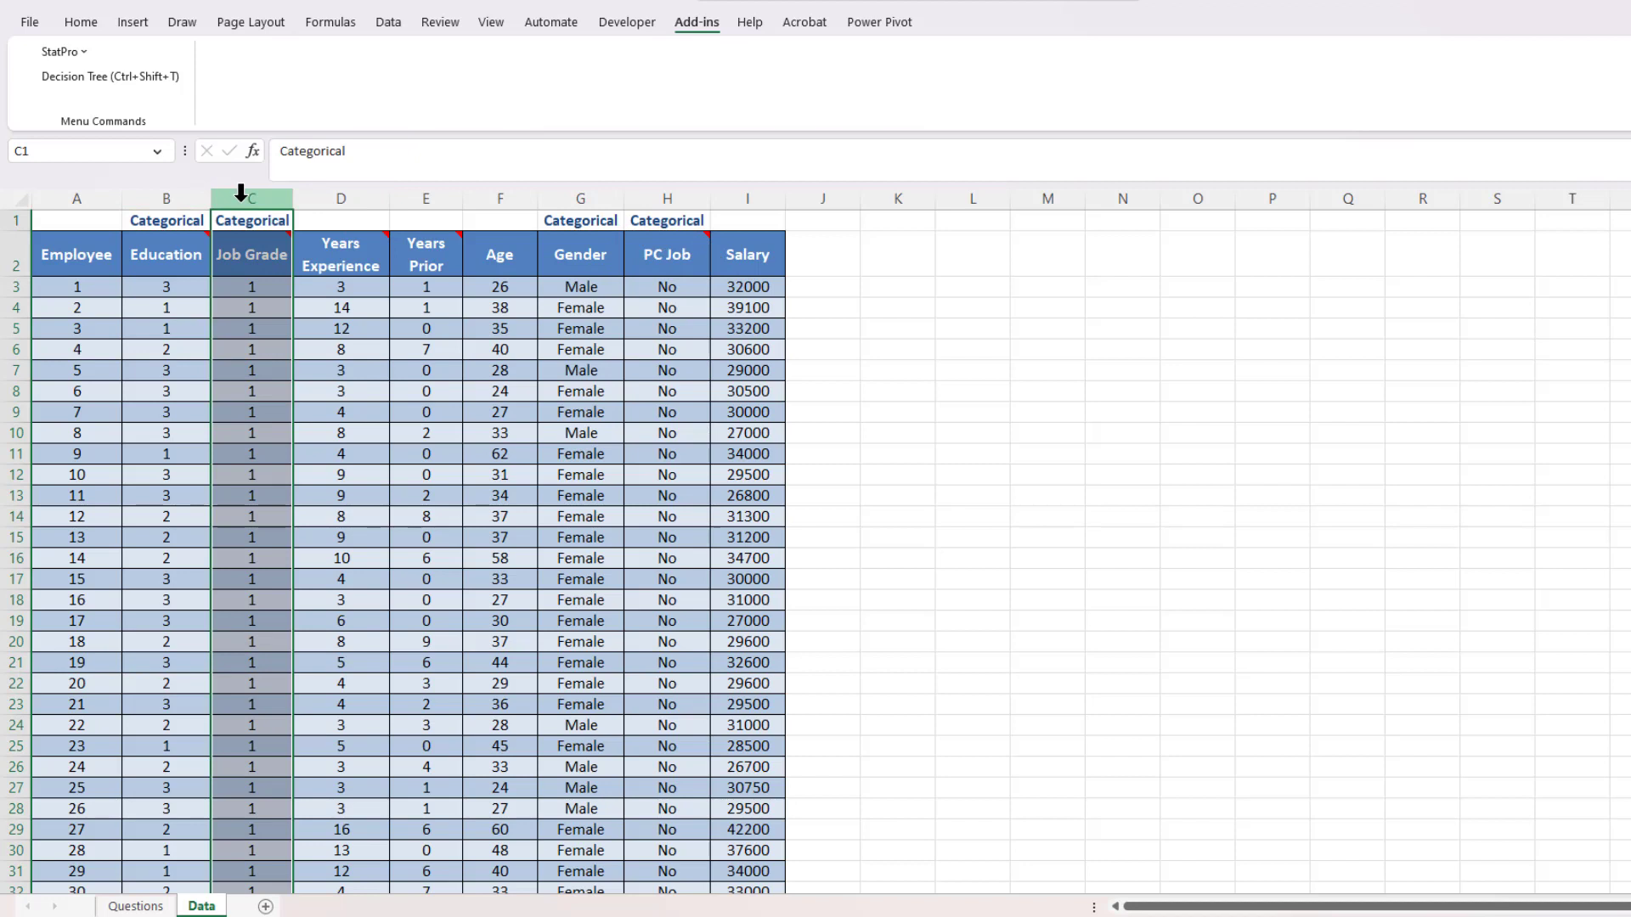
{"action": "left_click", "coordinate": [579, 219]}
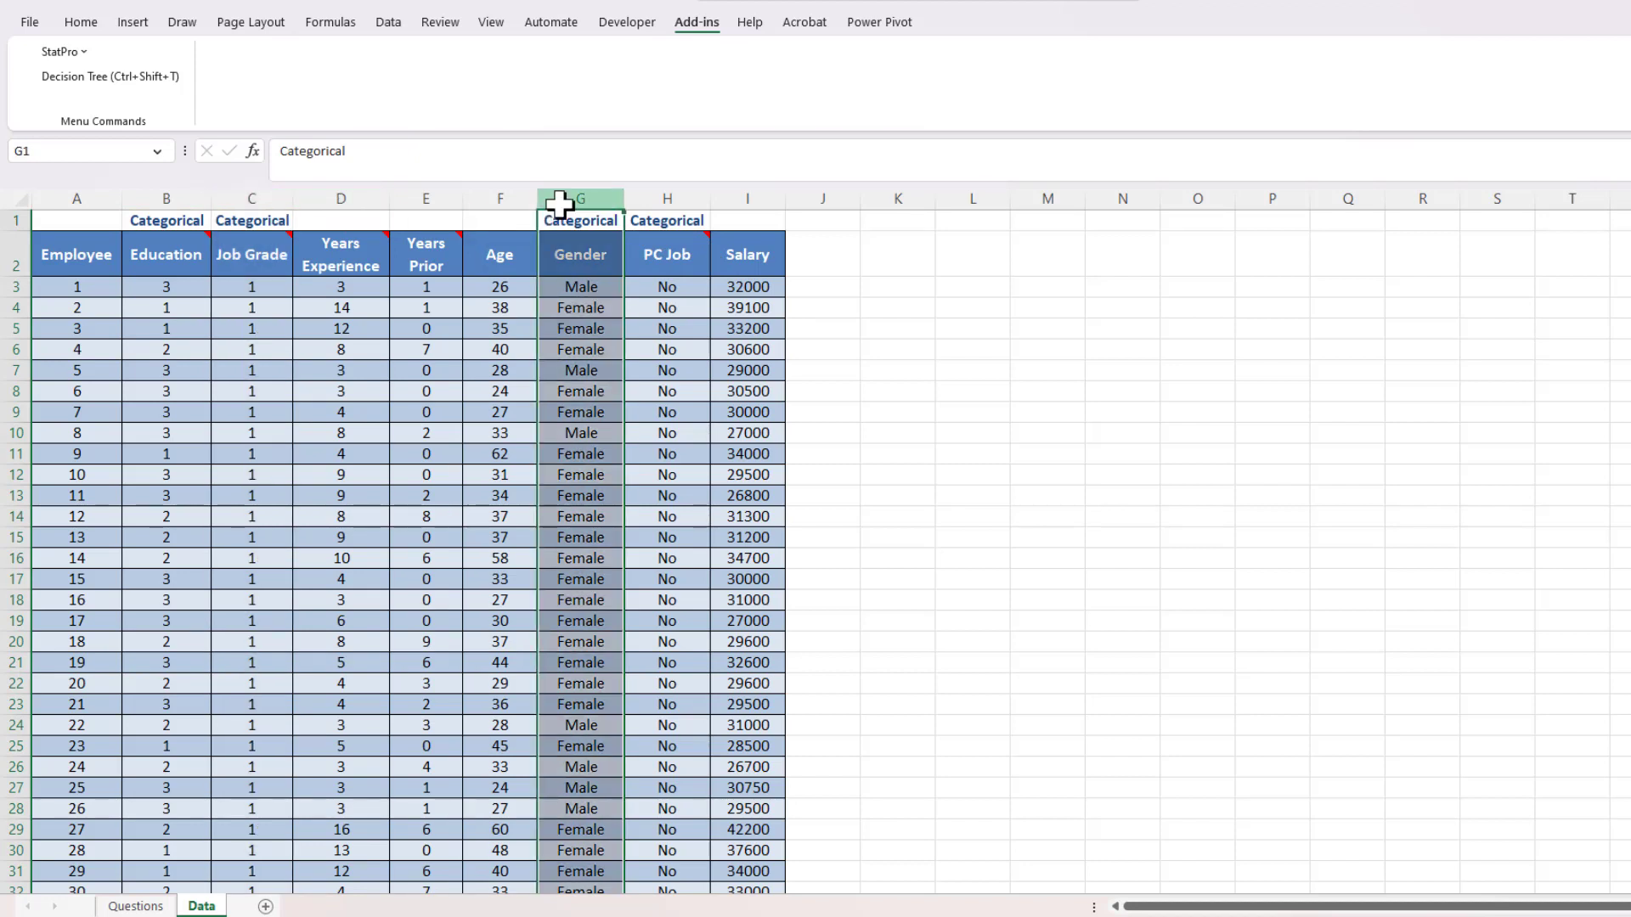
{"action": "mouse_move", "coordinate": [251, 198]}
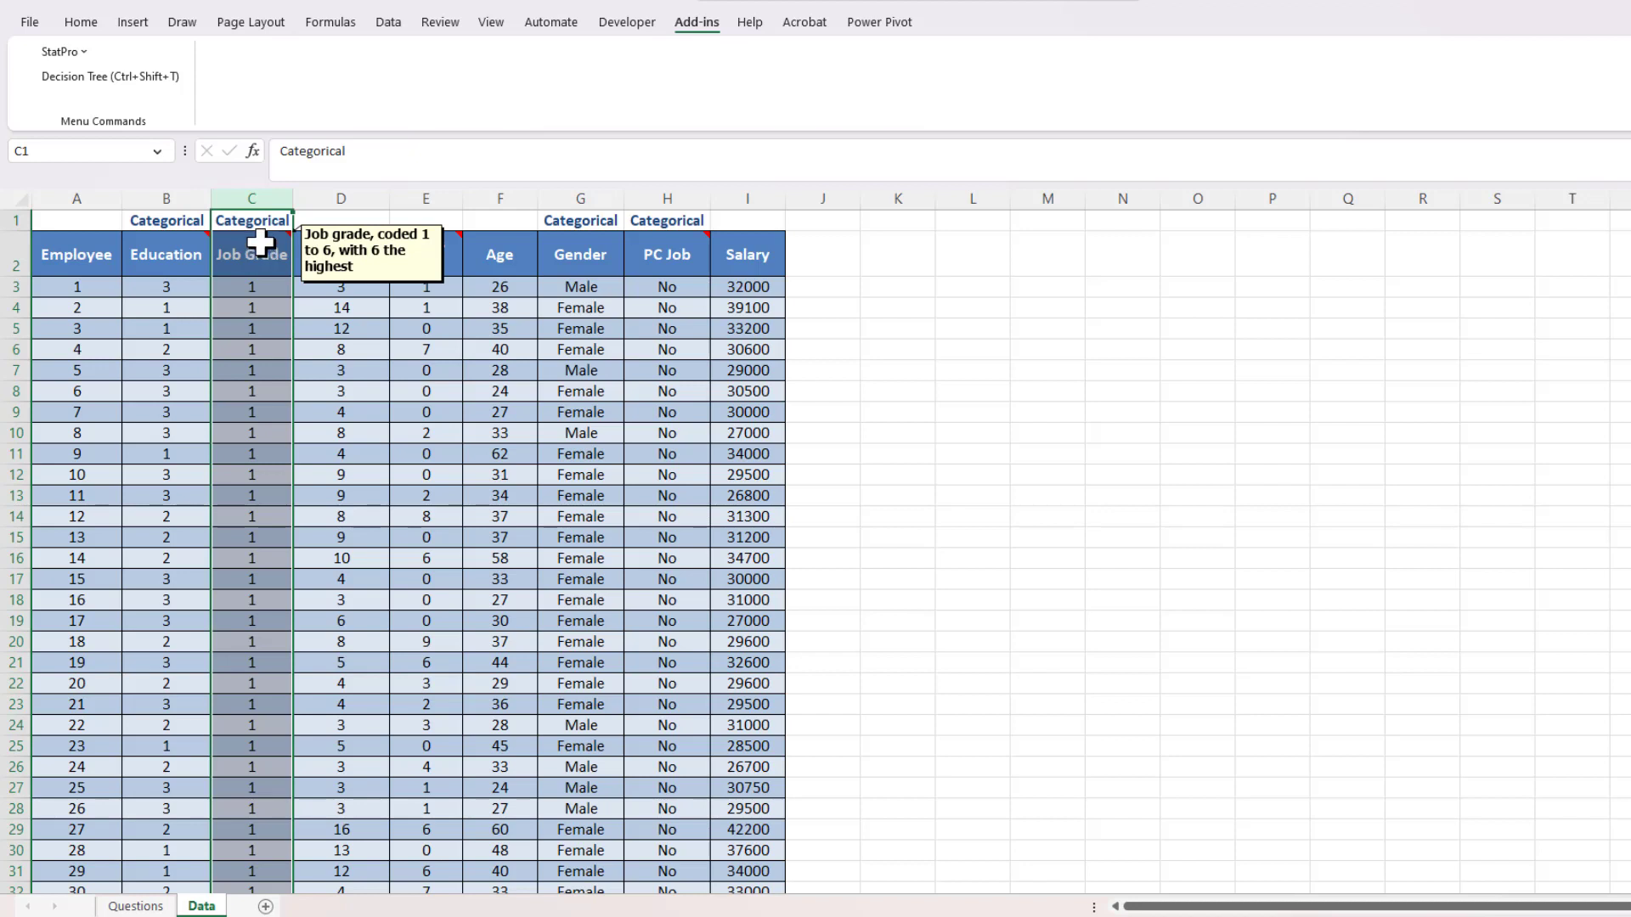
{"action": "mouse_move", "coordinate": [261, 250]}
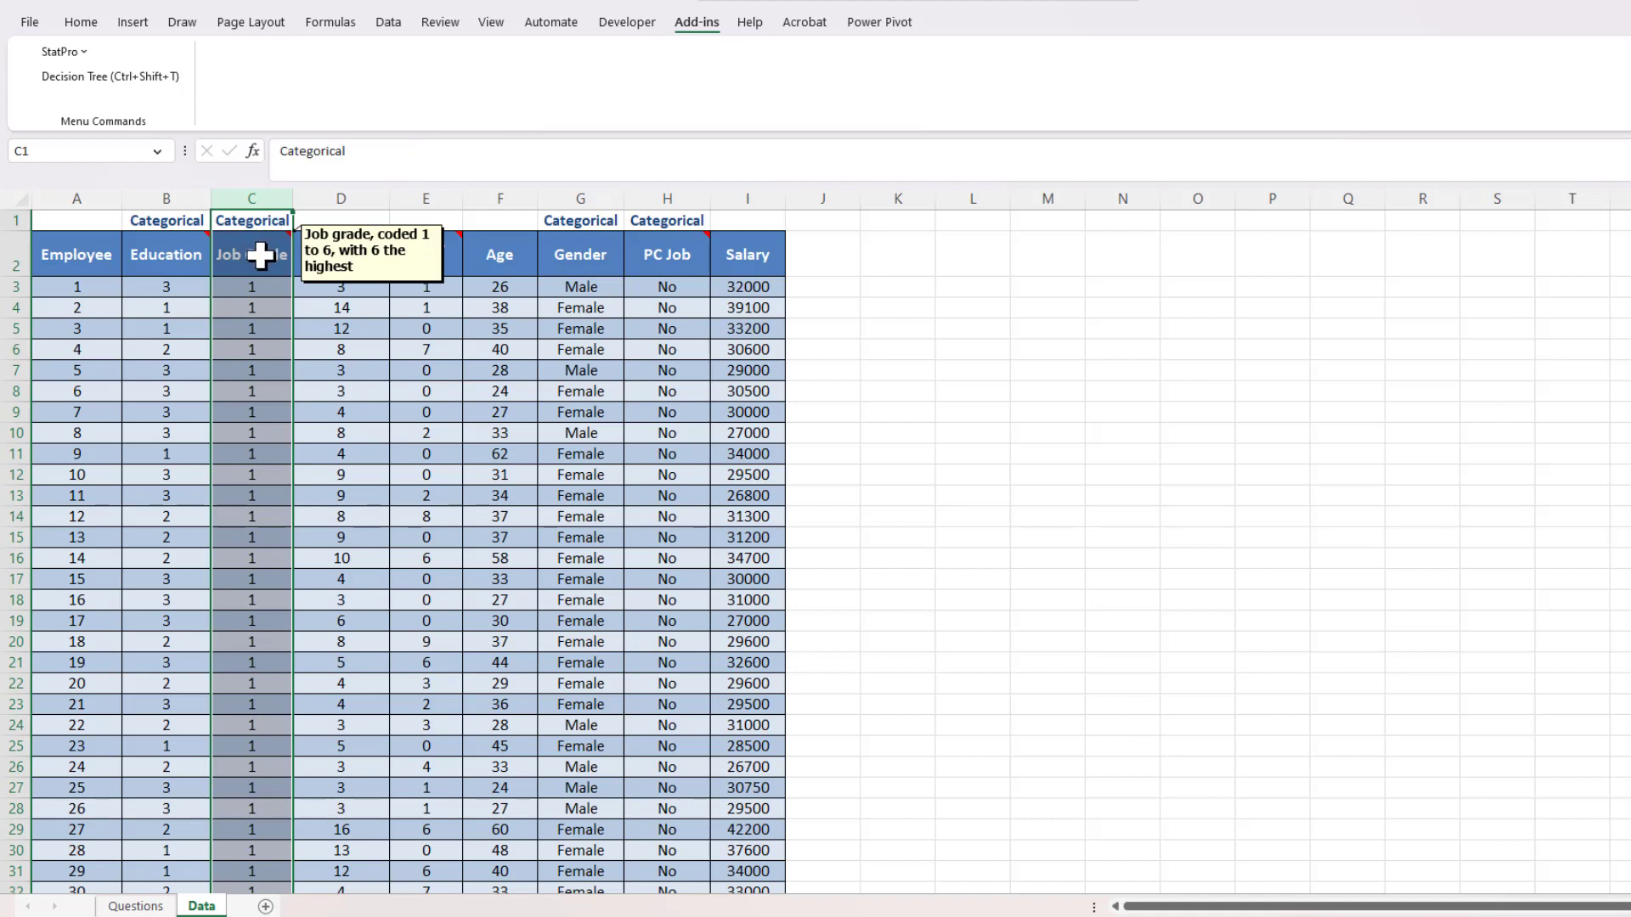
{"action": "mouse_move", "coordinate": [294, 348]}
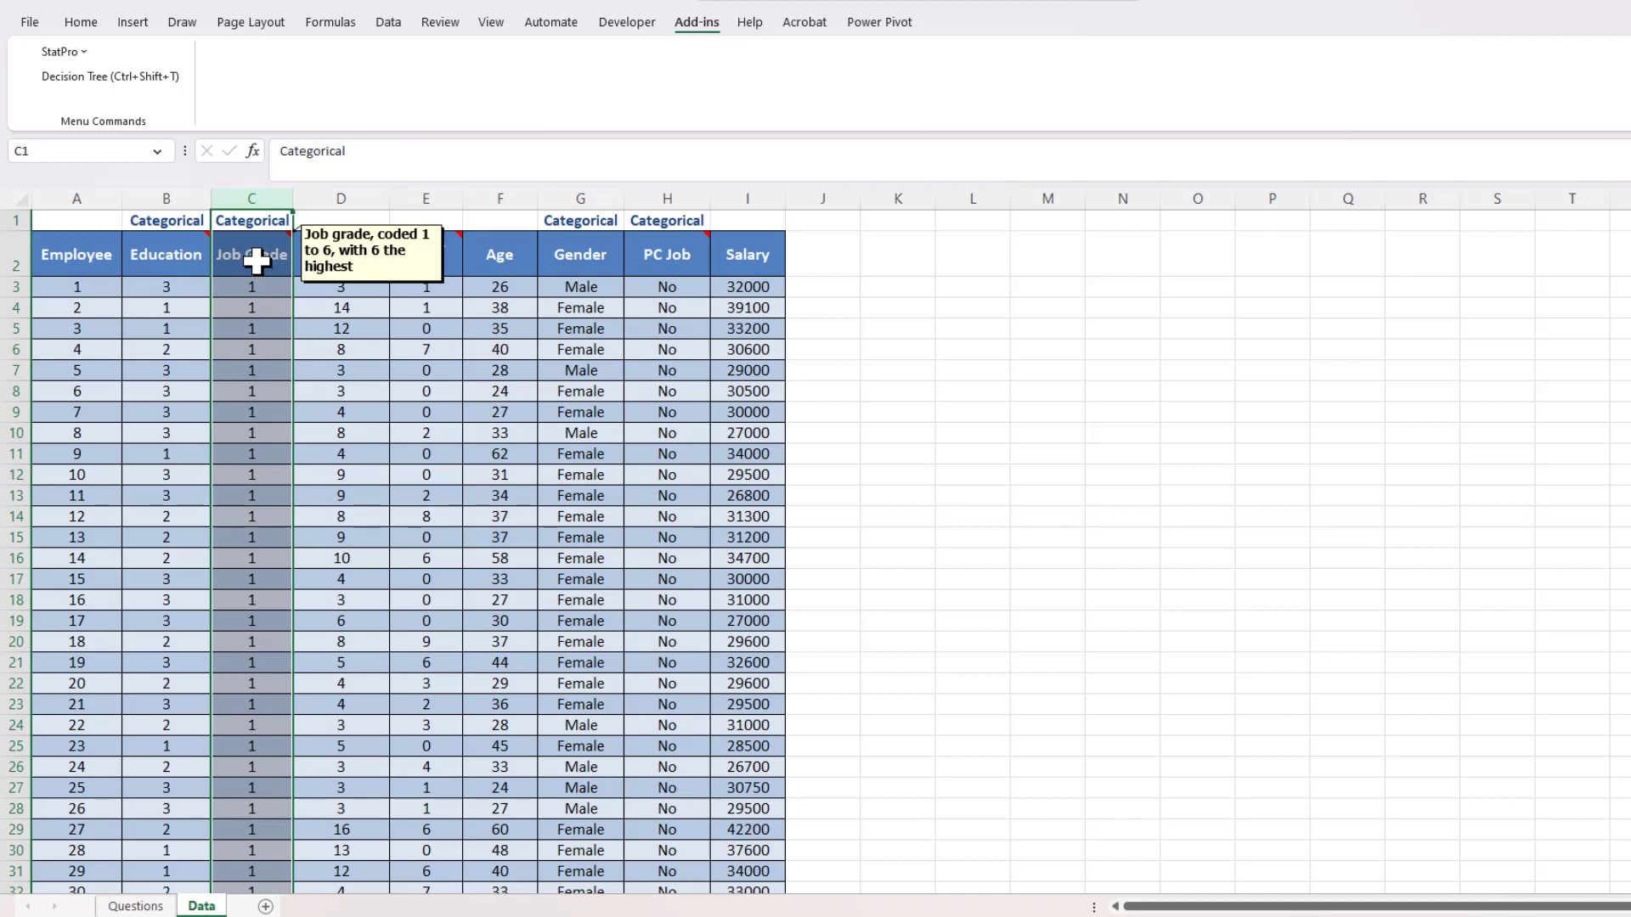
{"action": "mouse_move", "coordinate": [255, 305]}
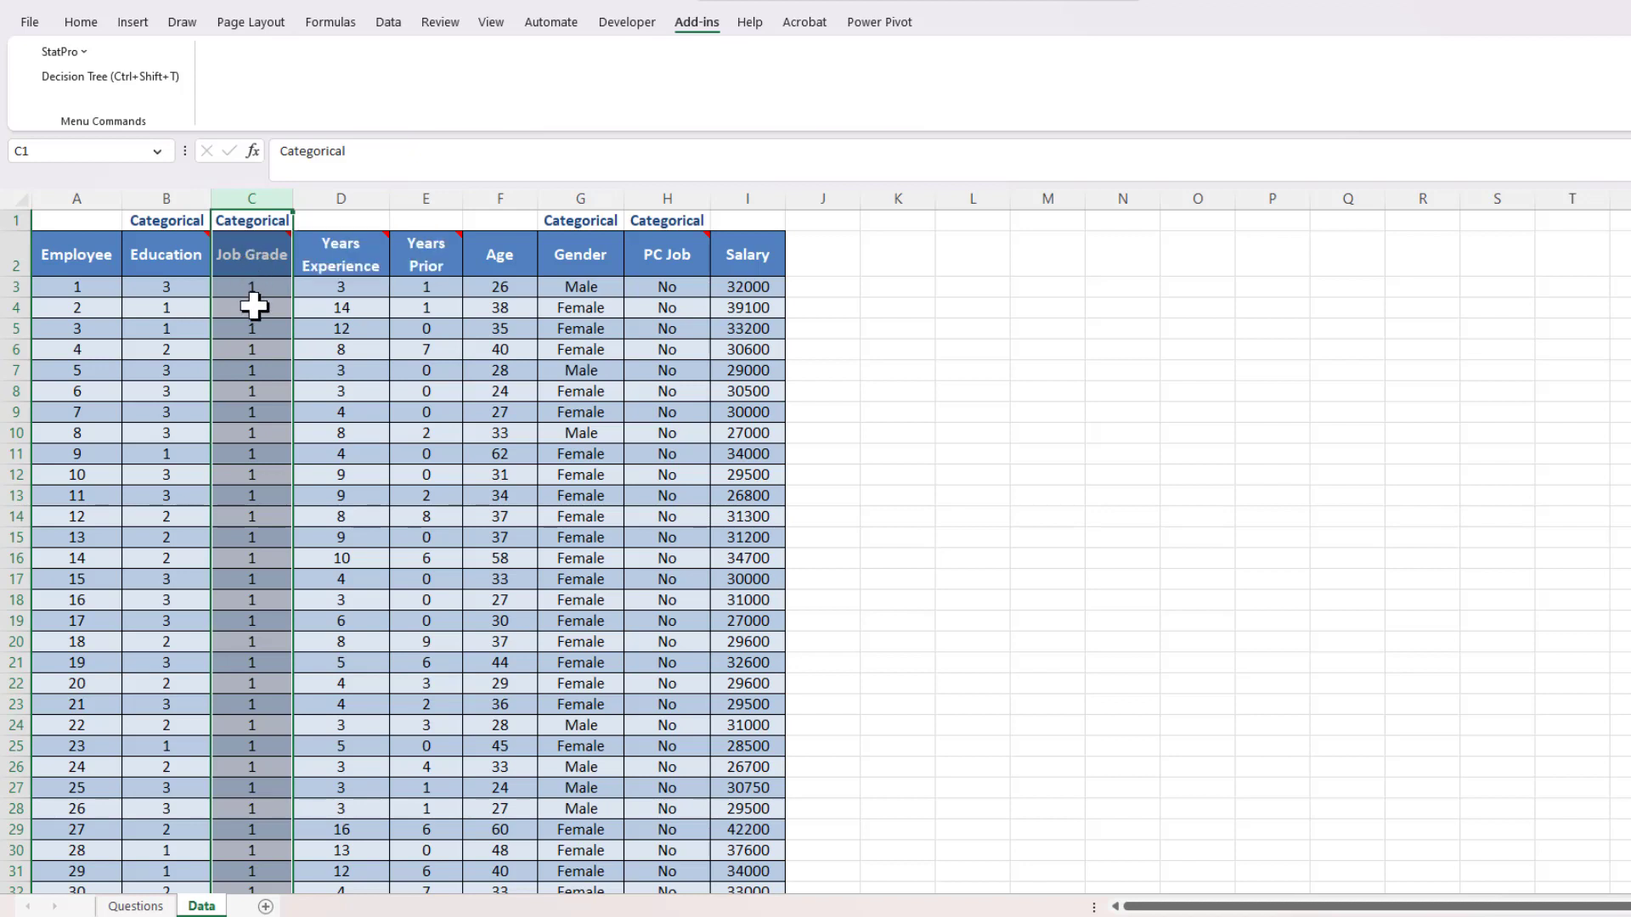
{"action": "mouse_move", "coordinate": [559, 253]}
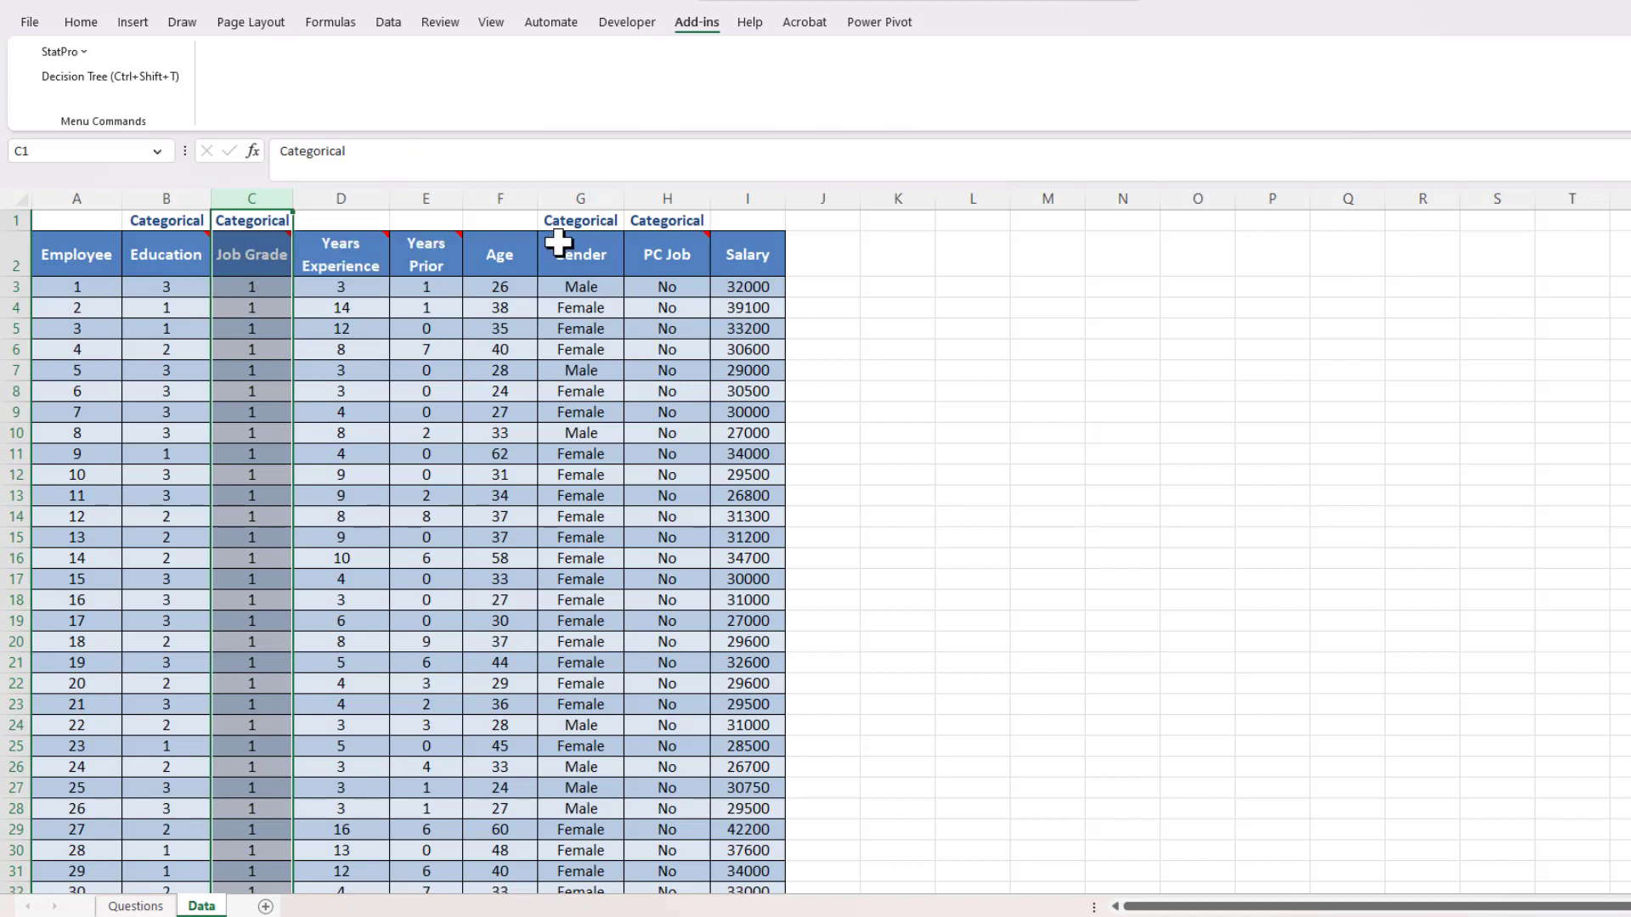
{"action": "left_click", "coordinate": [581, 219]}
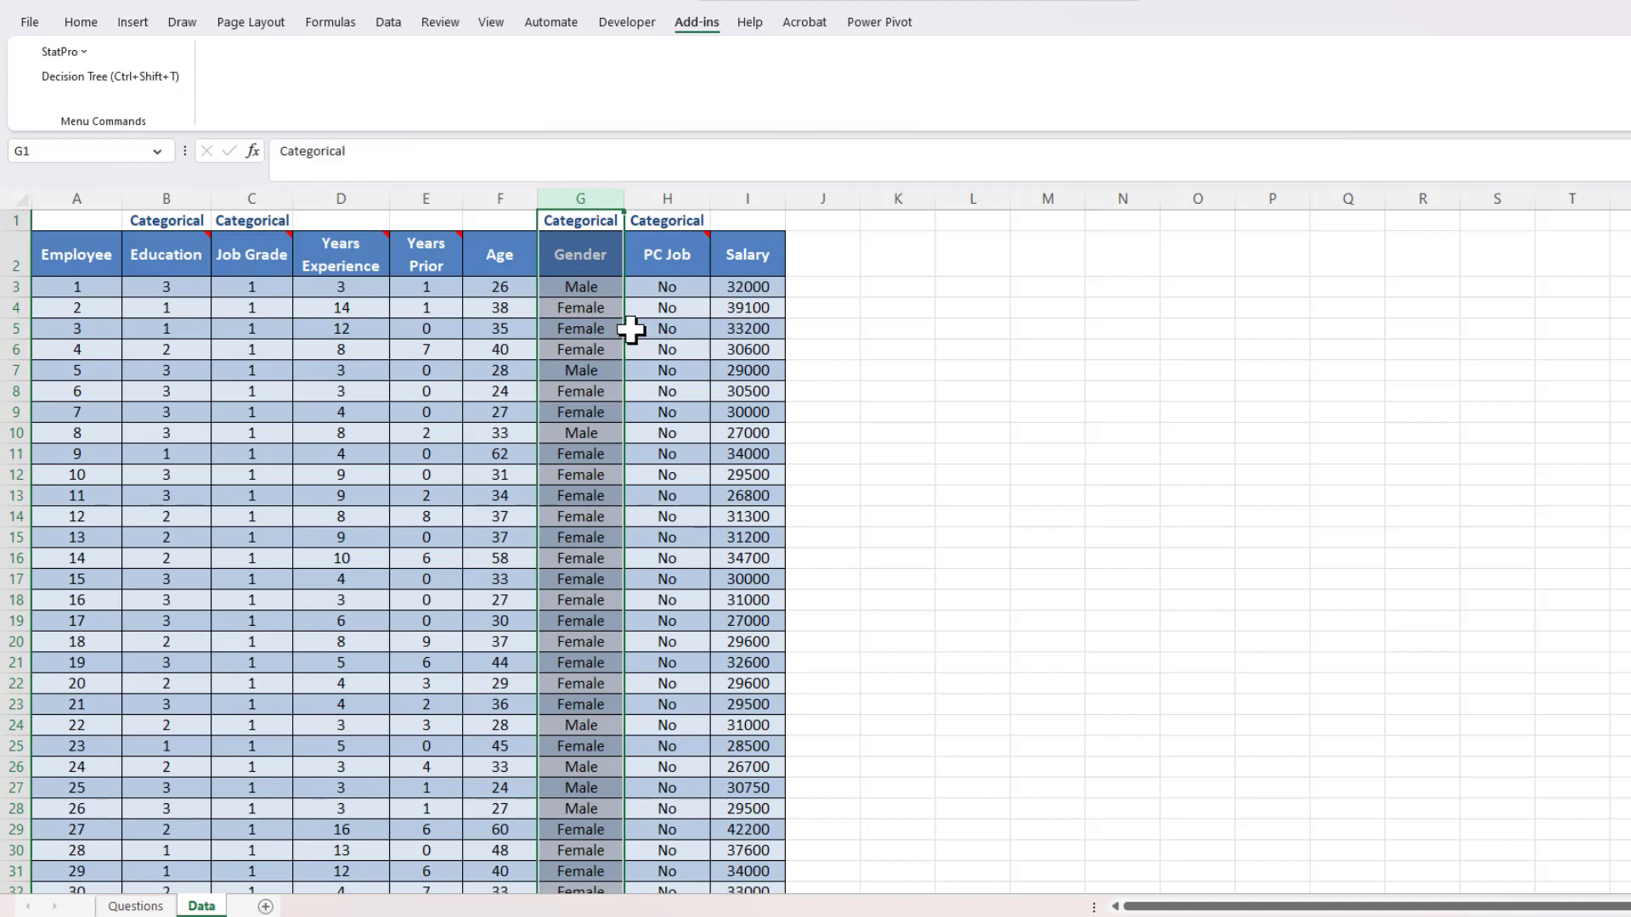
{"action": "mouse_move", "coordinate": [274, 195]}
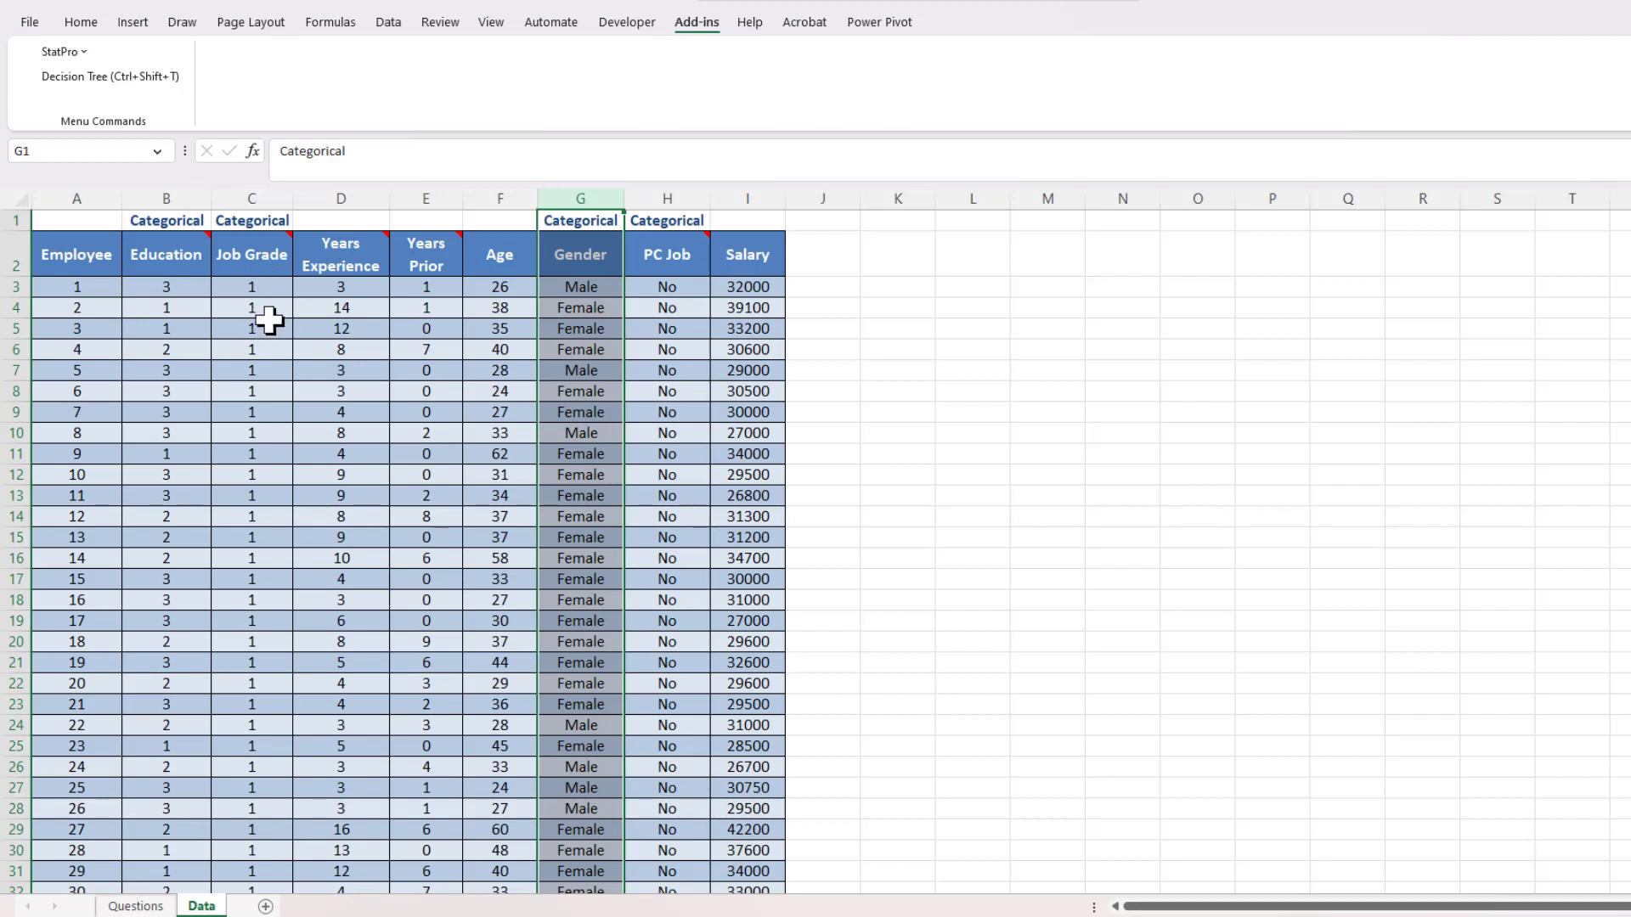
{"action": "mouse_move", "coordinate": [351, 278]}
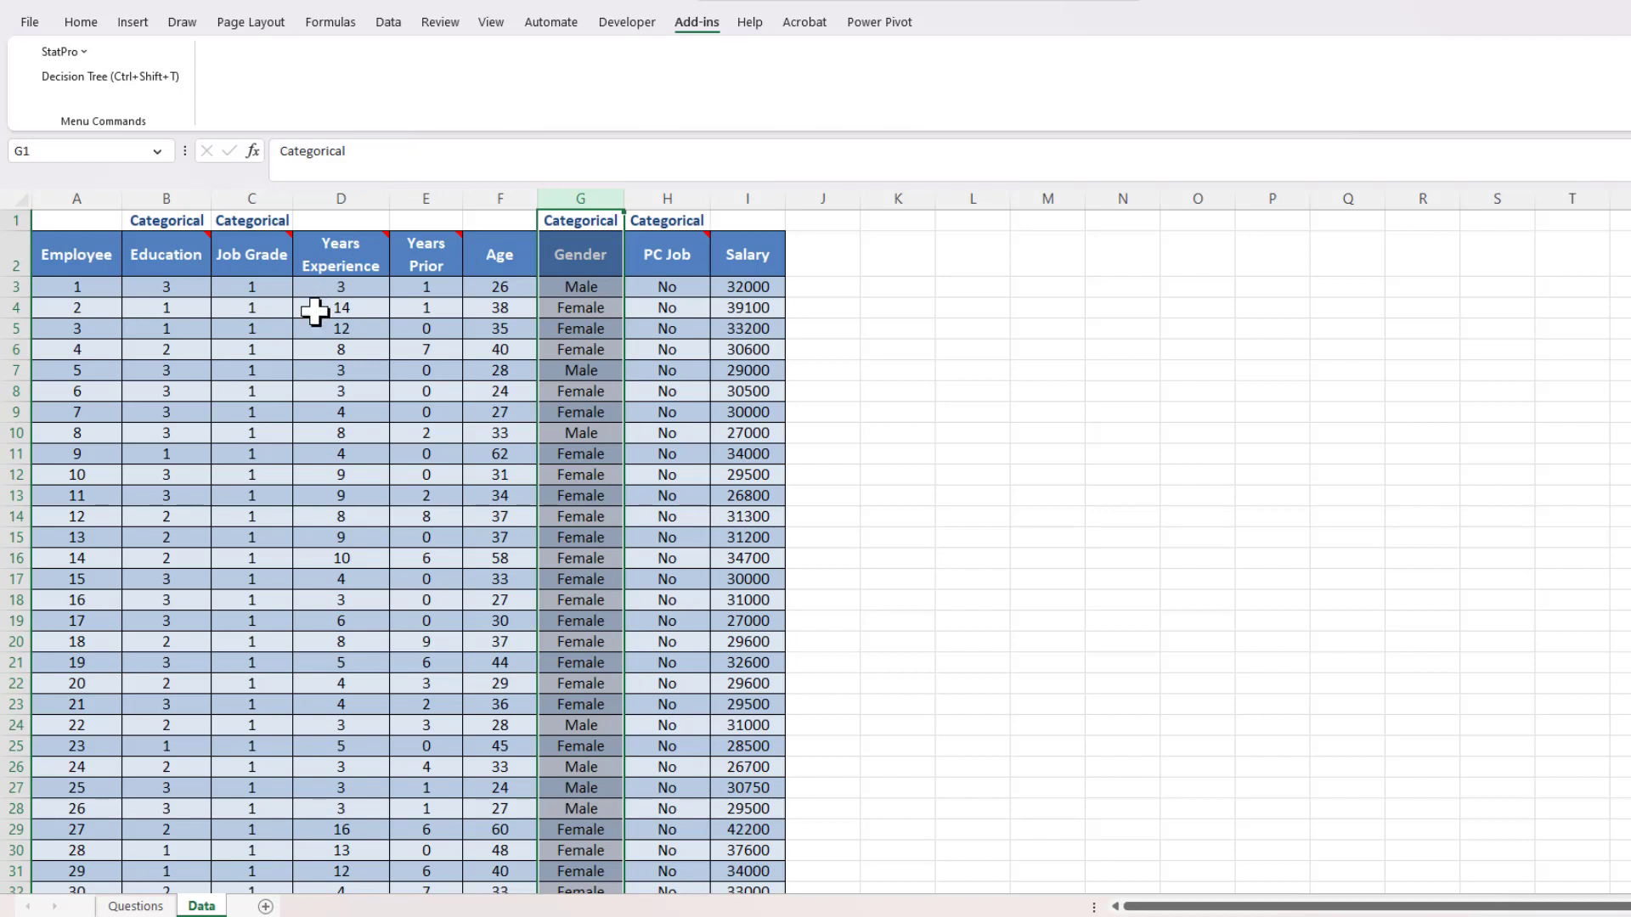
{"action": "mouse_move", "coordinate": [273, 280]}
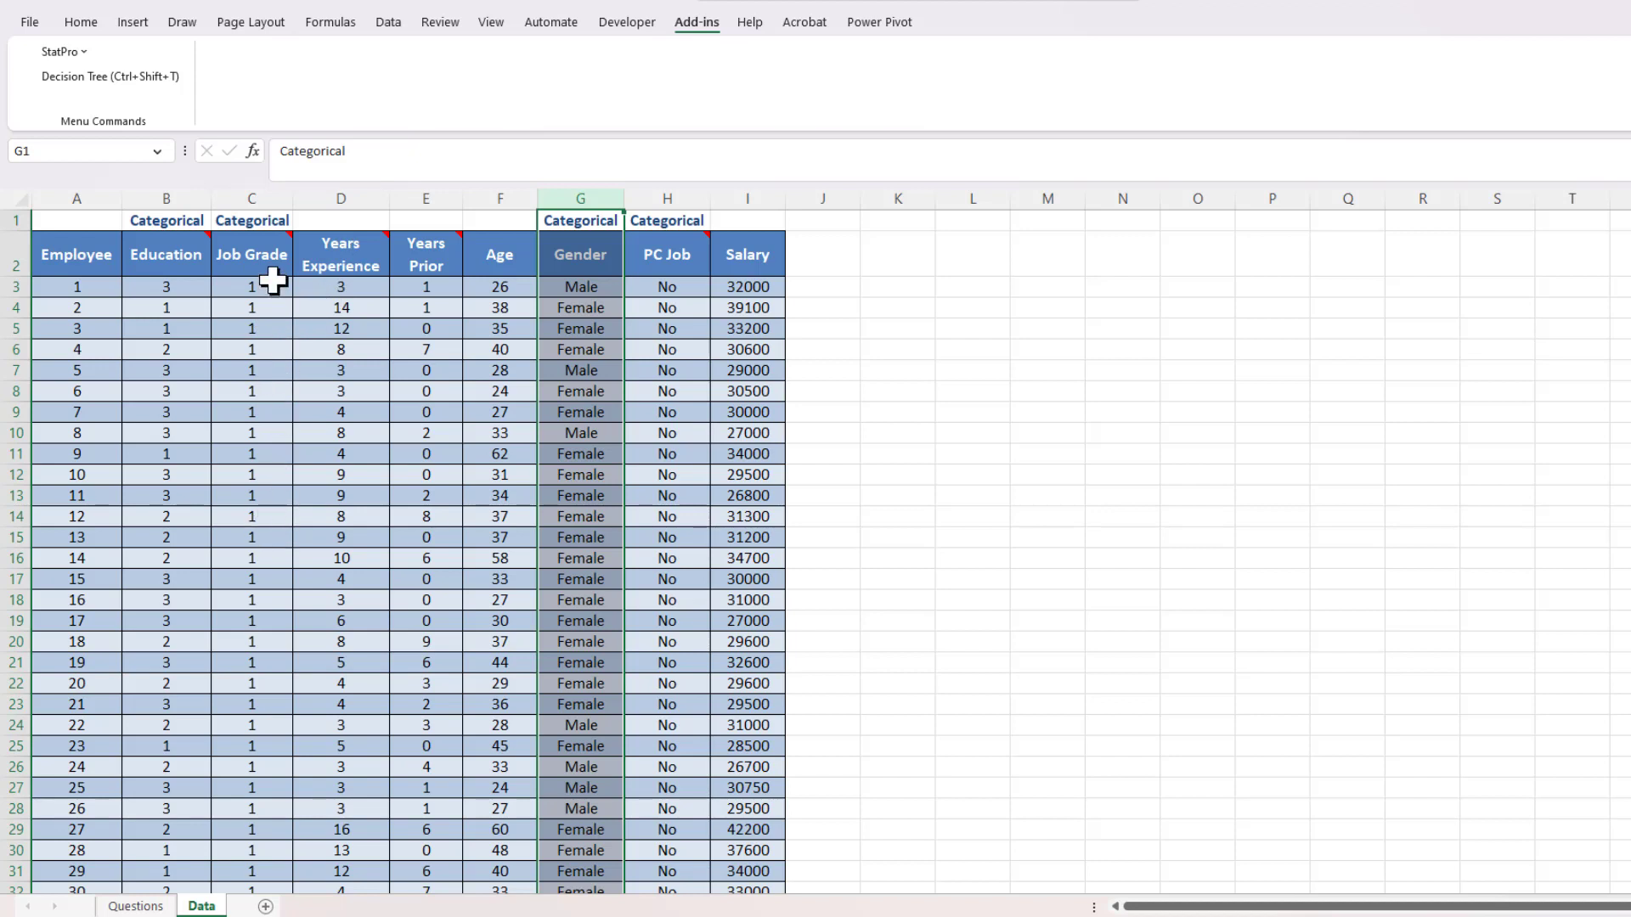
{"action": "mouse_move", "coordinate": [309, 308]}
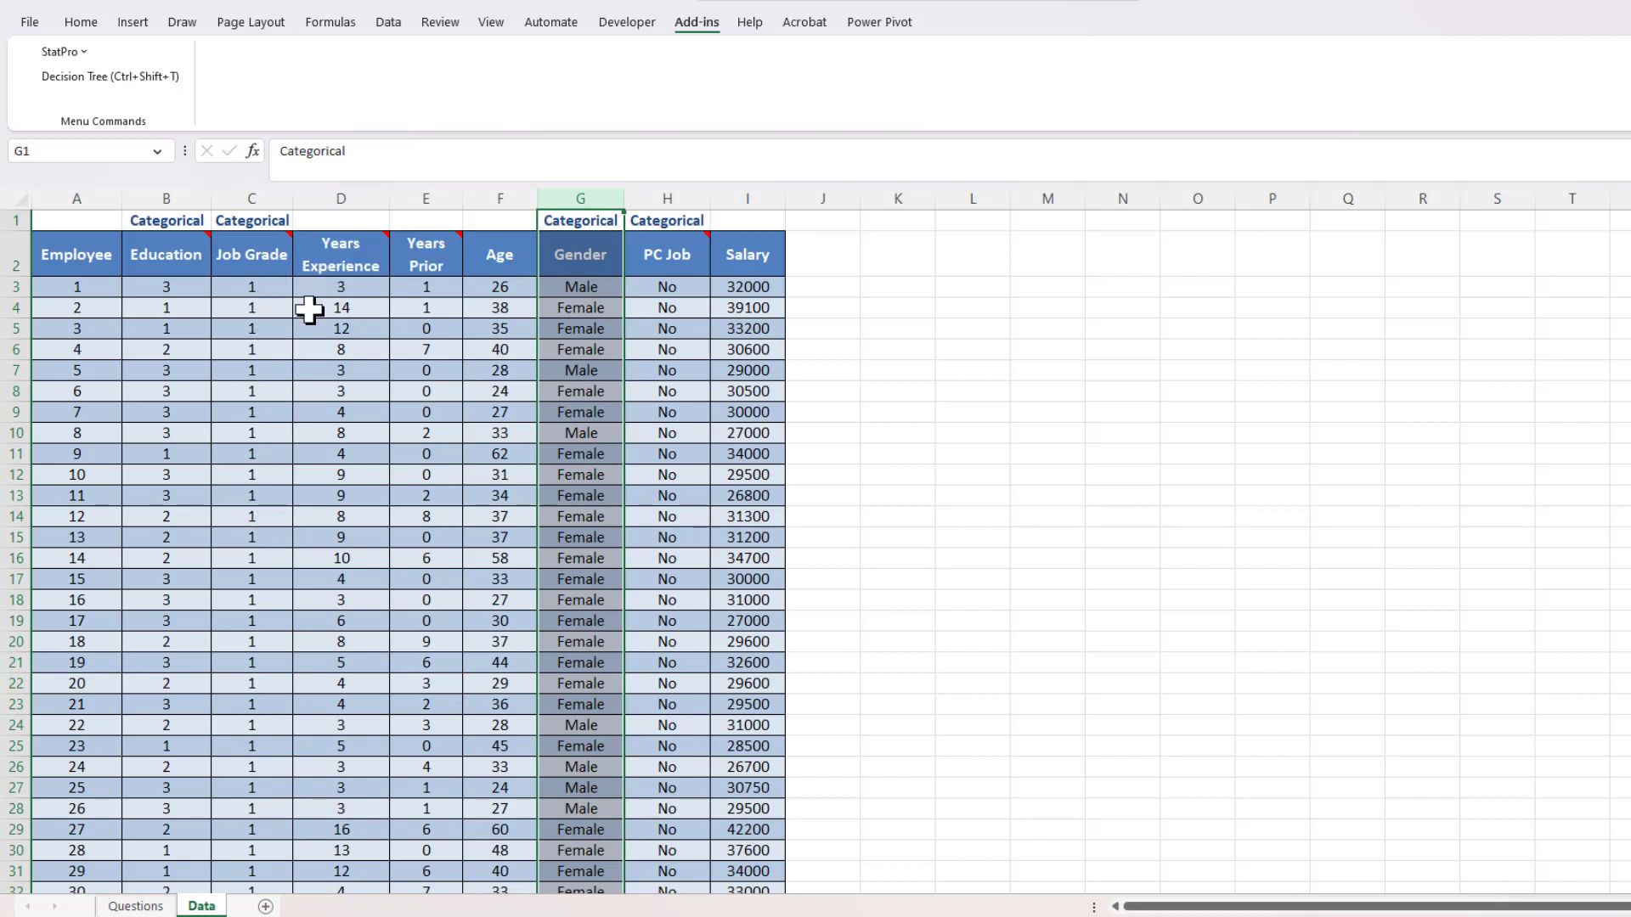
{"action": "mouse_move", "coordinate": [265, 300]}
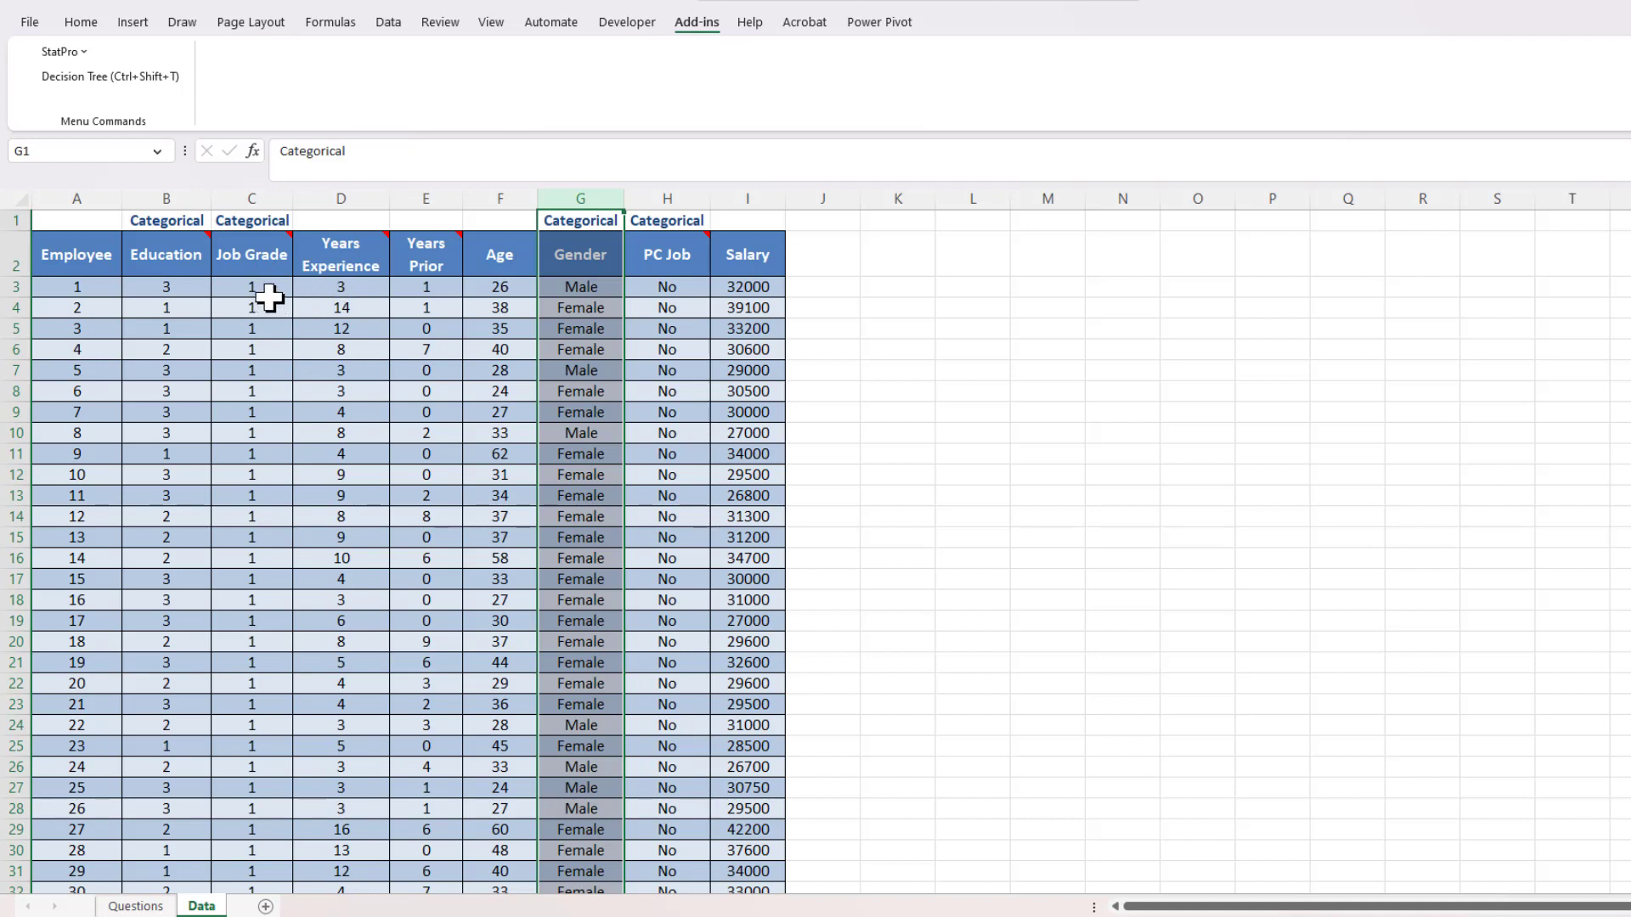
{"action": "mouse_move", "coordinate": [251, 454]}
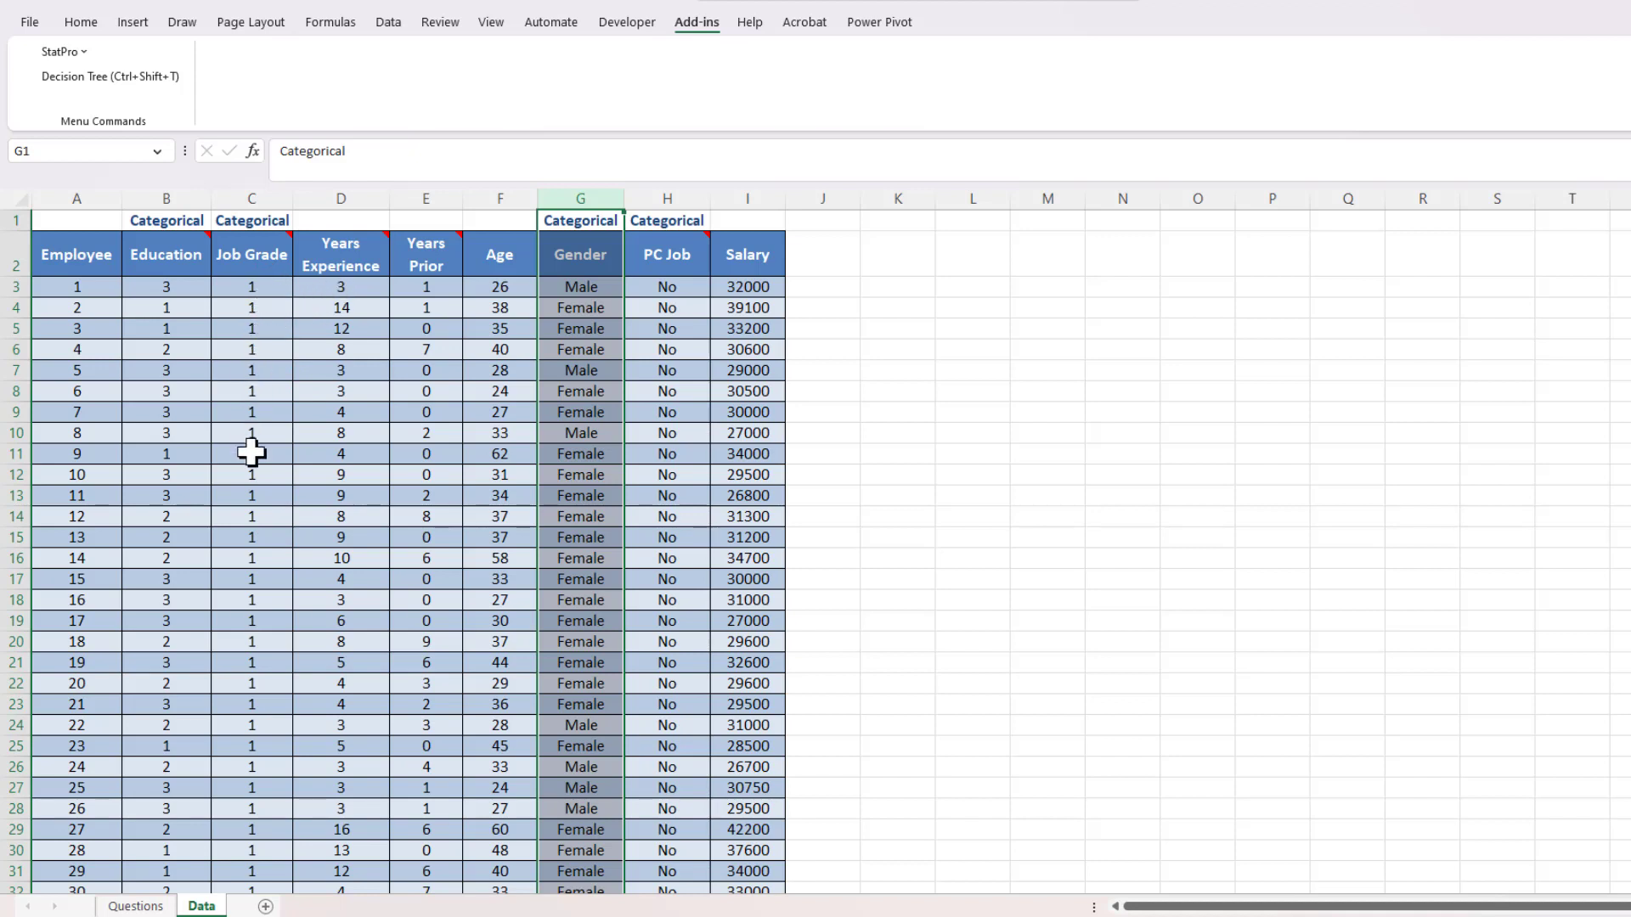
{"action": "mouse_move", "coordinate": [256, 345]}
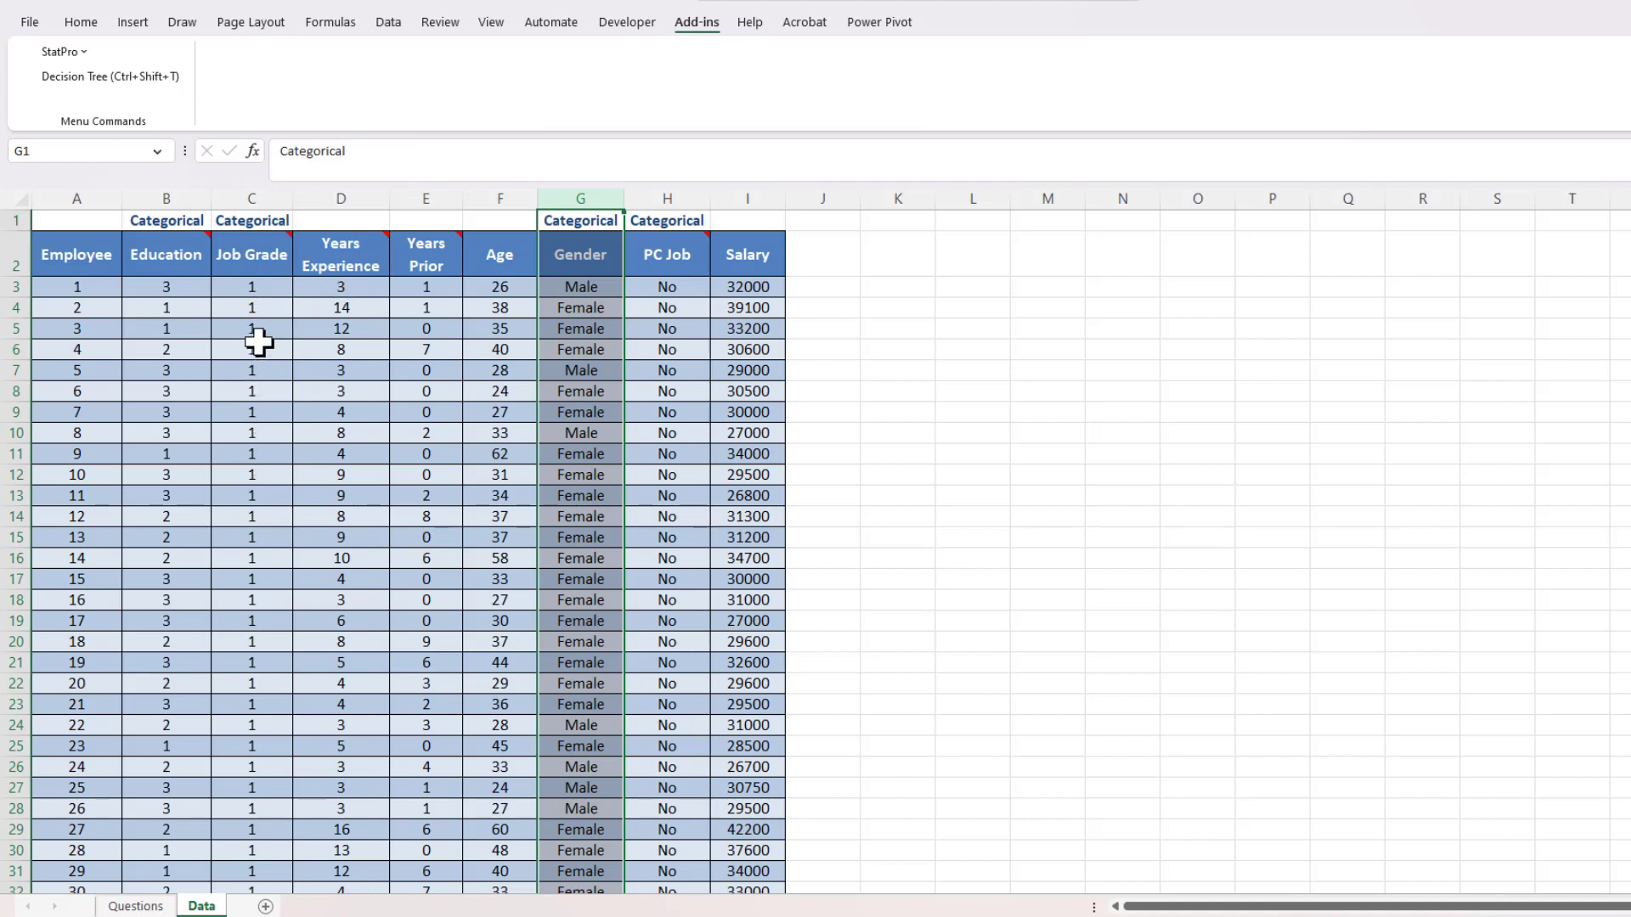
{"action": "mouse_move", "coordinate": [257, 320]}
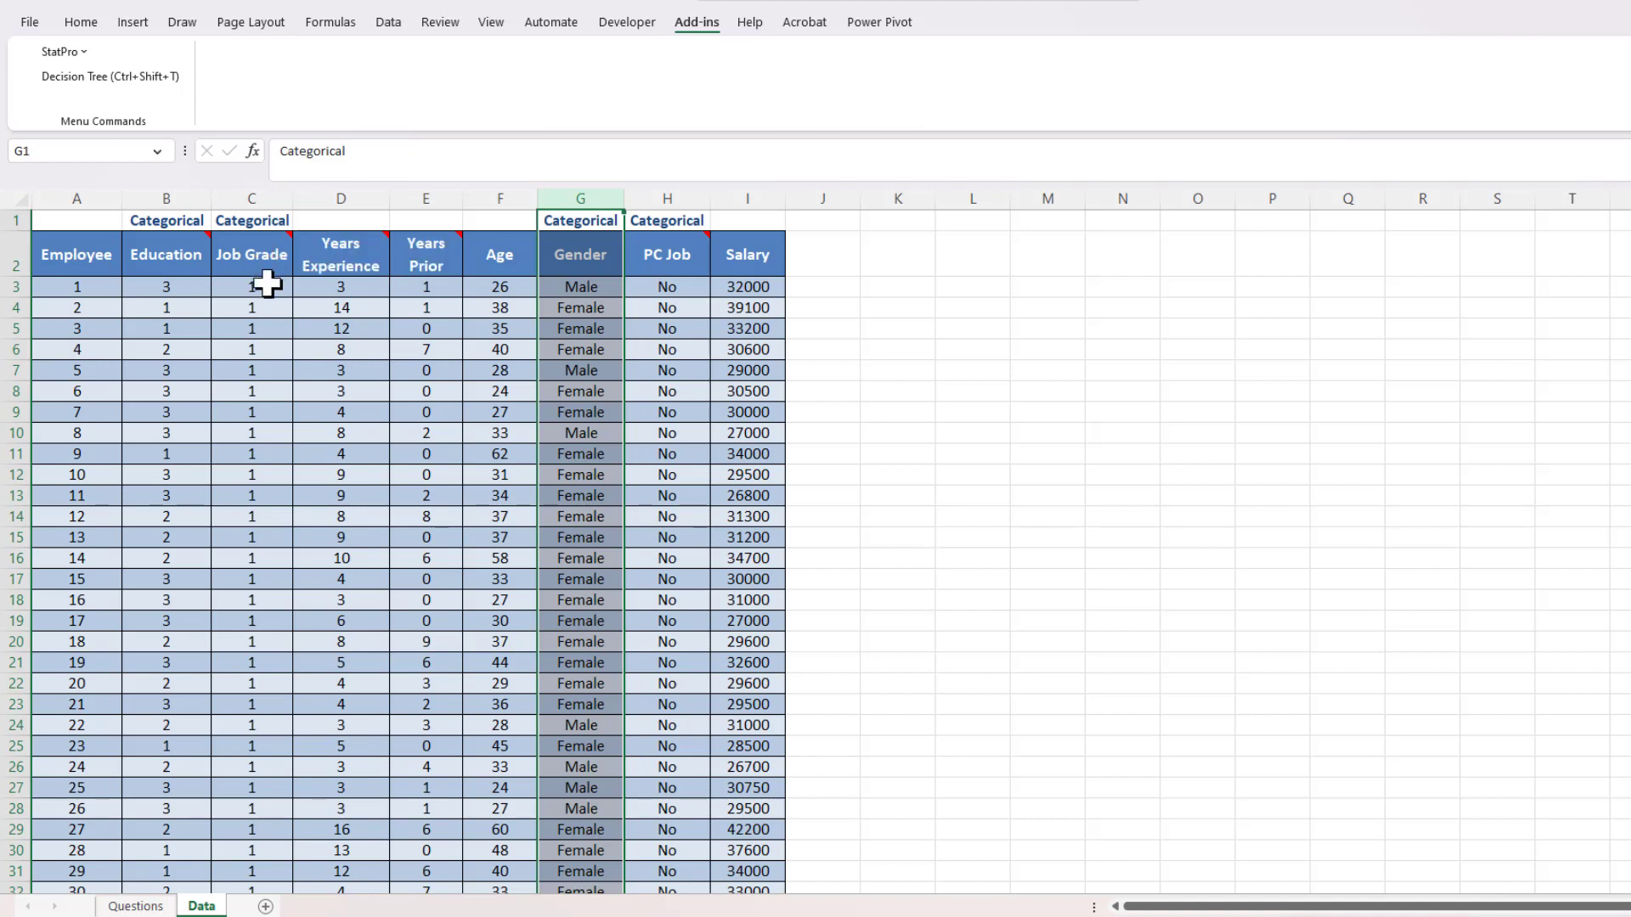
{"action": "mouse_move", "coordinate": [251, 253]}
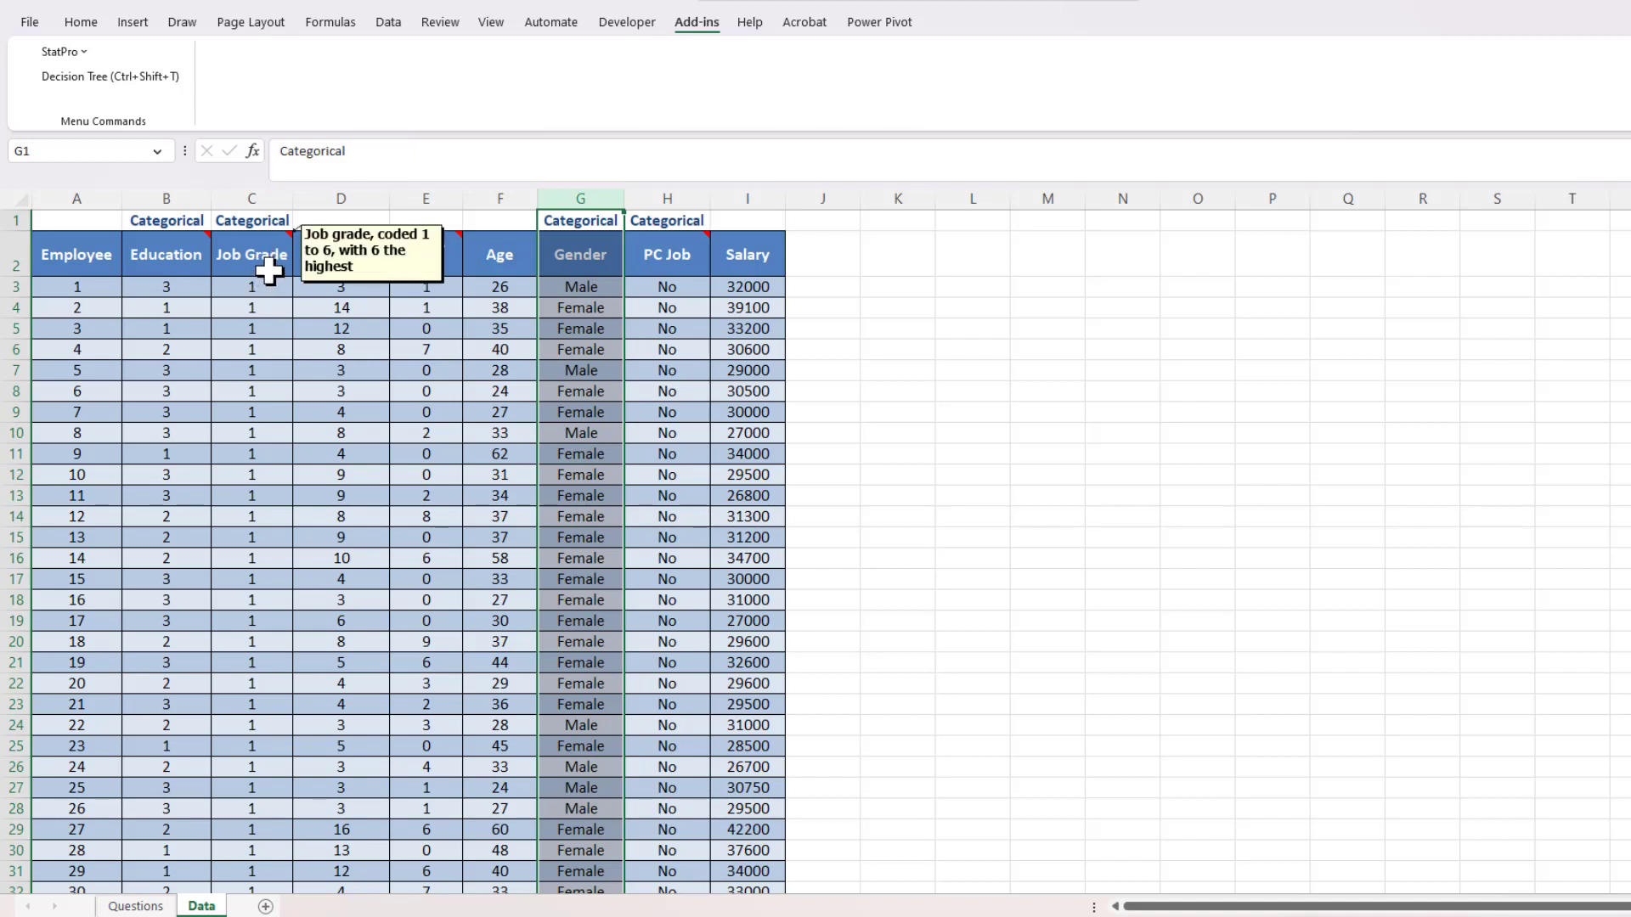
{"action": "mouse_move", "coordinate": [262, 265]}
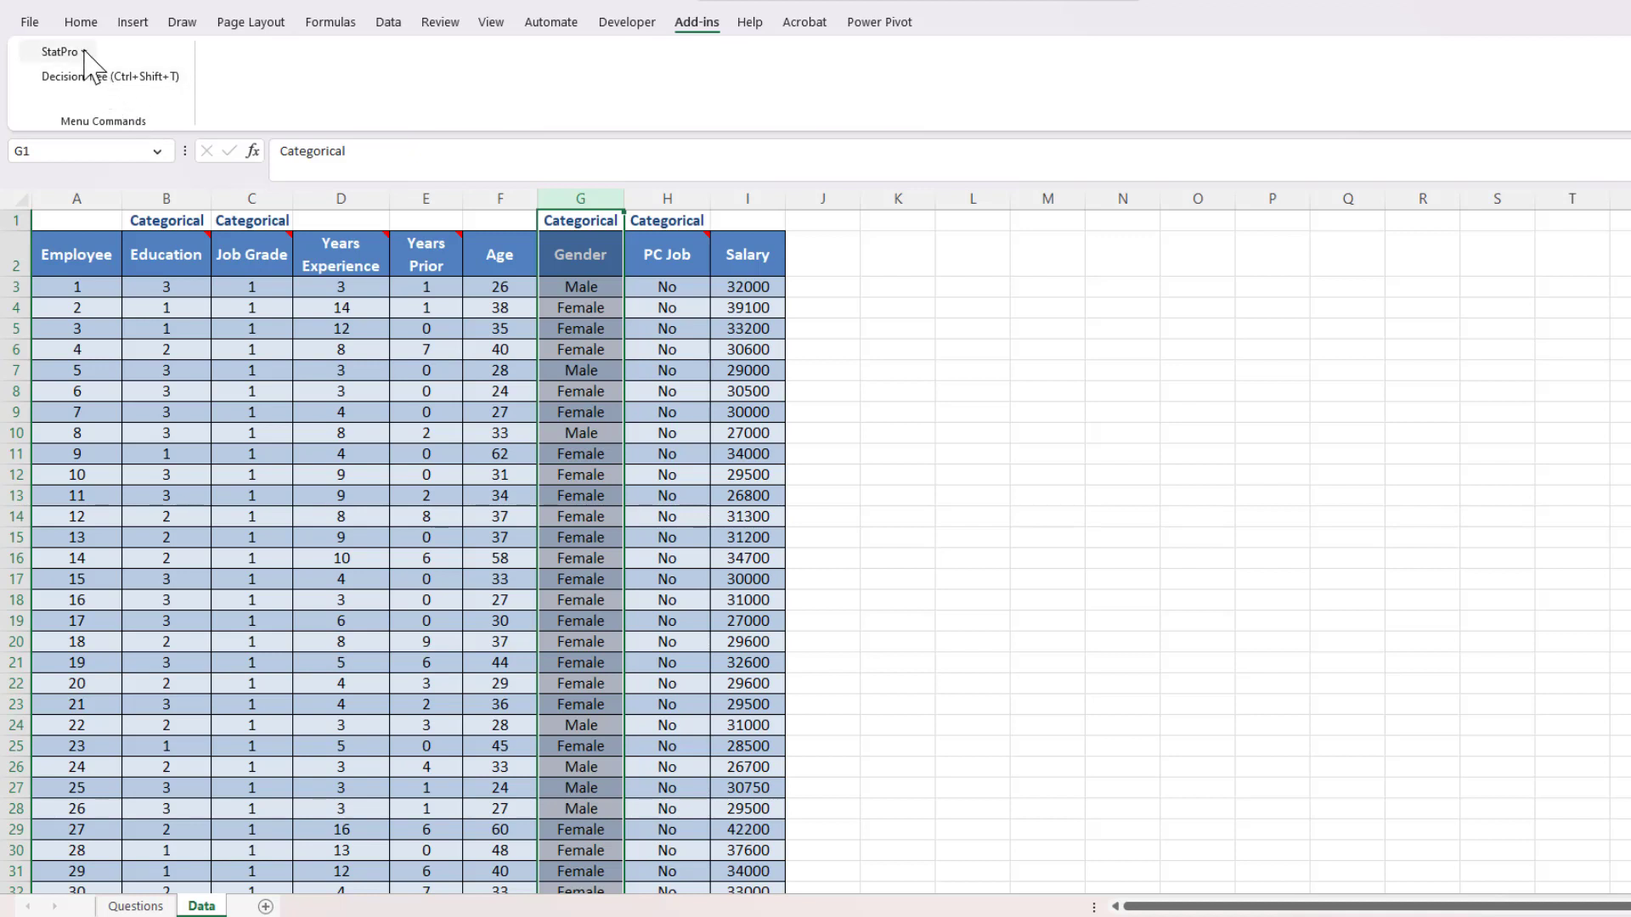
Start StatPro's Create Dummy Variable(s) utility, which asks for the data range.
{"action": "left_click", "coordinate": [58, 51]}
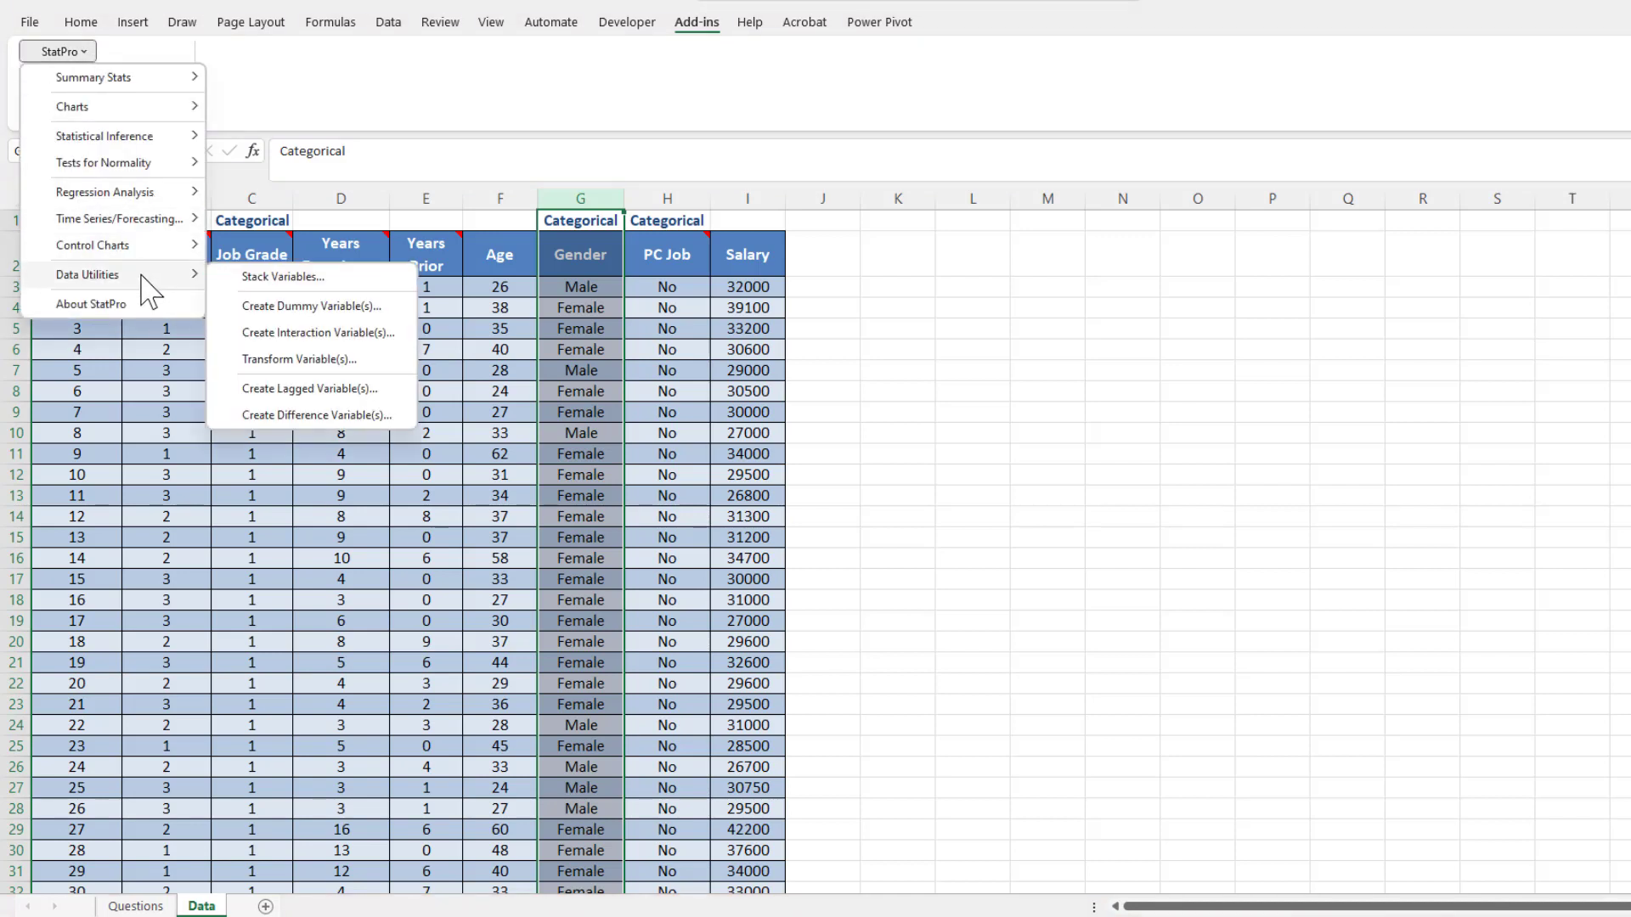
{"action": "mouse_move", "coordinate": [310, 306]}
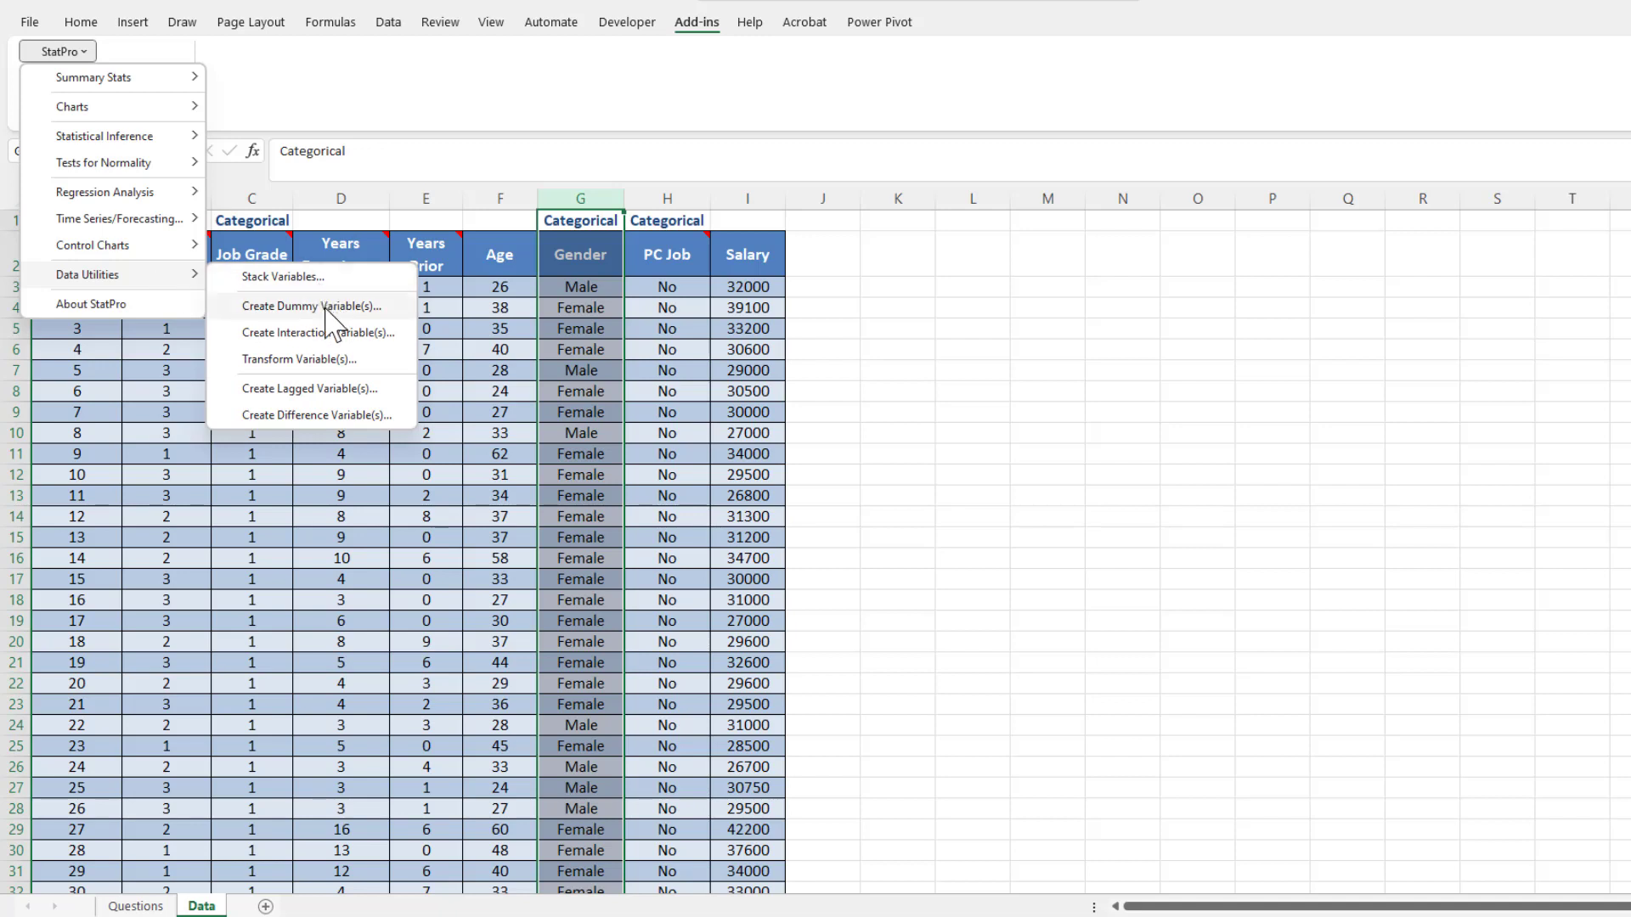
{"action": "left_click", "coordinate": [312, 306]}
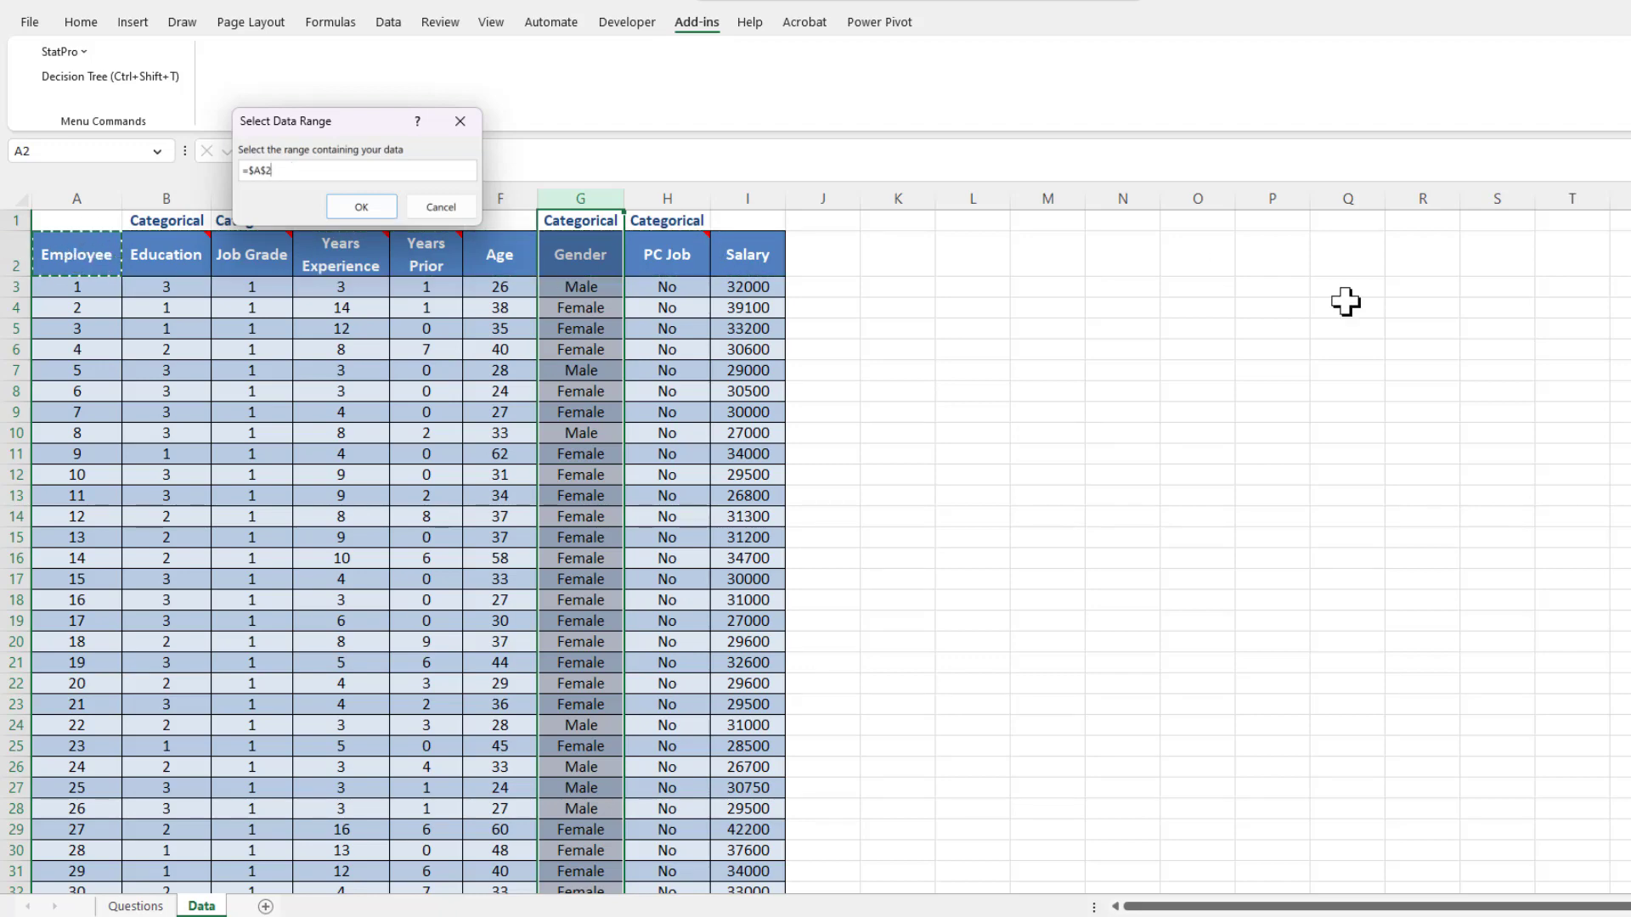
Set the data range to the whole salary table $A$2:$I$210 and confirm it.
{"action": "scroll", "scroll_direction": "down", "scroll_amount": 3}
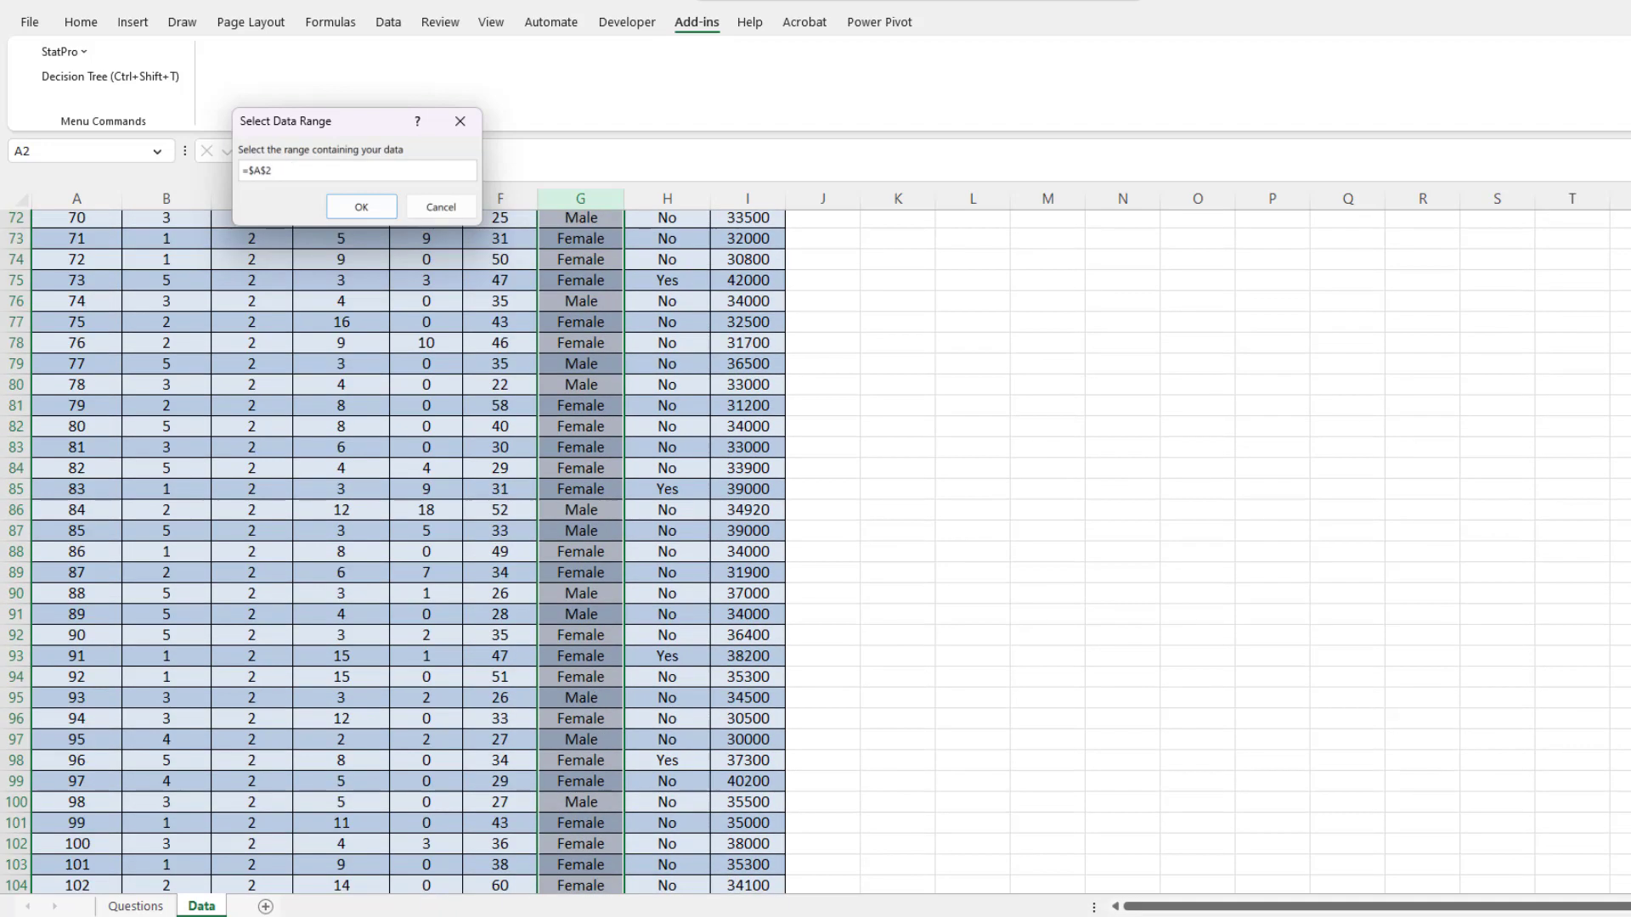
{"action": "scroll", "scroll_direction": "down", "scroll_amount": 3}
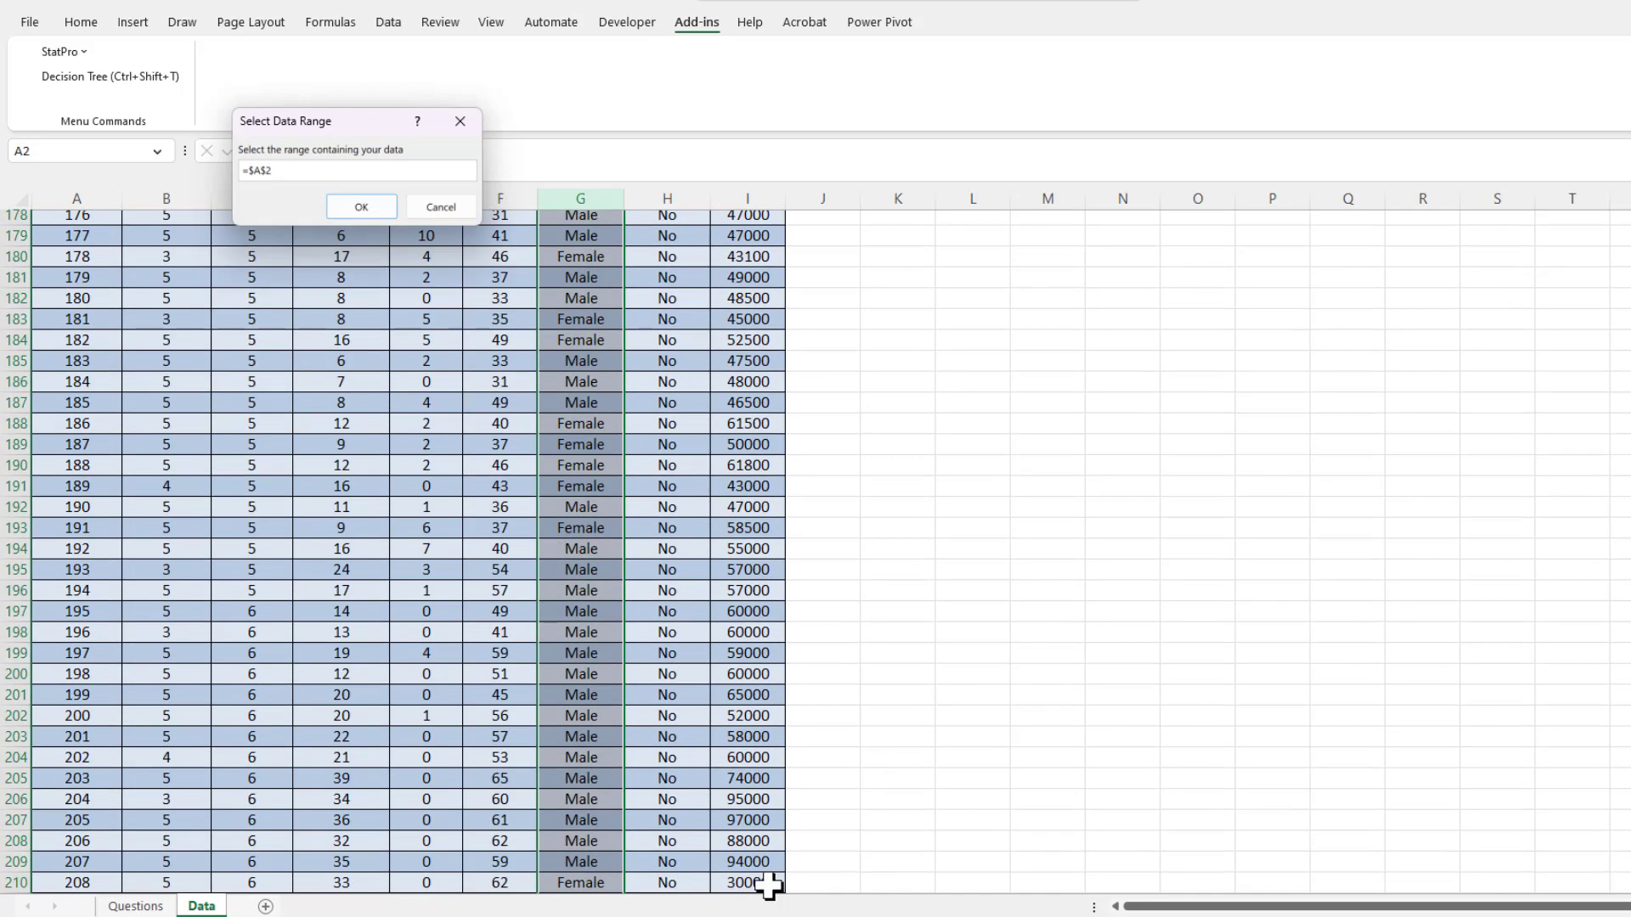
{"action": "left_click_drag", "start_coordinate": [765, 884], "coordinate": [603, 869]}
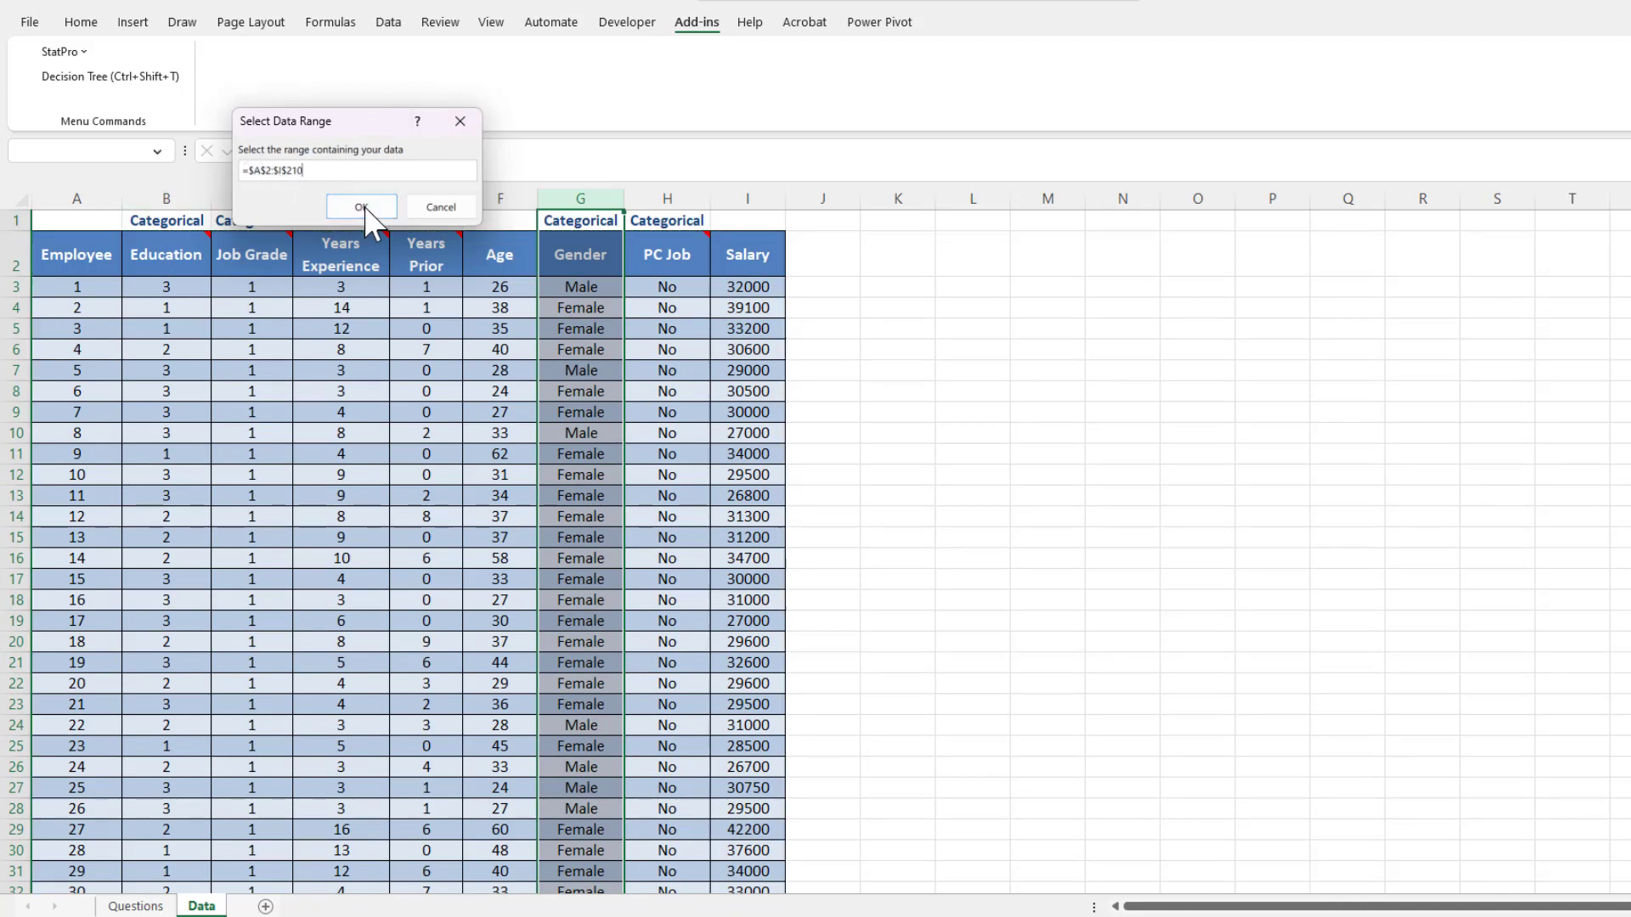
{"action": "left_click", "coordinate": [360, 205]}
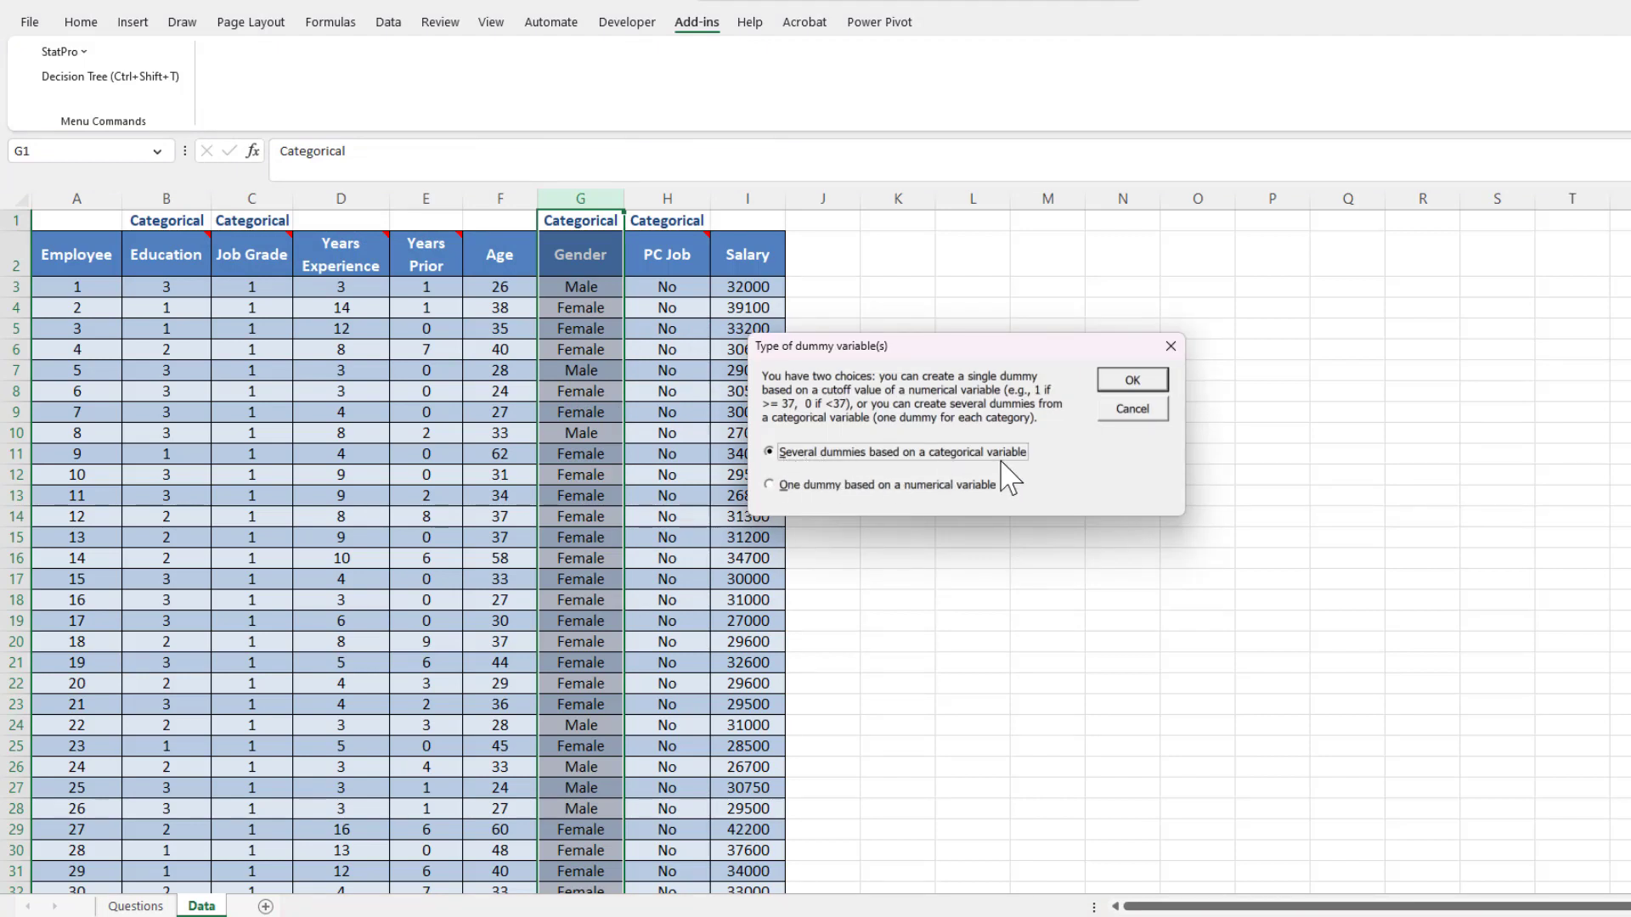
{"action": "mouse_move", "coordinate": [1091, 420]}
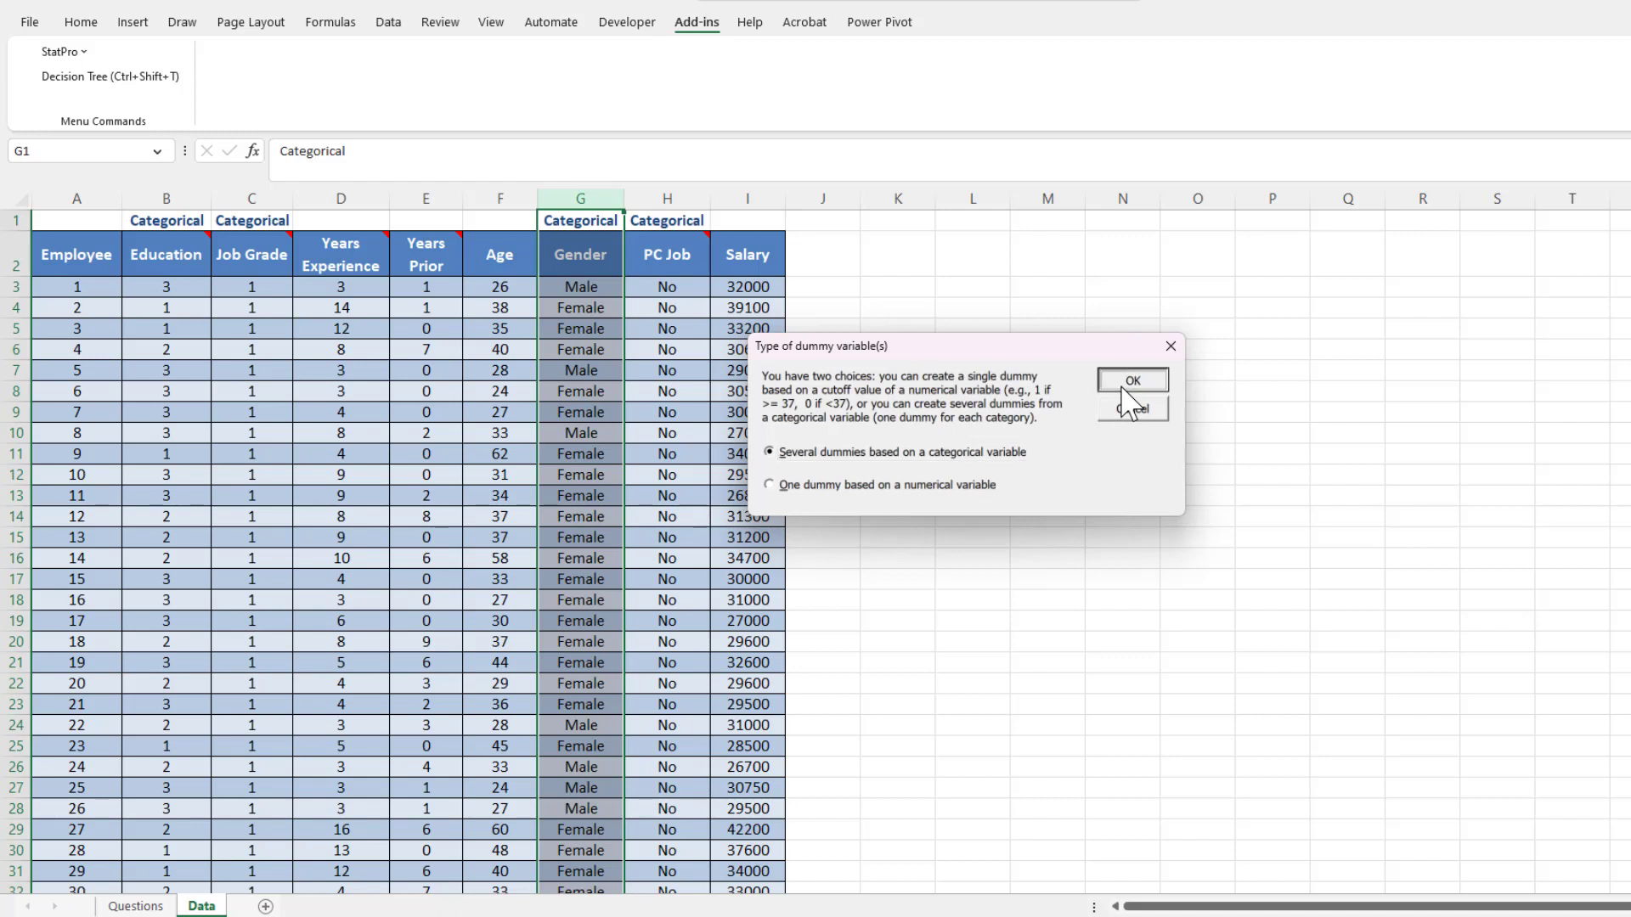
Confirm 'Several dummies based on a categorical variable' as the dummy type.
{"action": "left_click", "coordinate": [1132, 379]}
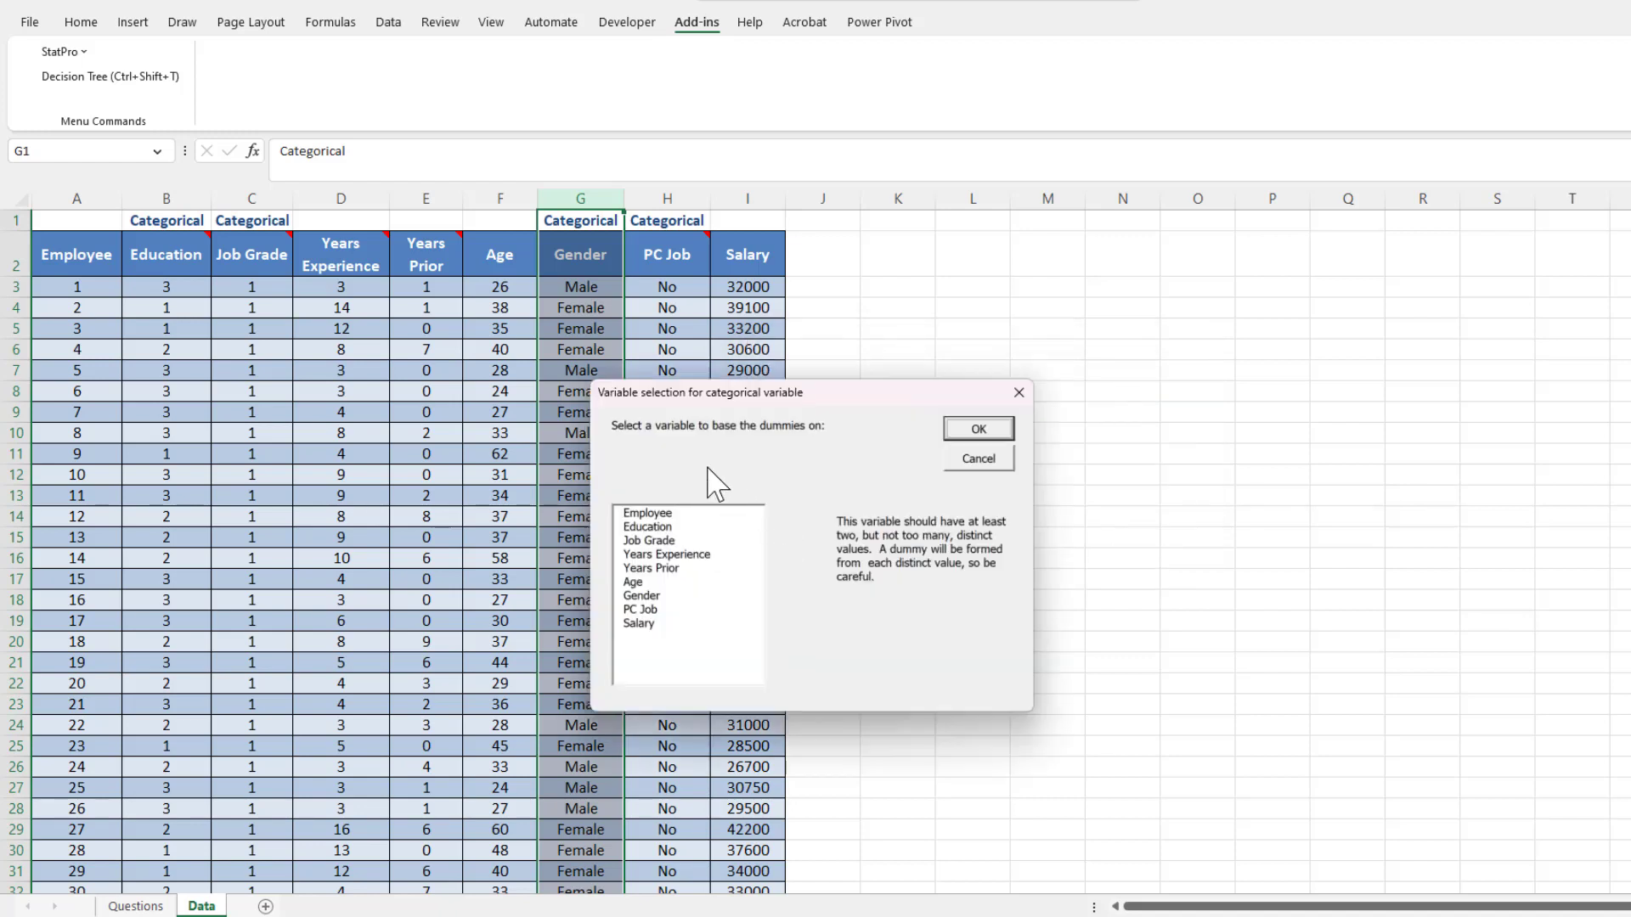
{"action": "mouse_move", "coordinate": [647, 540]}
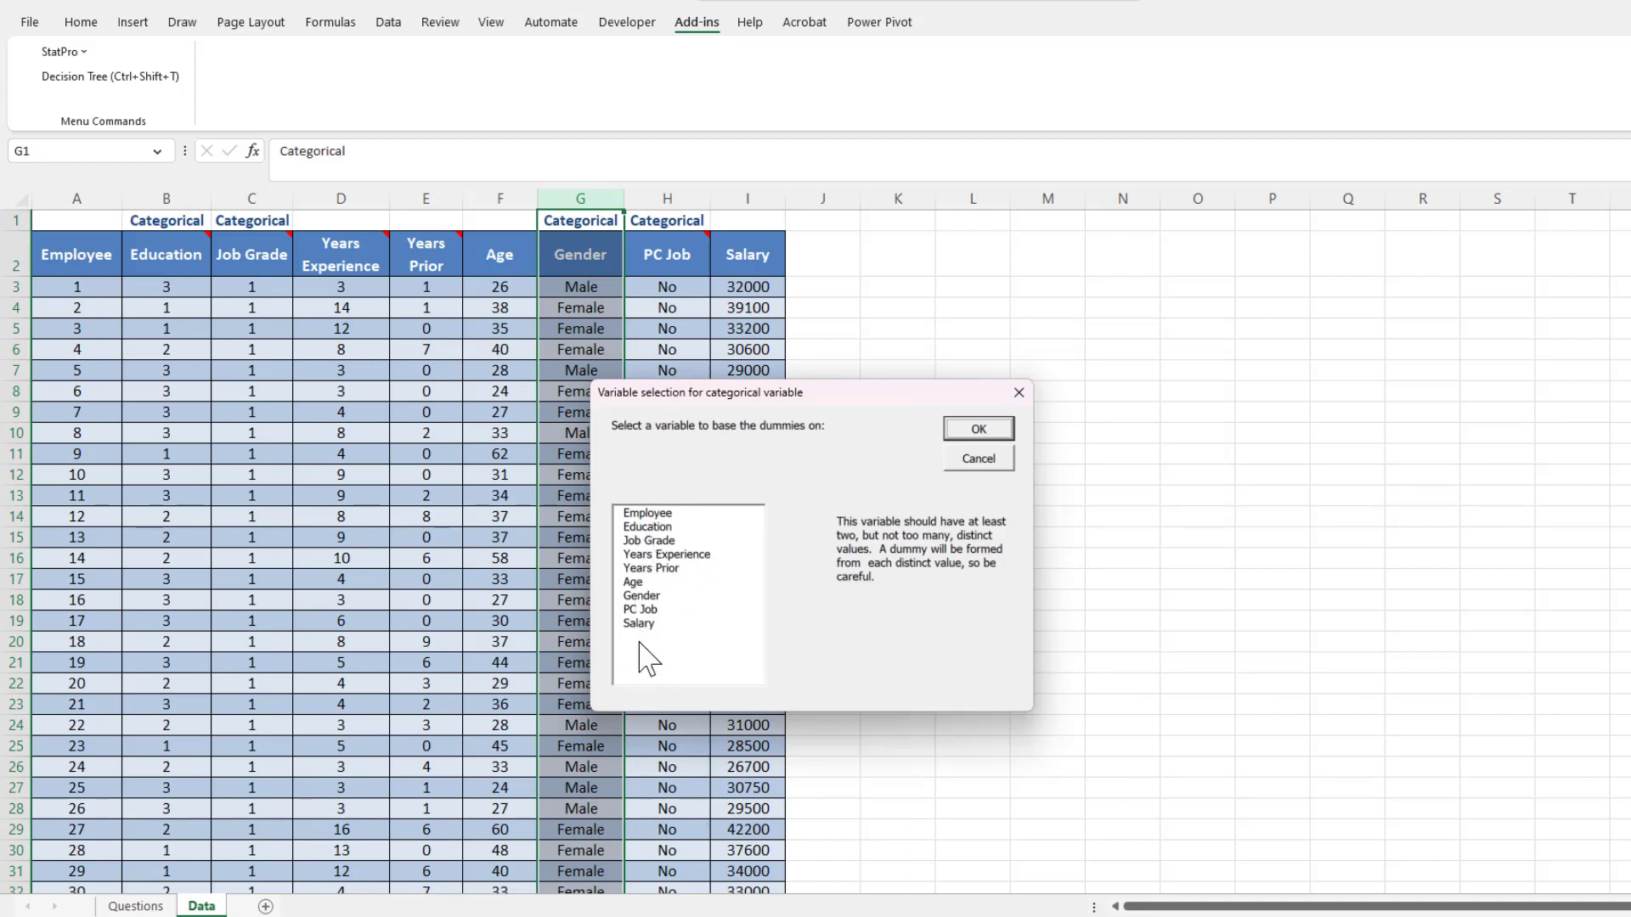
{"action": "mouse_move", "coordinate": [661, 554]}
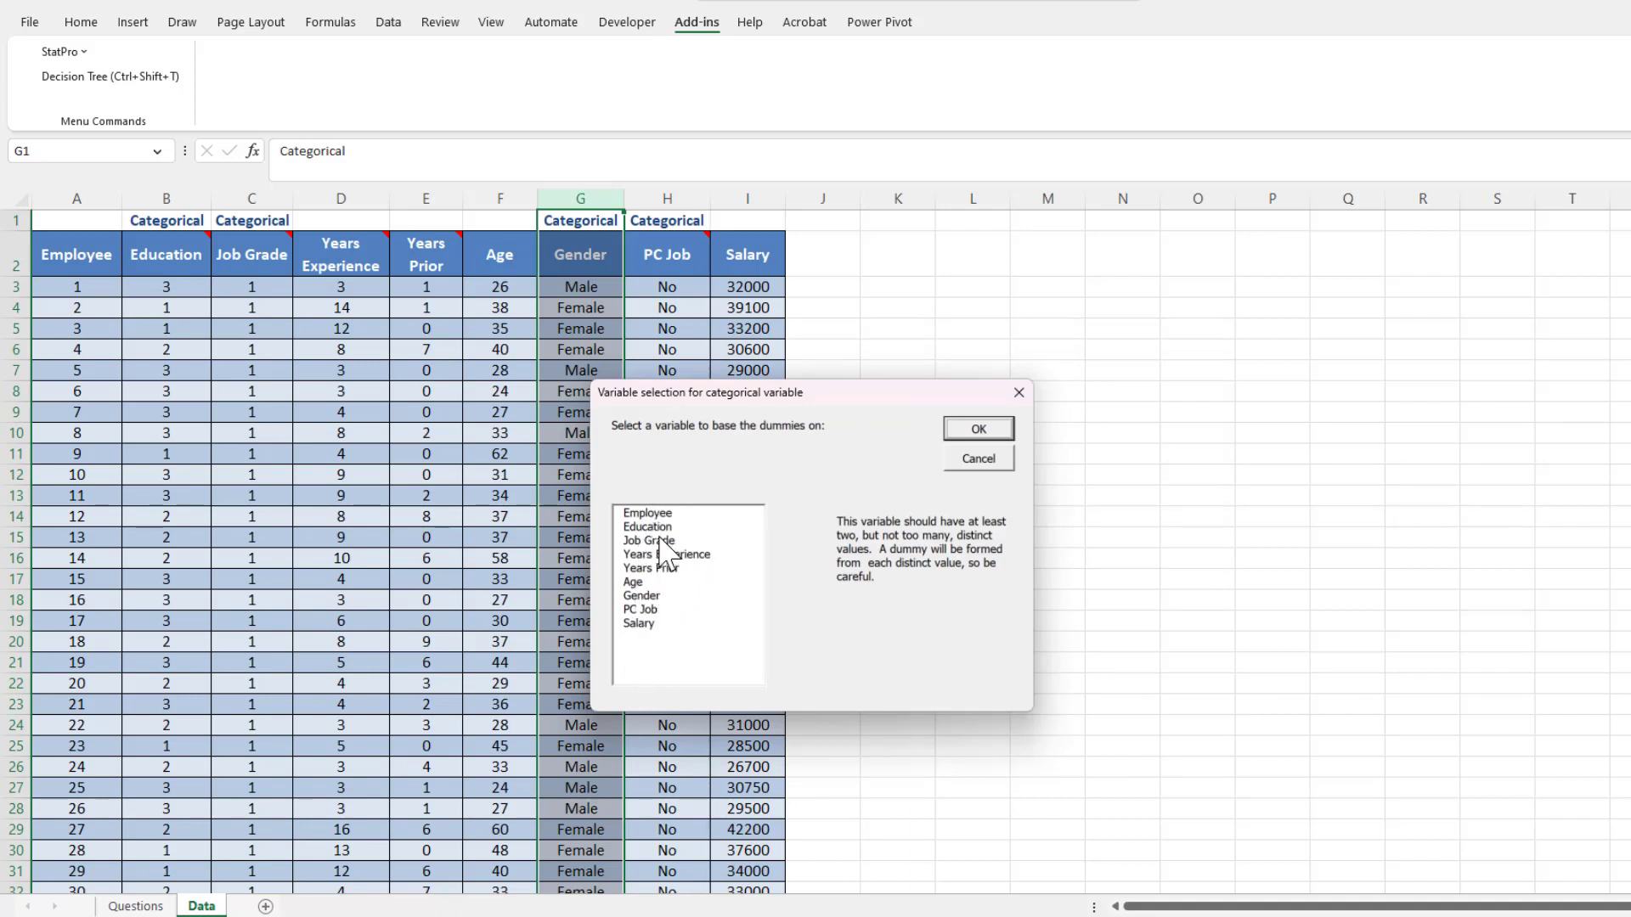
Base the dummies on Job Grade, producing columns Job Grade_1 through Job Grade_6.
{"action": "left_click", "coordinate": [647, 540]}
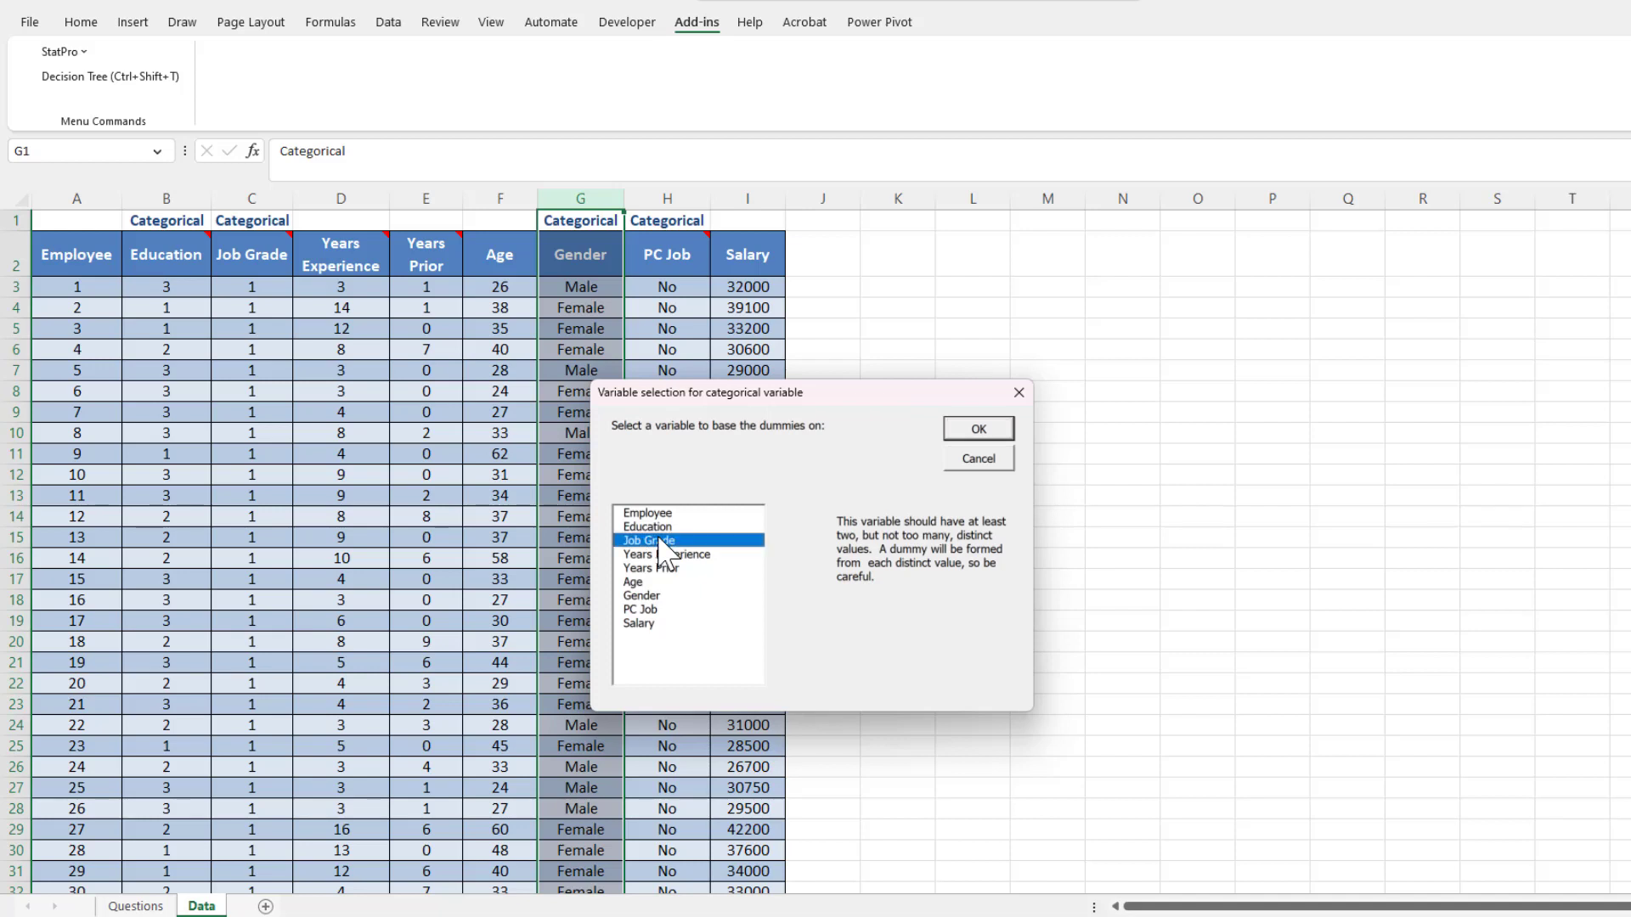
{"action": "mouse_move", "coordinate": [674, 564]}
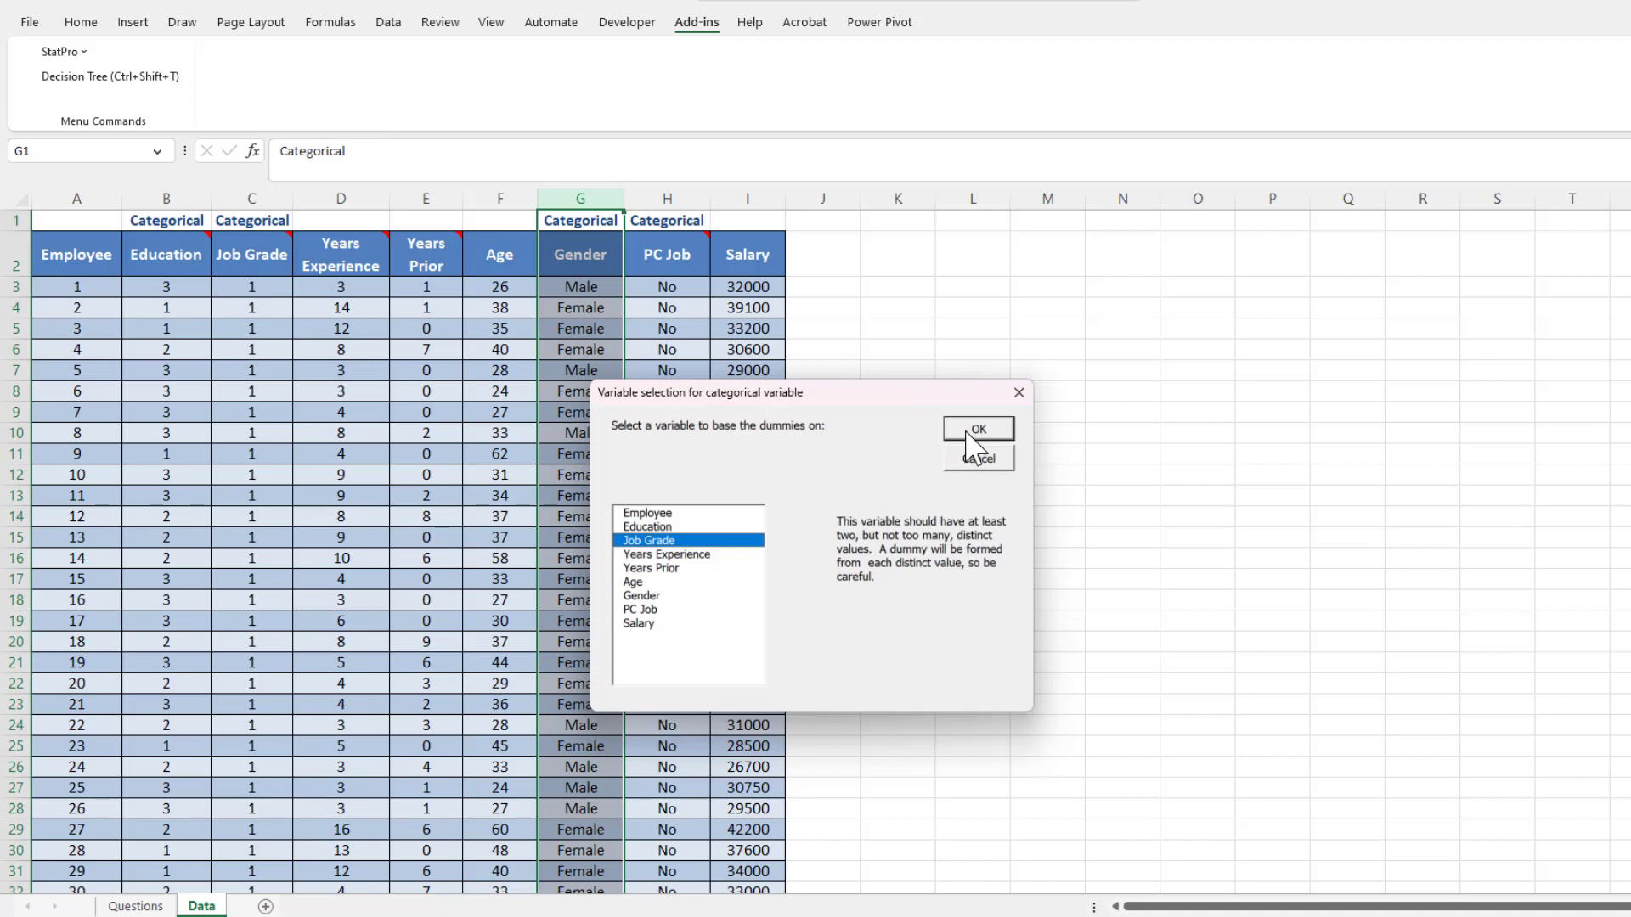
{"action": "left_click", "coordinate": [975, 428]}
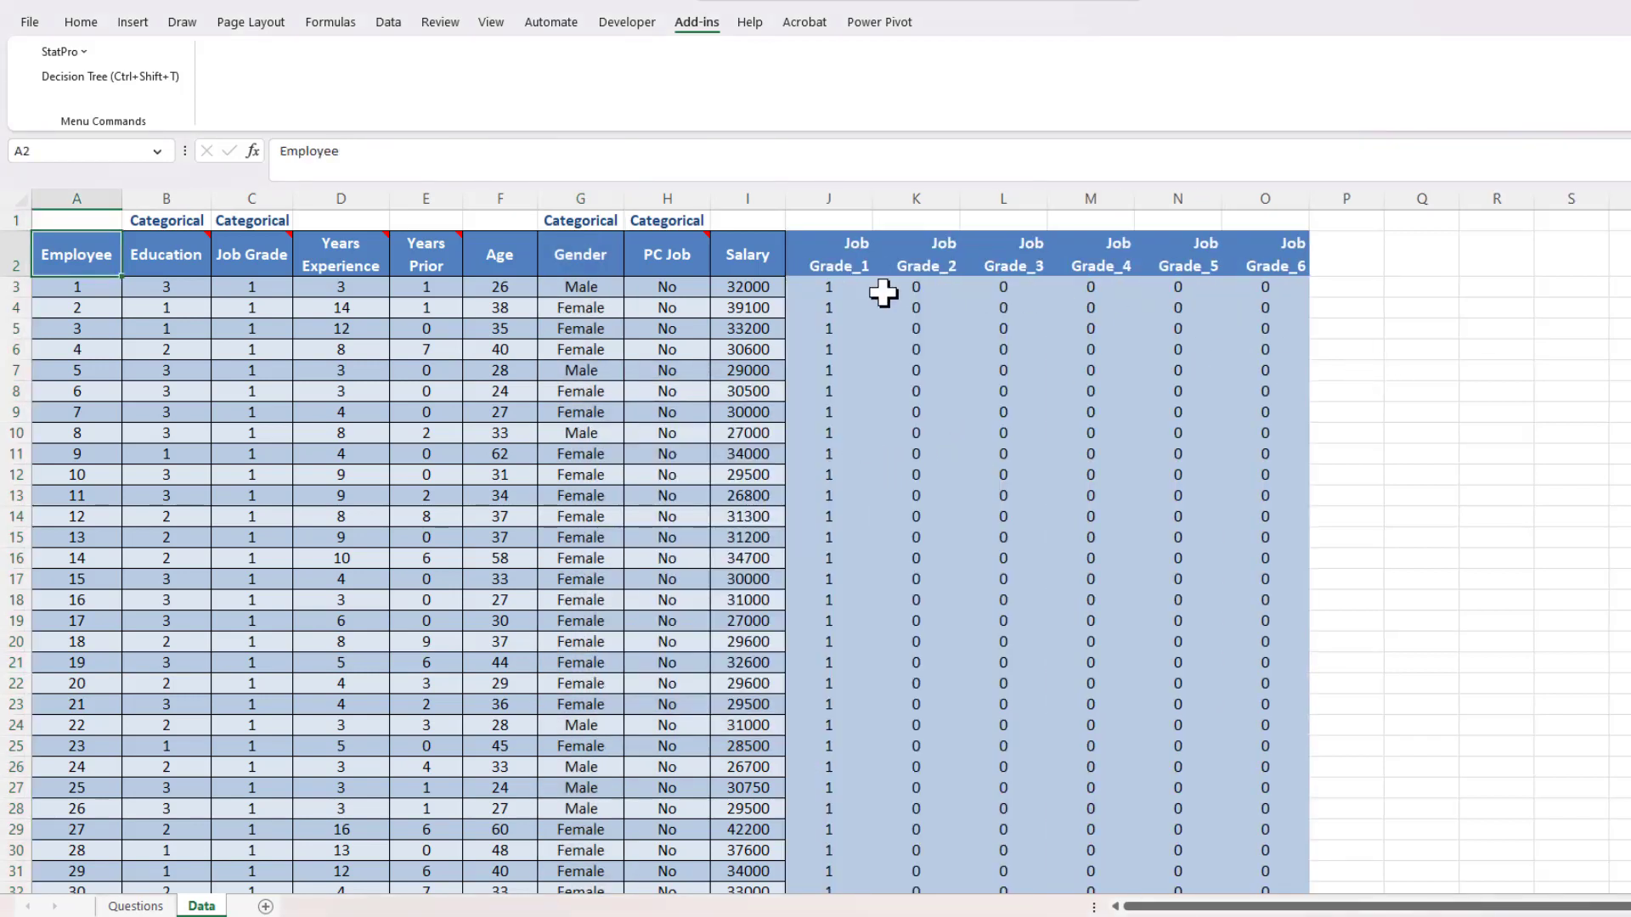
{"action": "mouse_move", "coordinate": [843, 214]}
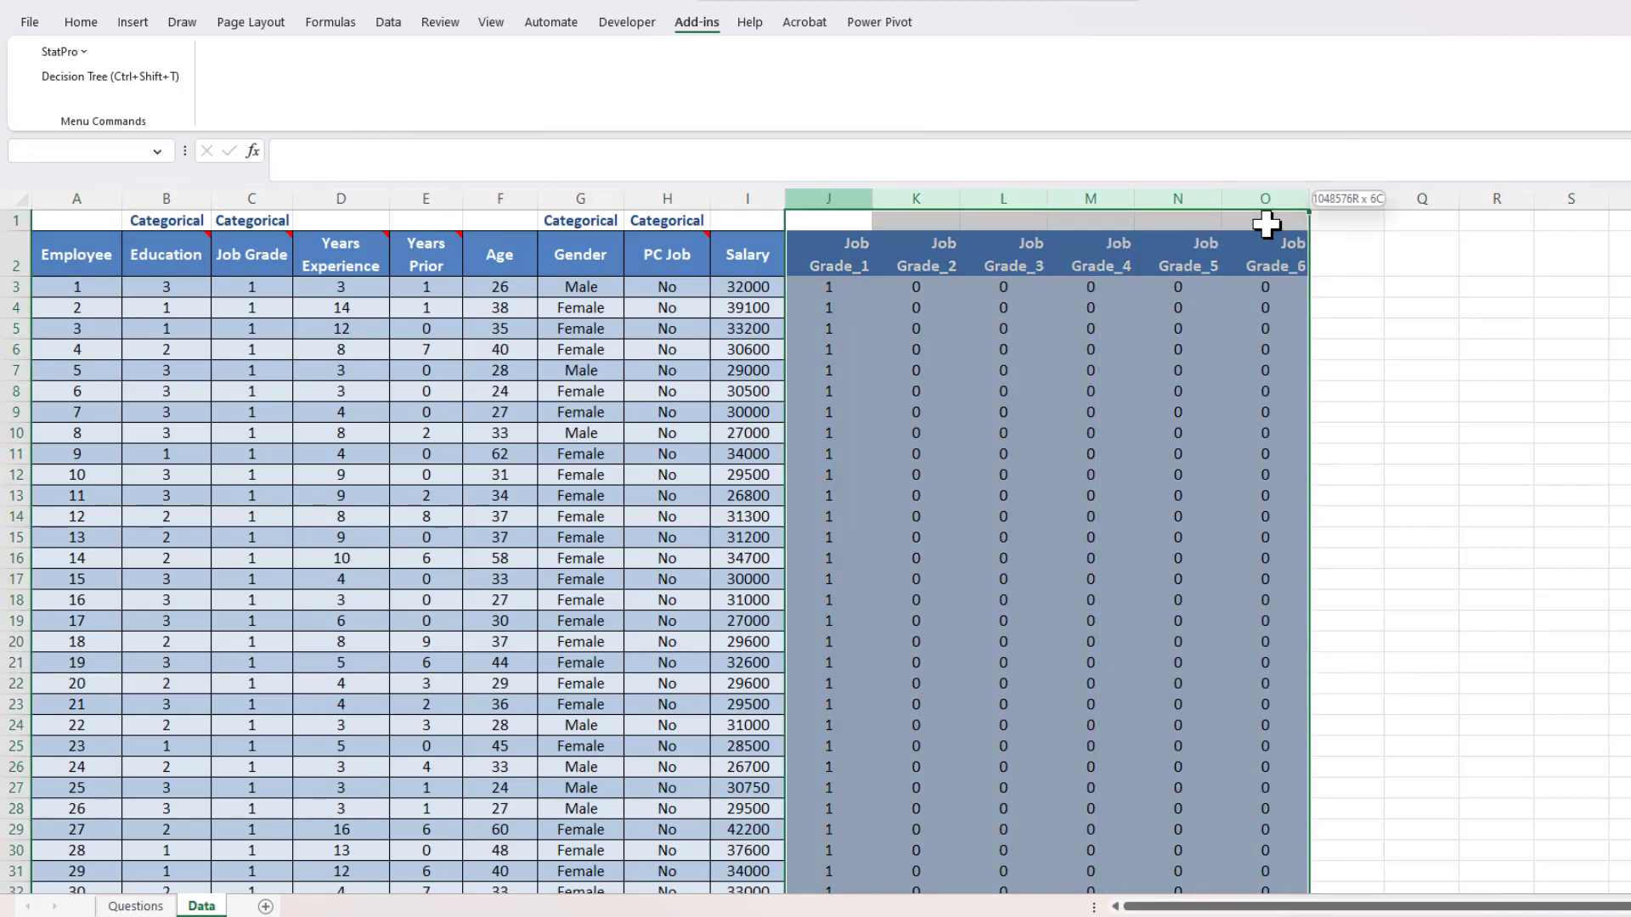
{"action": "left_click", "coordinate": [250, 285]}
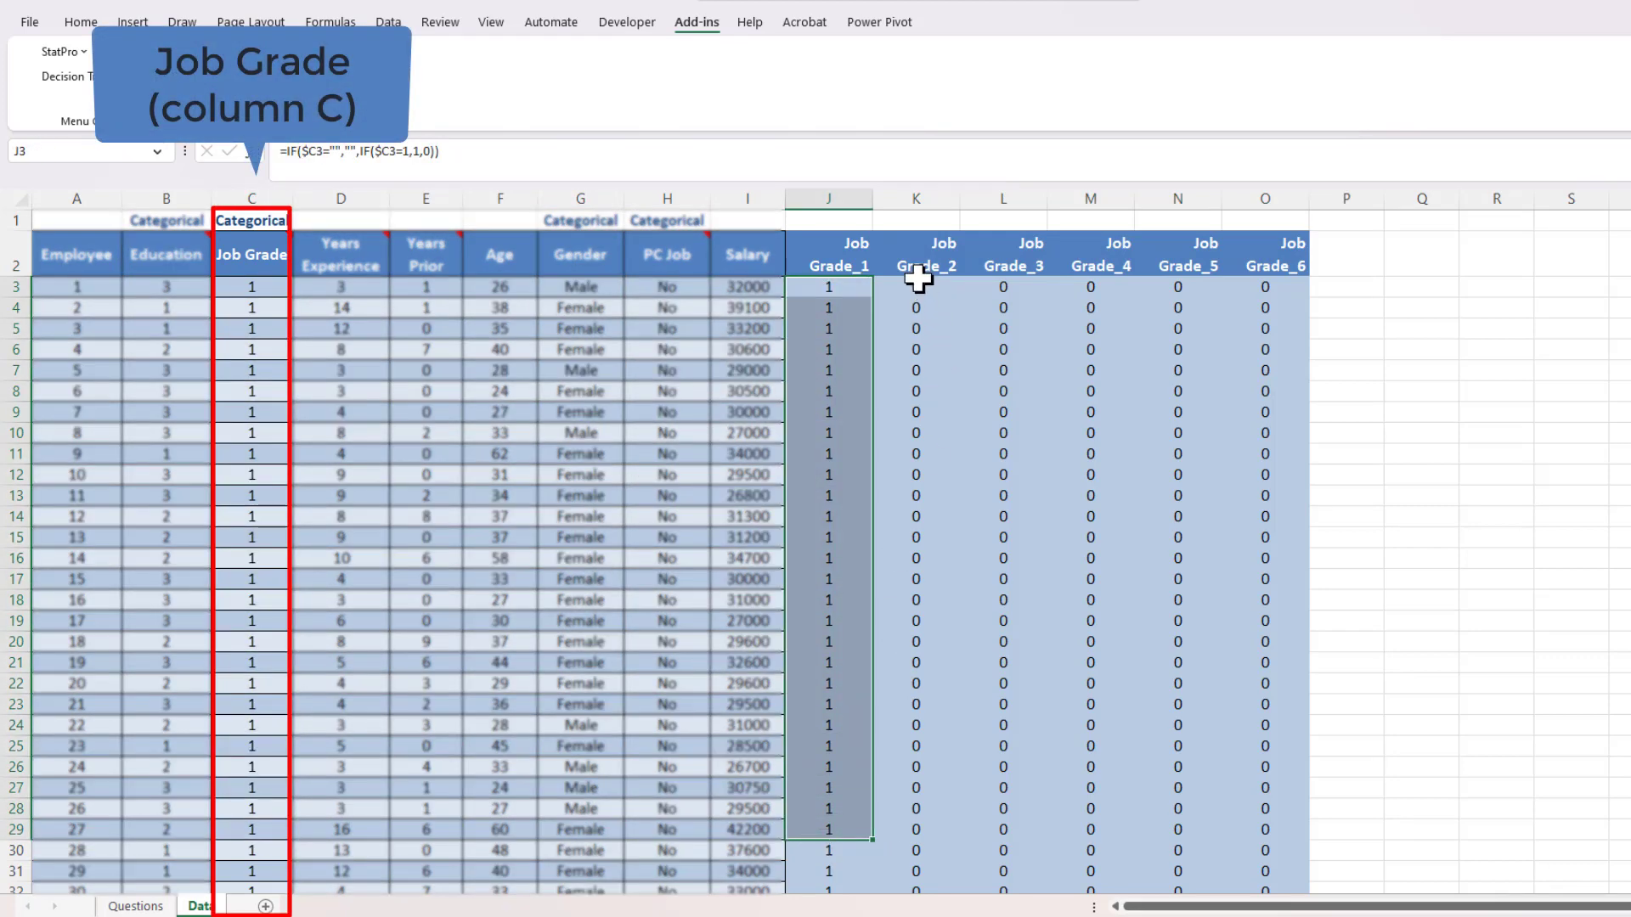
{"action": "left_click_drag", "start_coordinate": [916, 277], "coordinate": [1249, 851]}
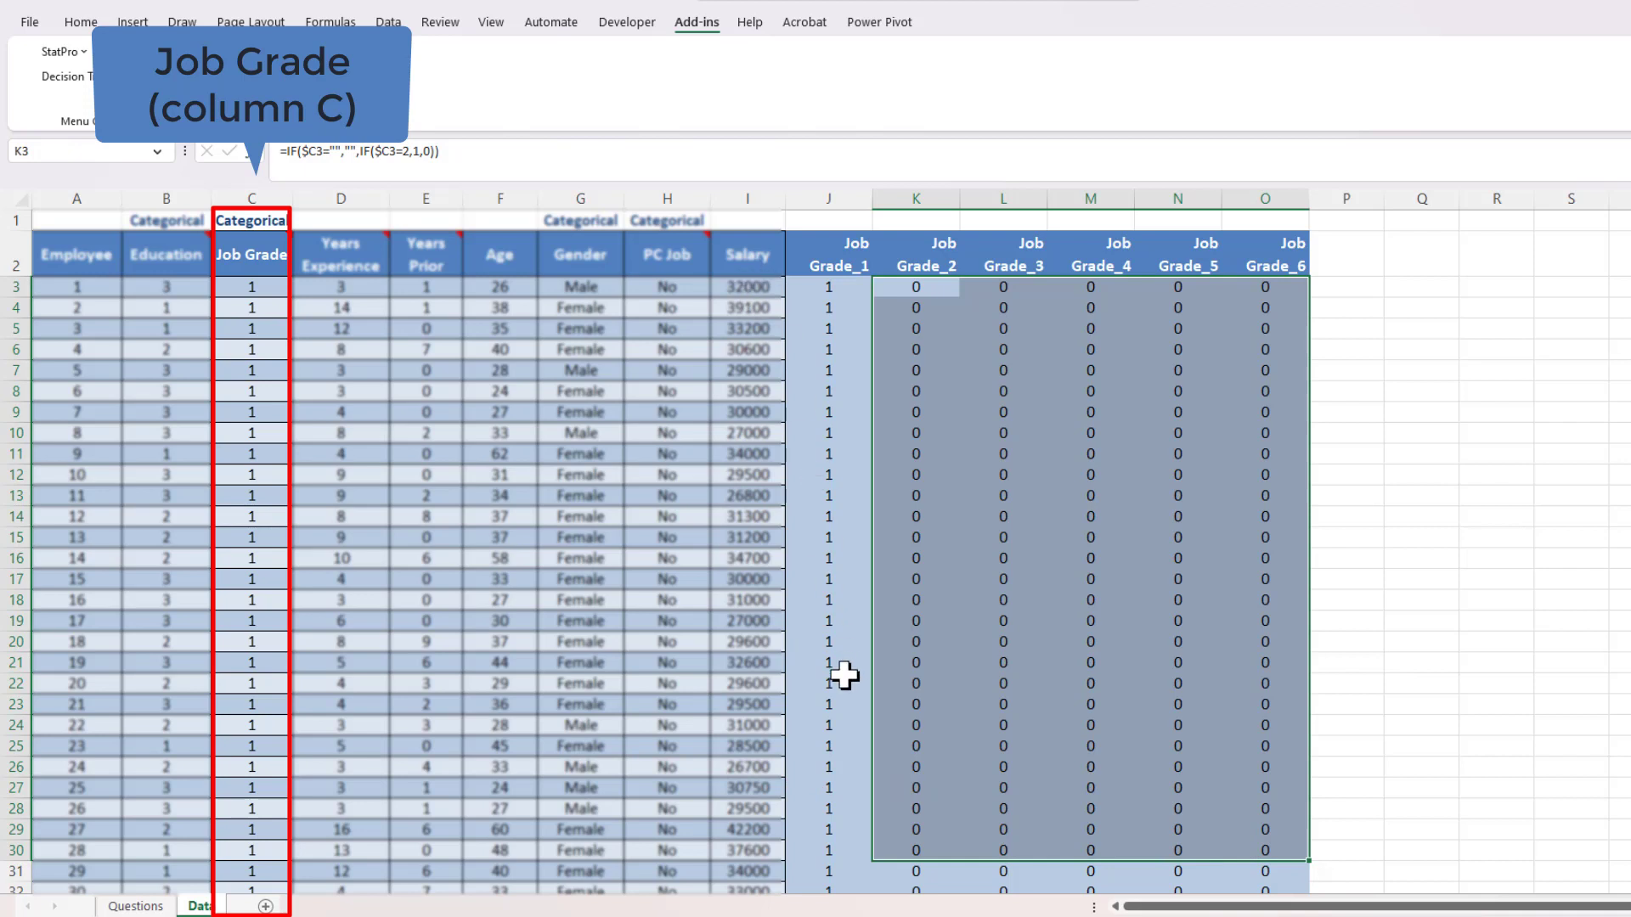
{"action": "mouse_move", "coordinate": [892, 856]}
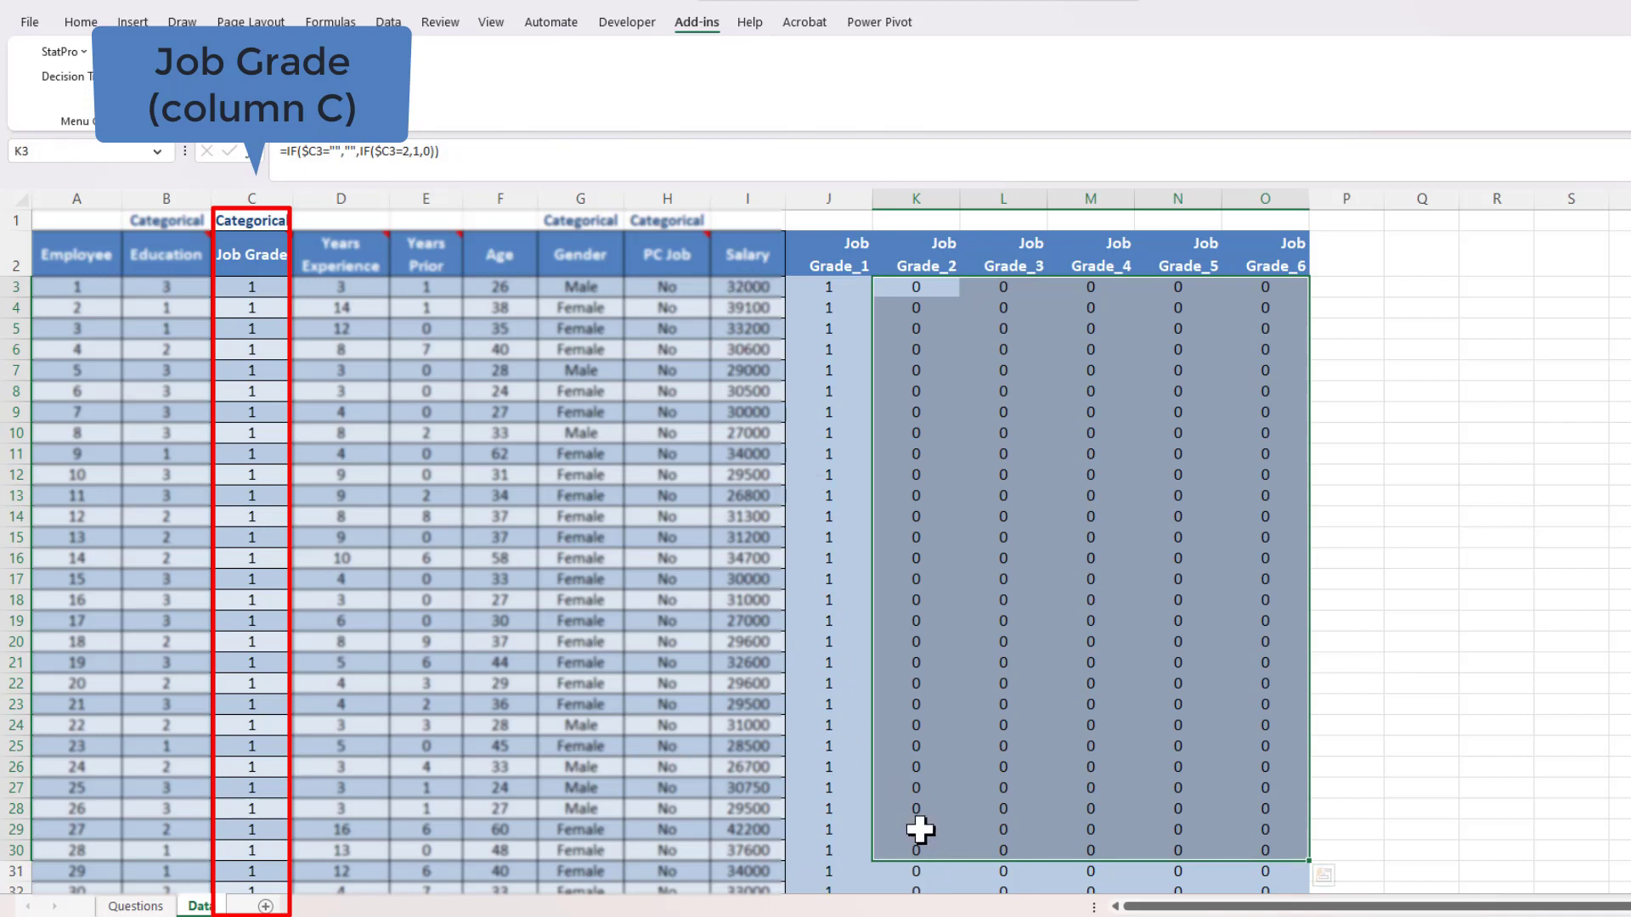
{"action": "scroll", "scroll_direction": "down", "scroll_amount": 3}
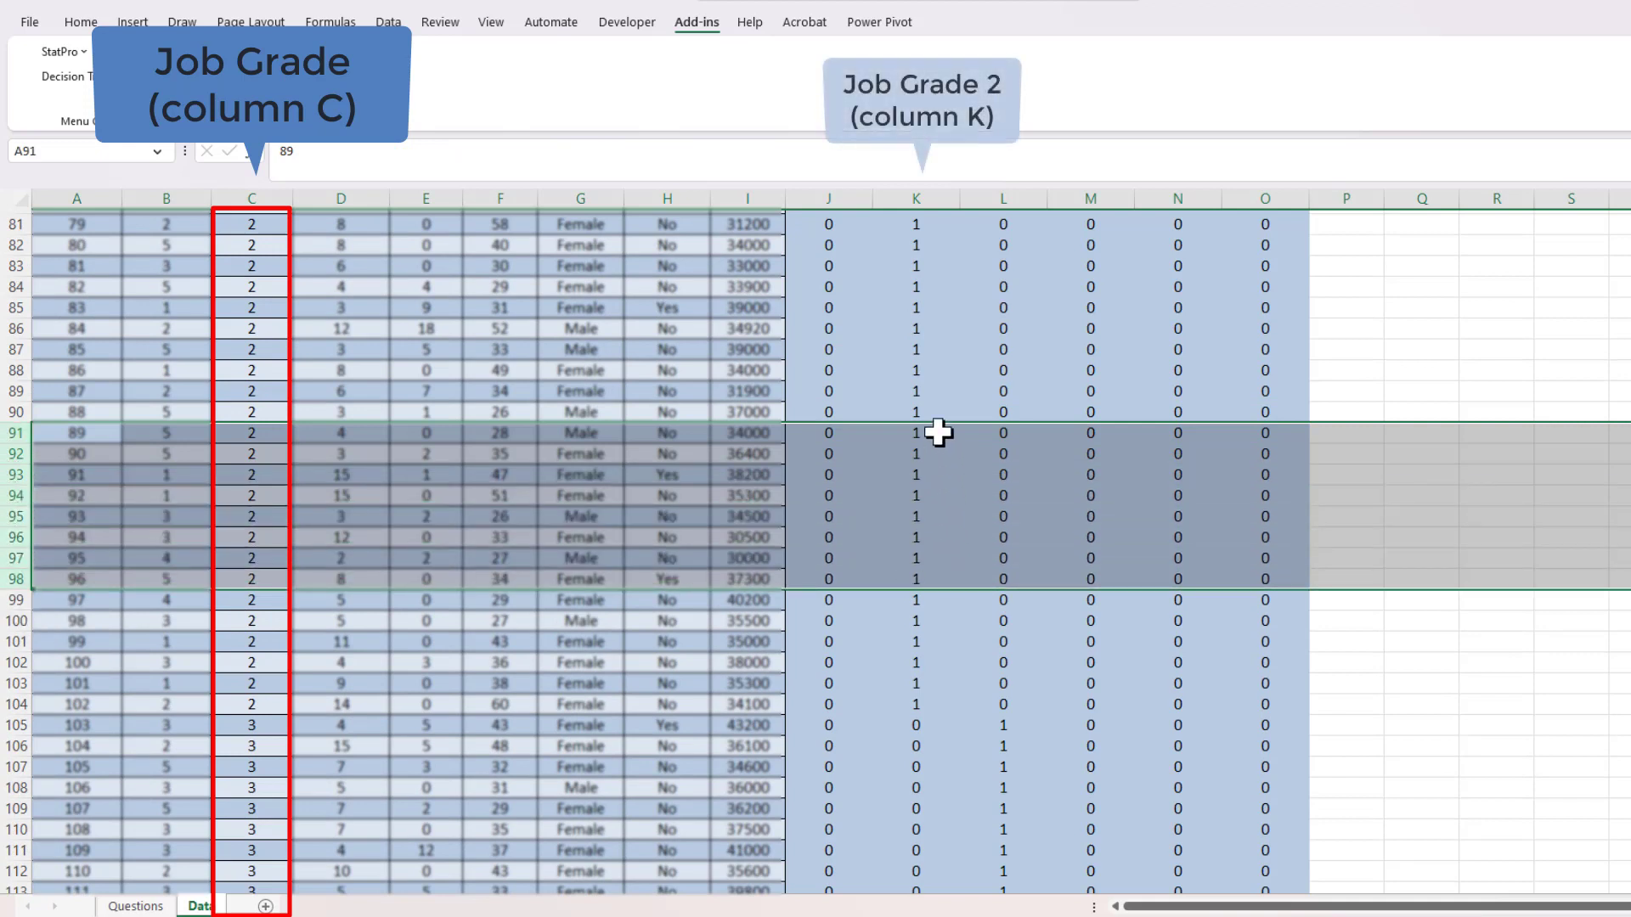
{"action": "mouse_move", "coordinate": [919, 437]}
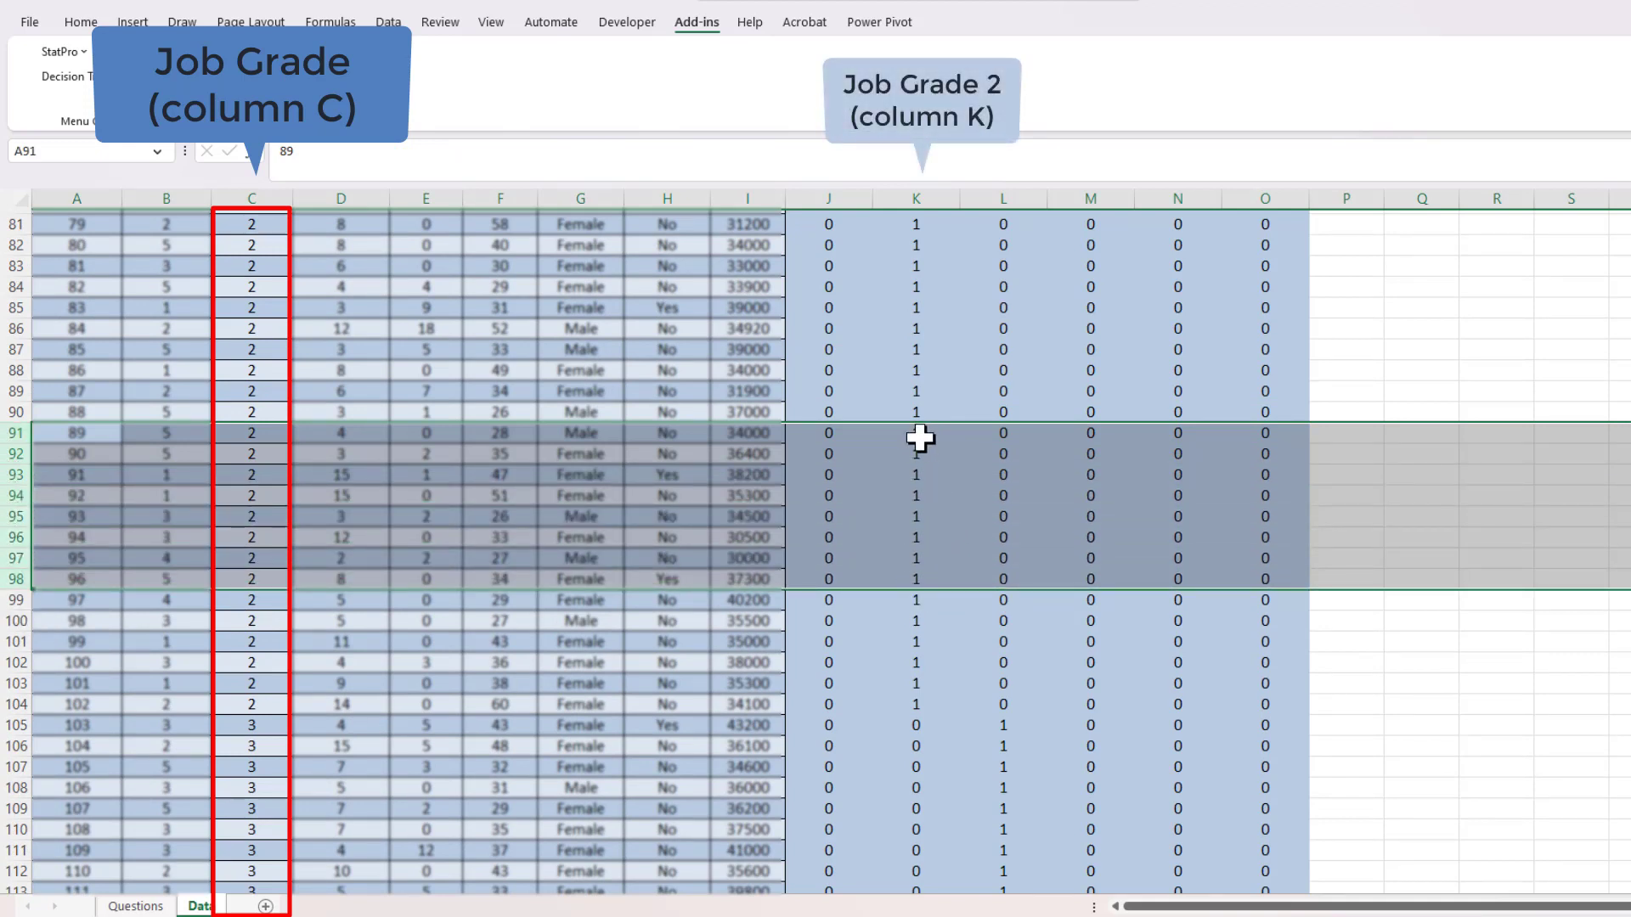
{"action": "mouse_move", "coordinate": [900, 491]}
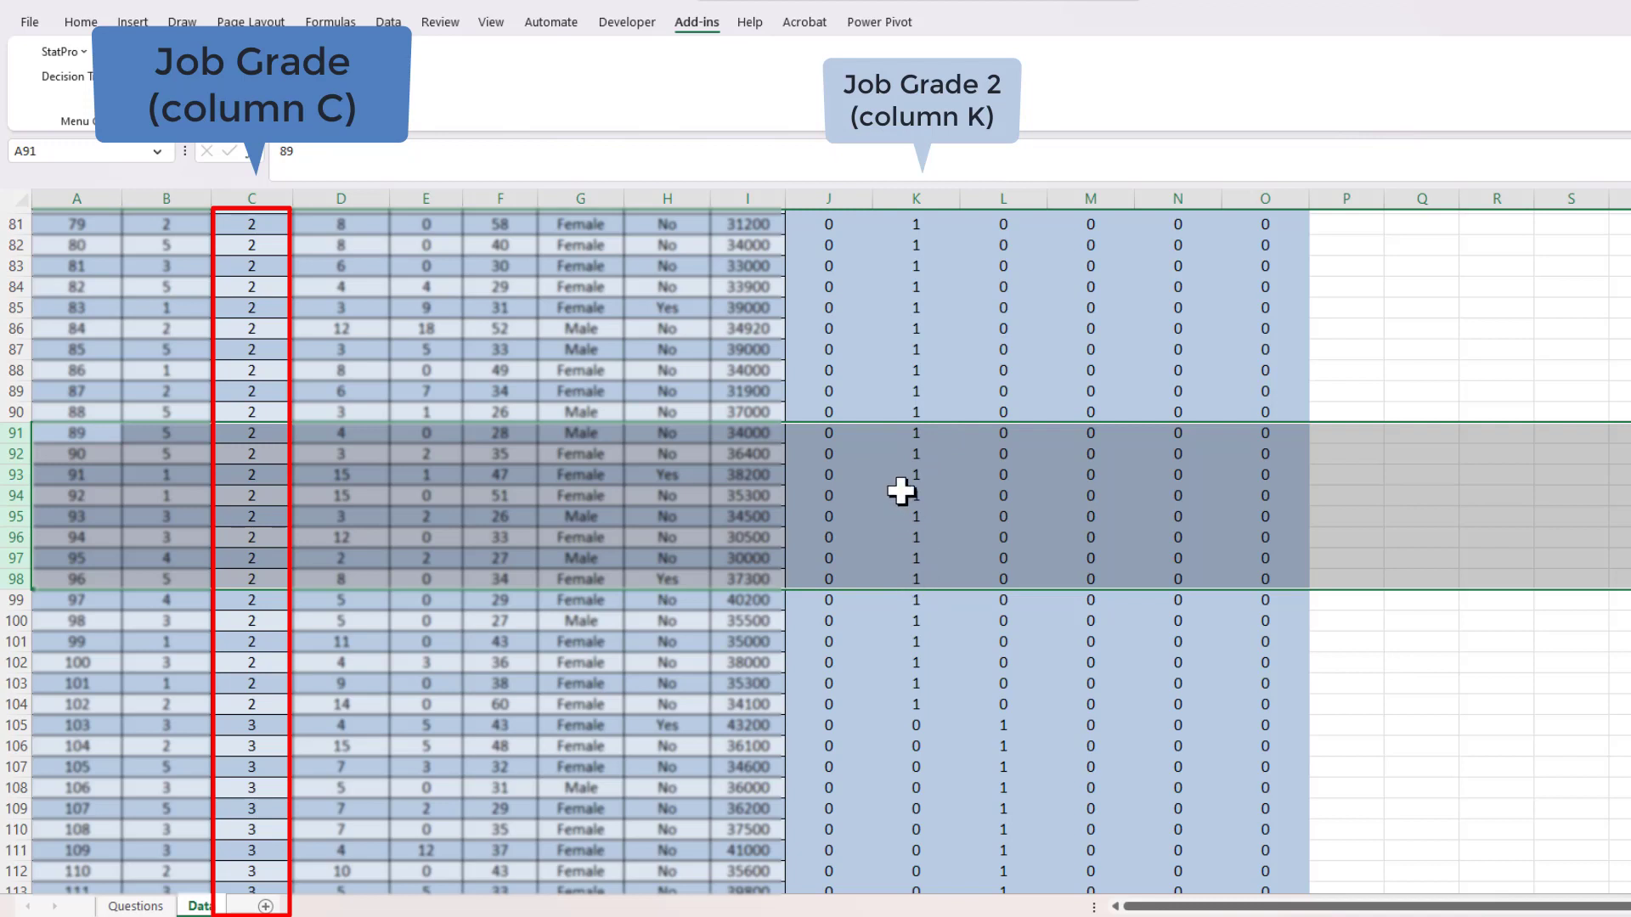
{"action": "mouse_move", "coordinate": [1286, 465]}
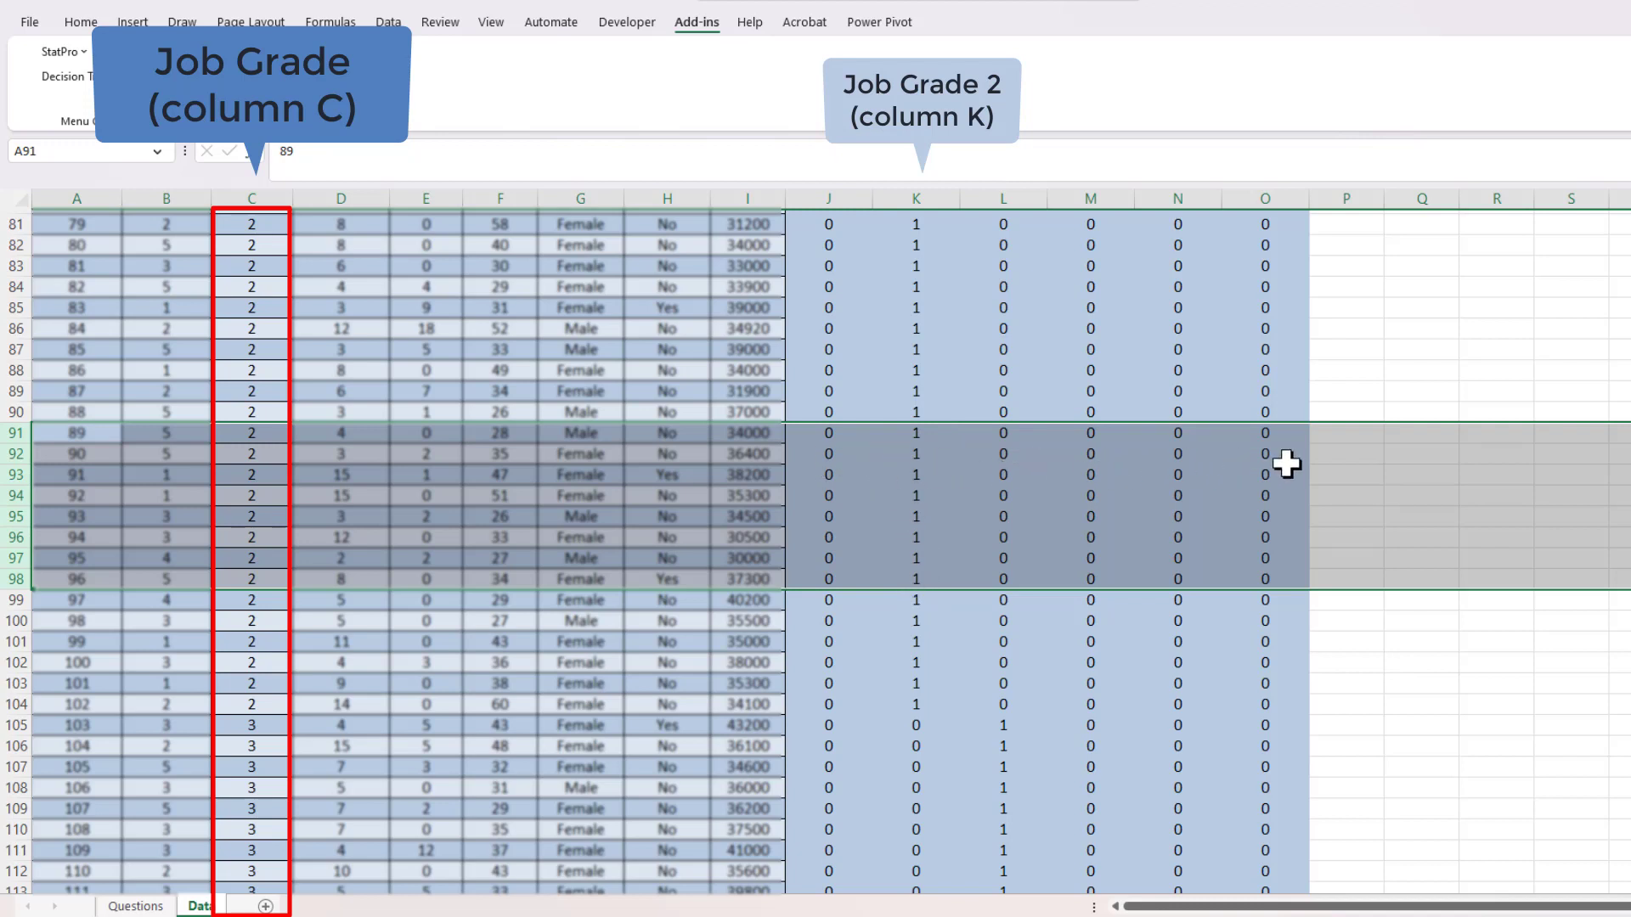
{"action": "mouse_move", "coordinate": [1250, 474]}
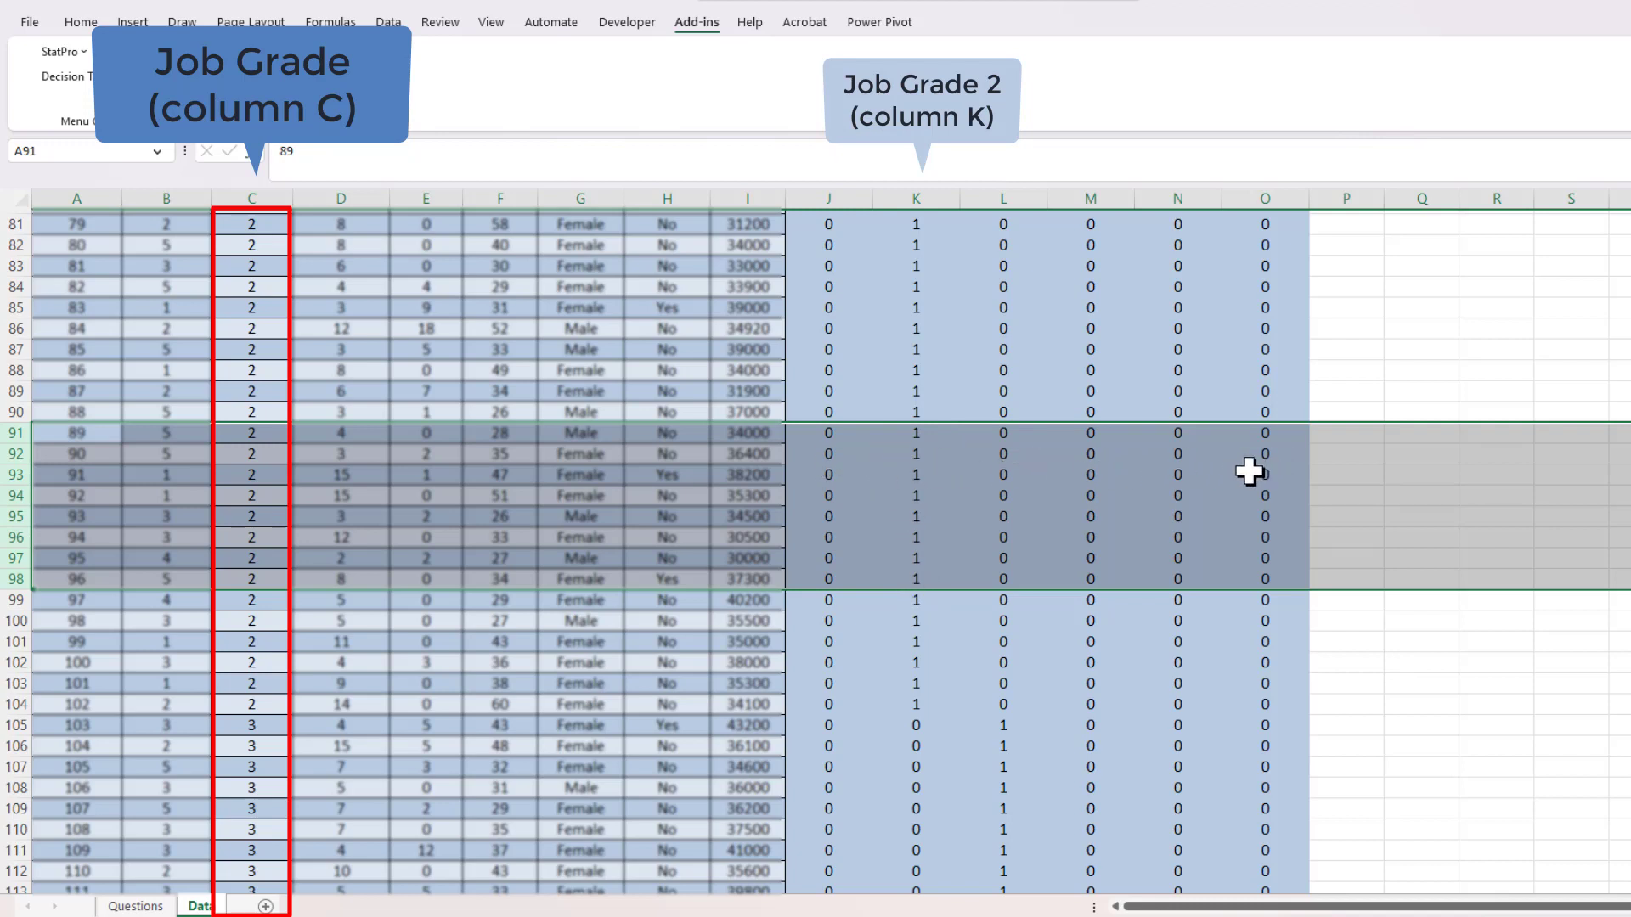
{"action": "scroll", "scroll_direction": "down", "scroll_amount": 3}
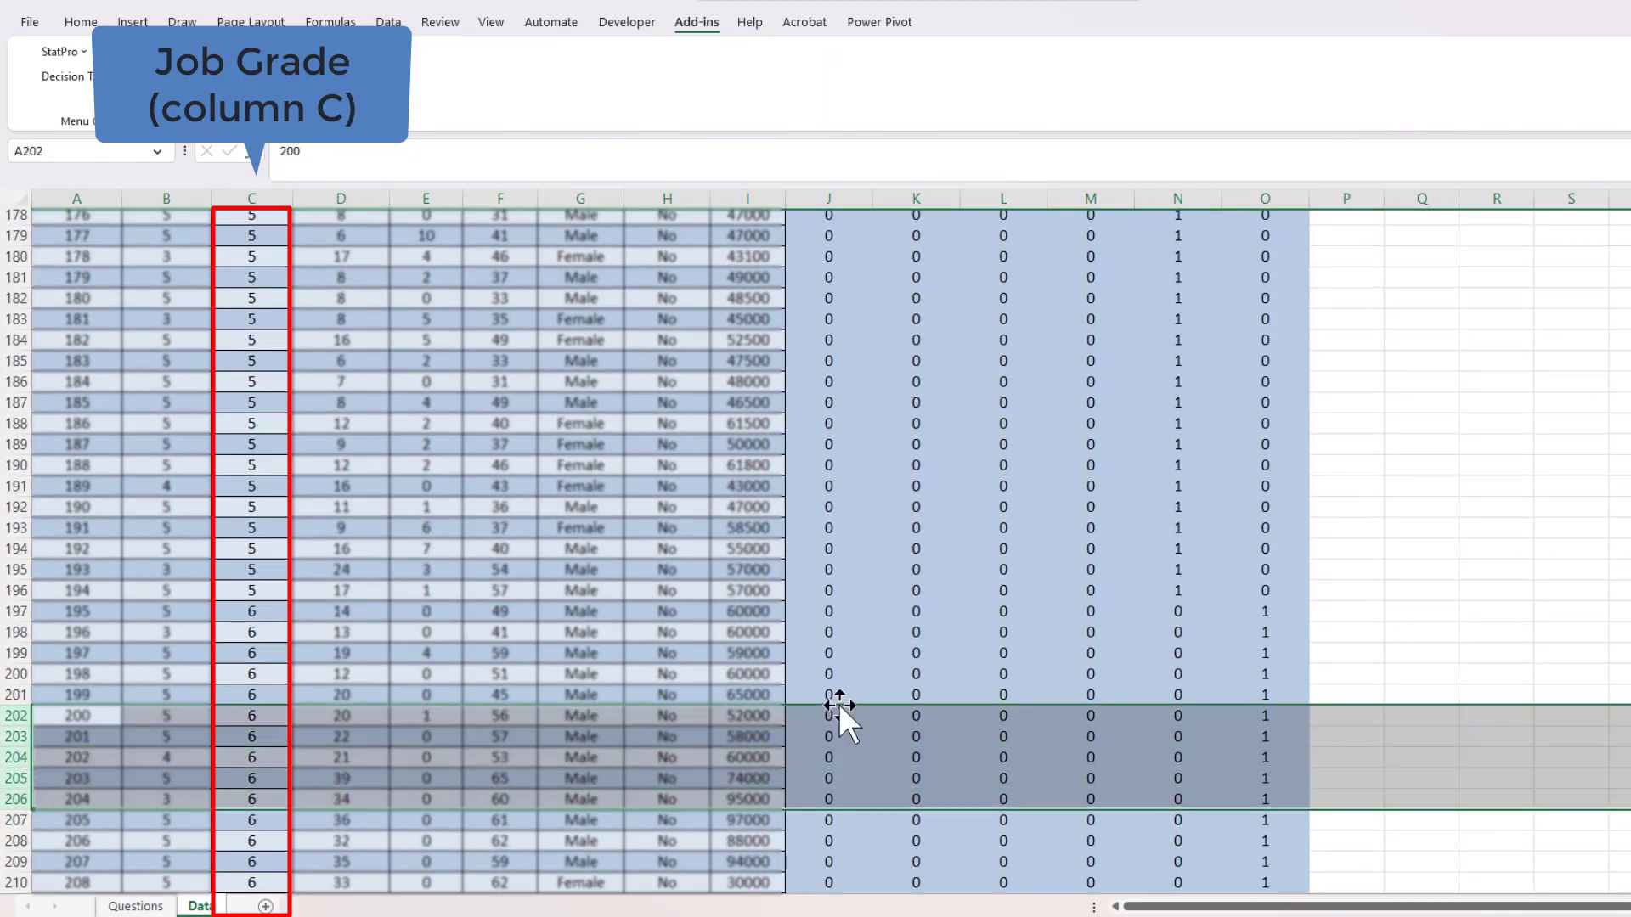
{"action": "left_click_drag", "start_coordinate": [828, 716], "coordinate": [1264, 799]}
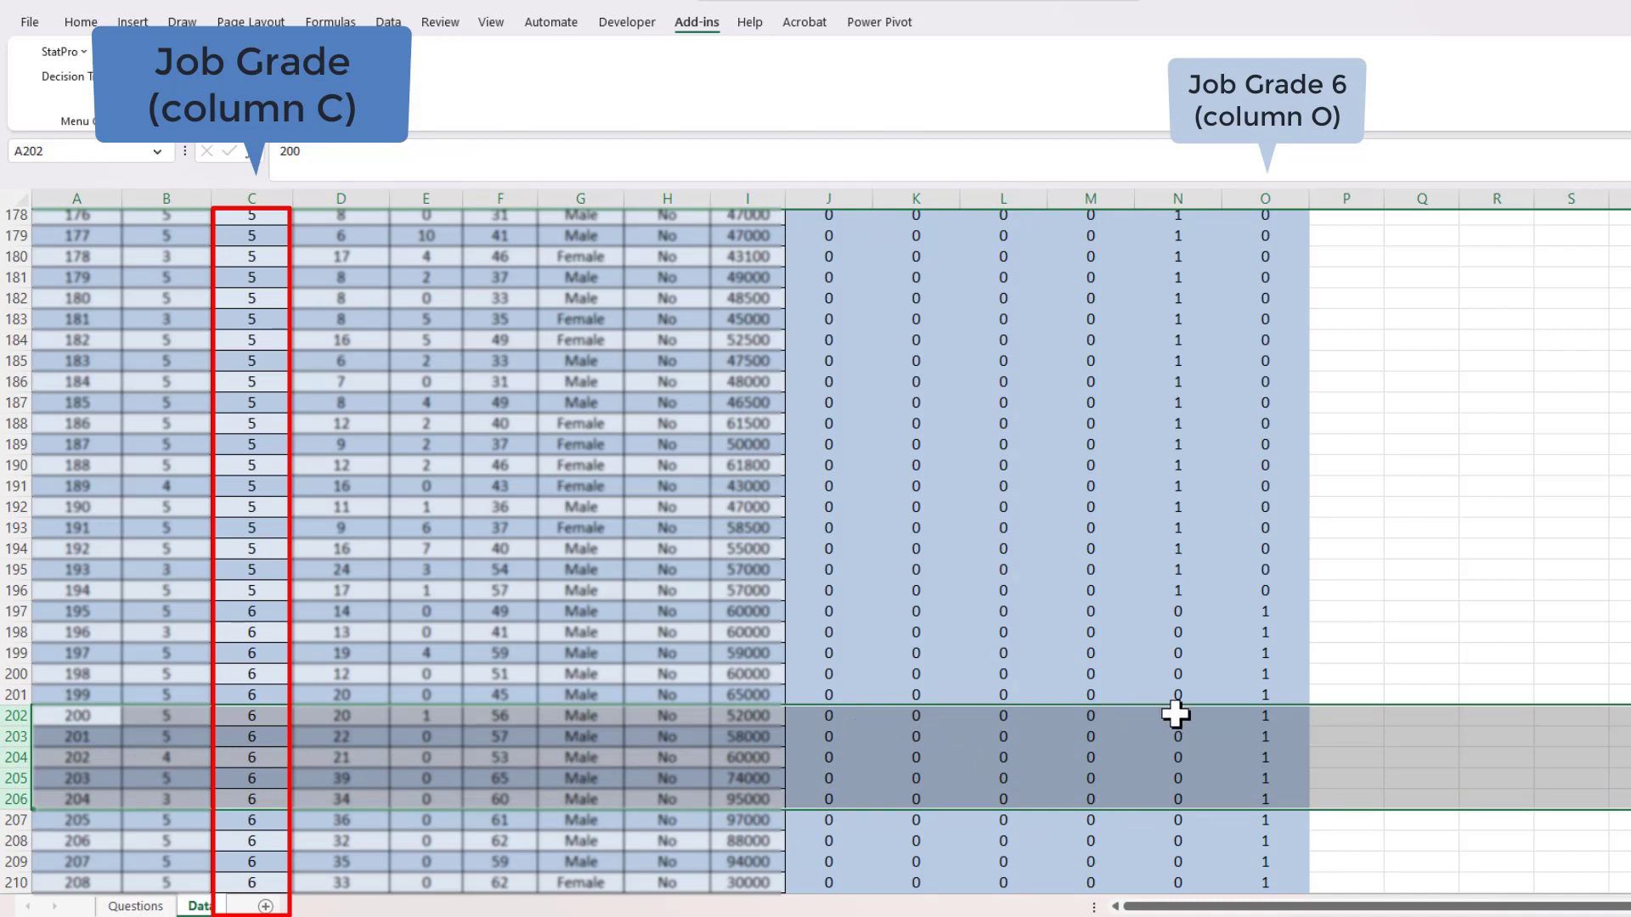
{"action": "mouse_move", "coordinate": [1268, 753]}
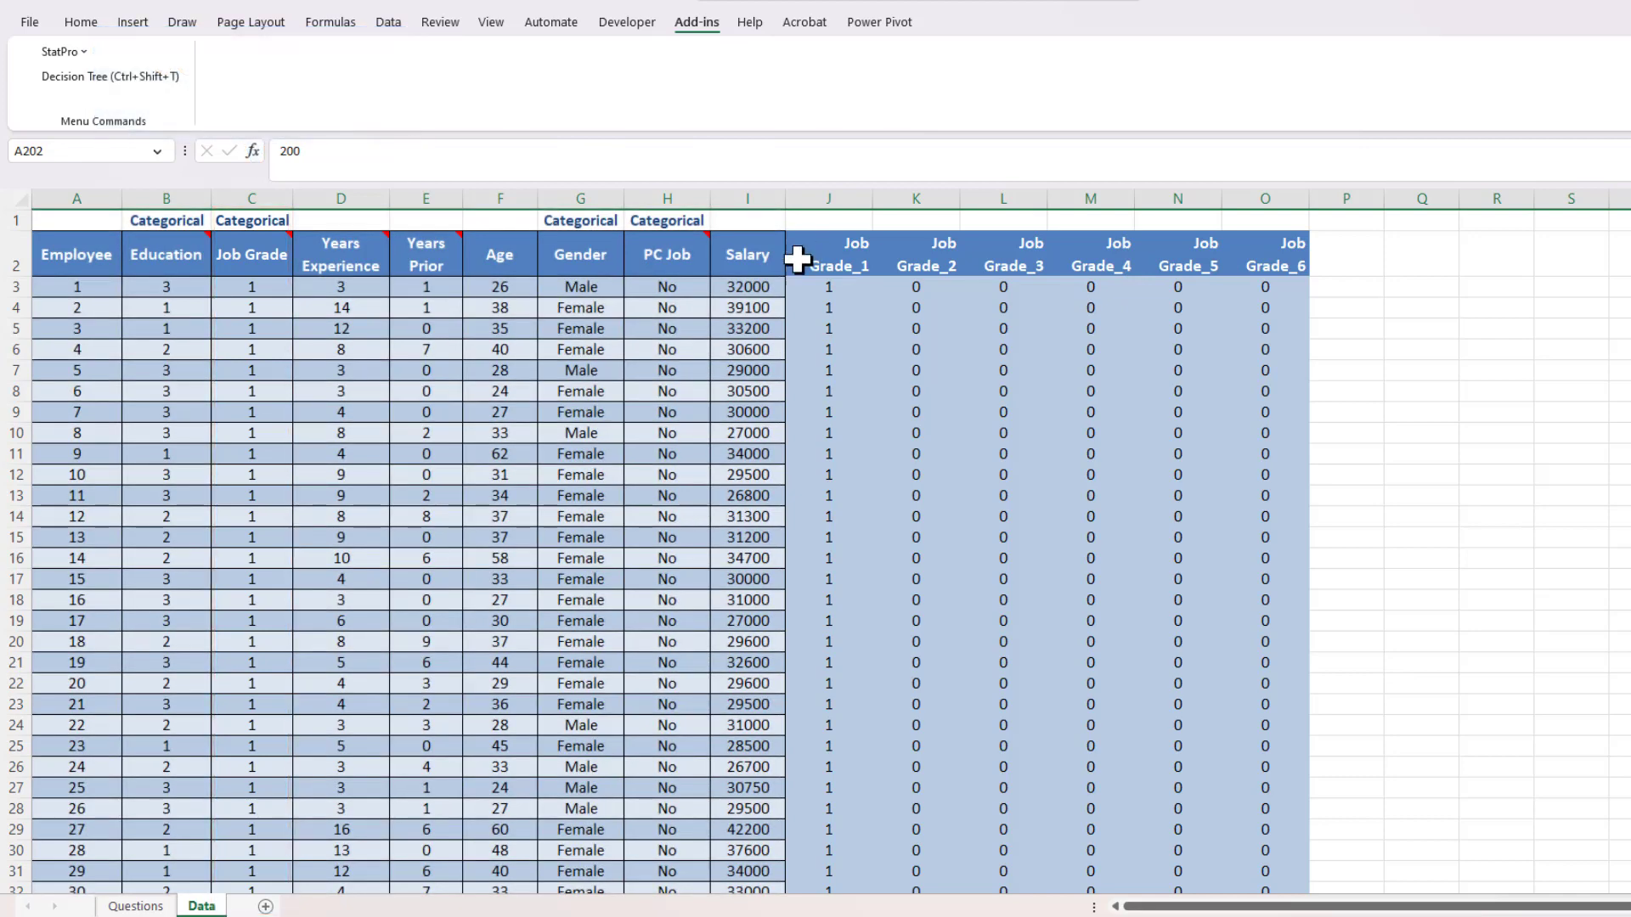
{"action": "mouse_move", "coordinate": [614, 238]}
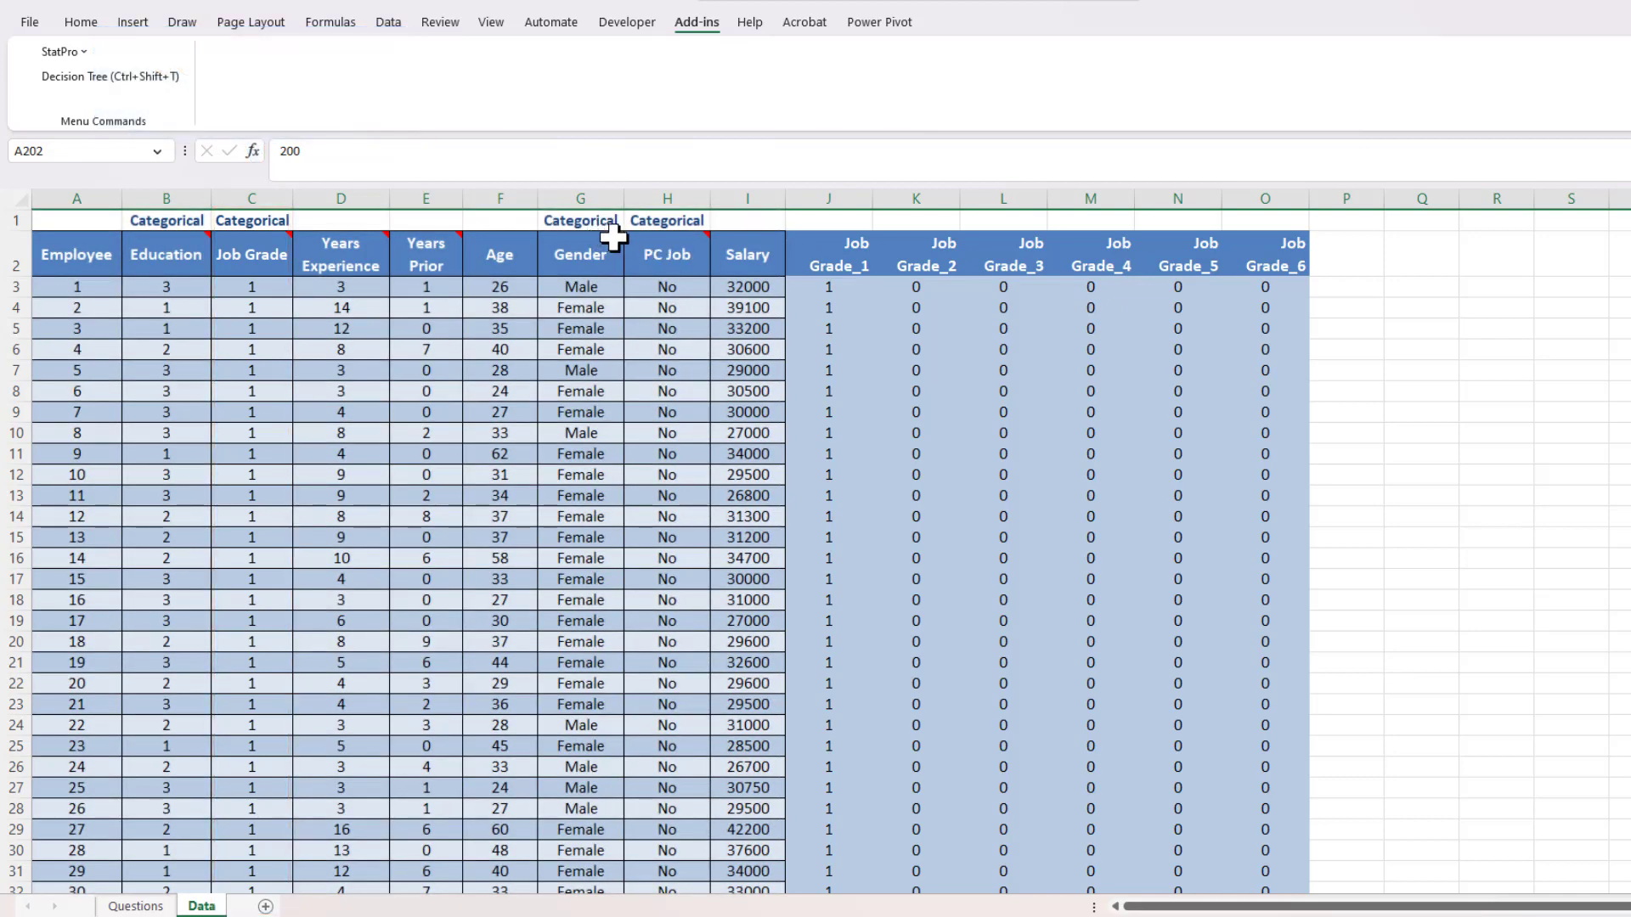
Restart the dummy-variable utility with data range A2:O210, including the Job Grade dummies.
{"action": "left_click", "coordinate": [58, 51]}
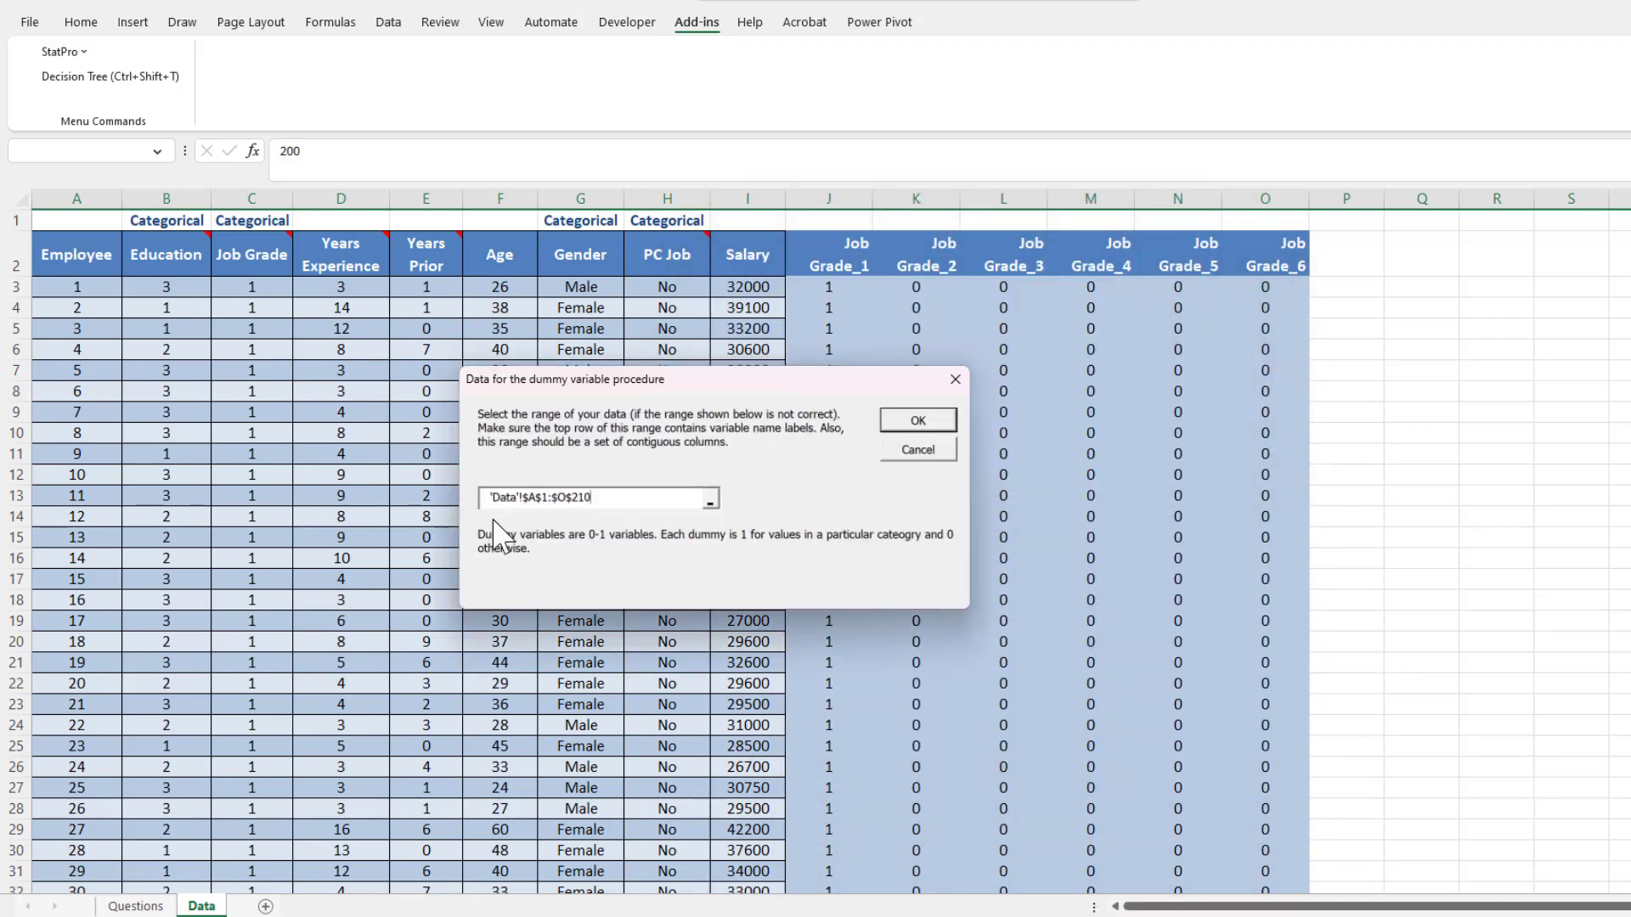
{"action": "left_click", "coordinate": [581, 498]}
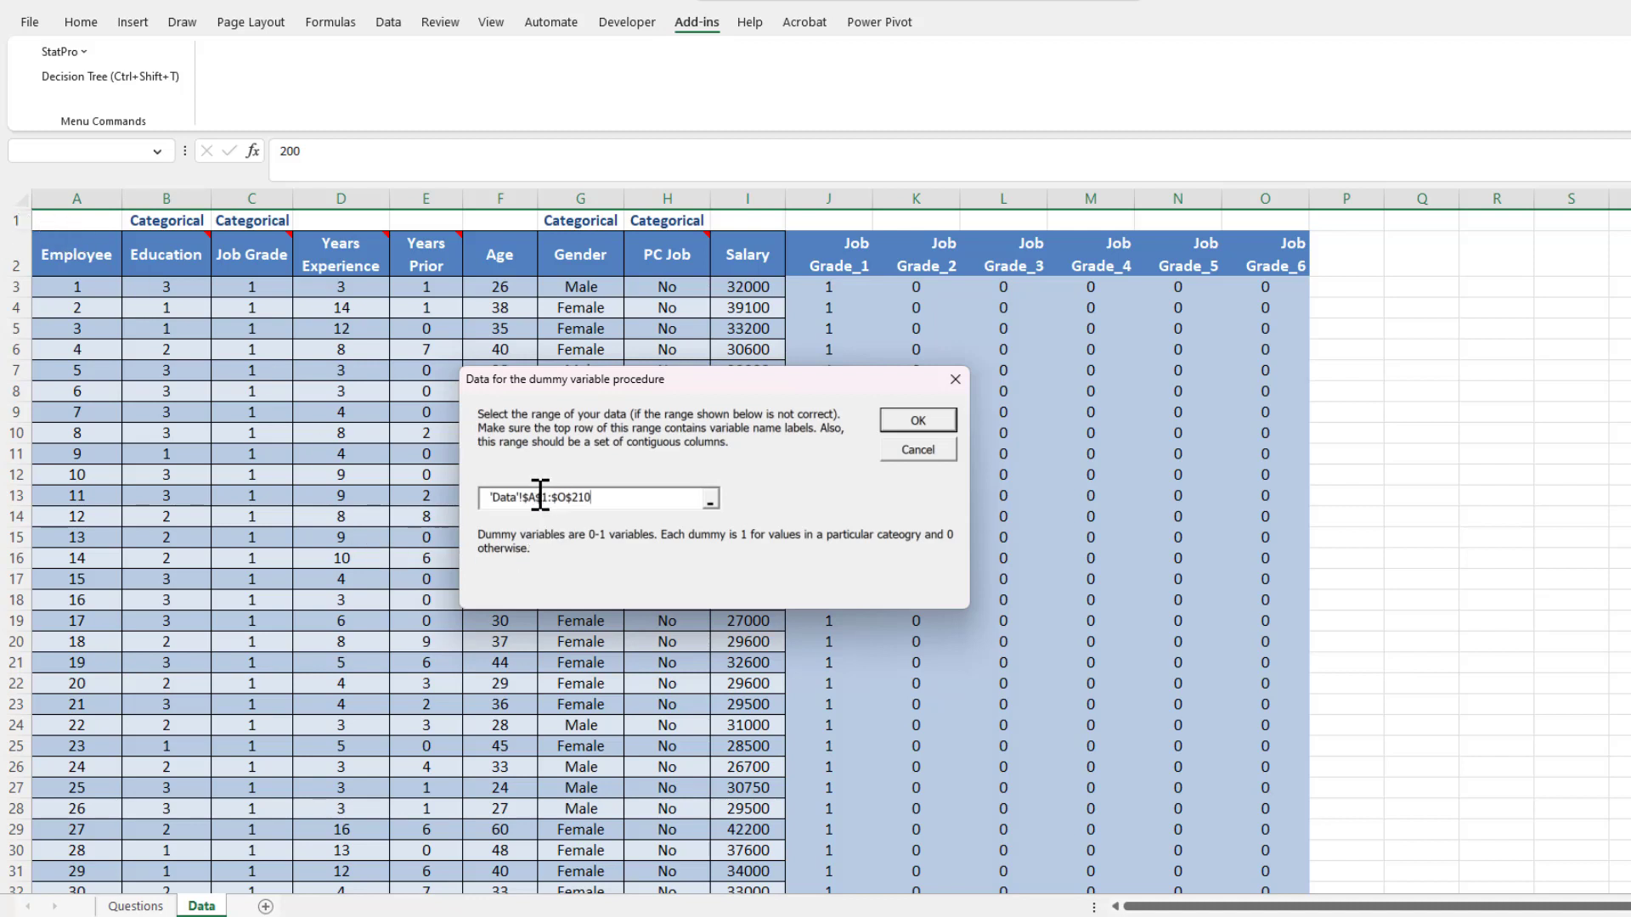
{"action": "mouse_move", "coordinate": [415, 432]}
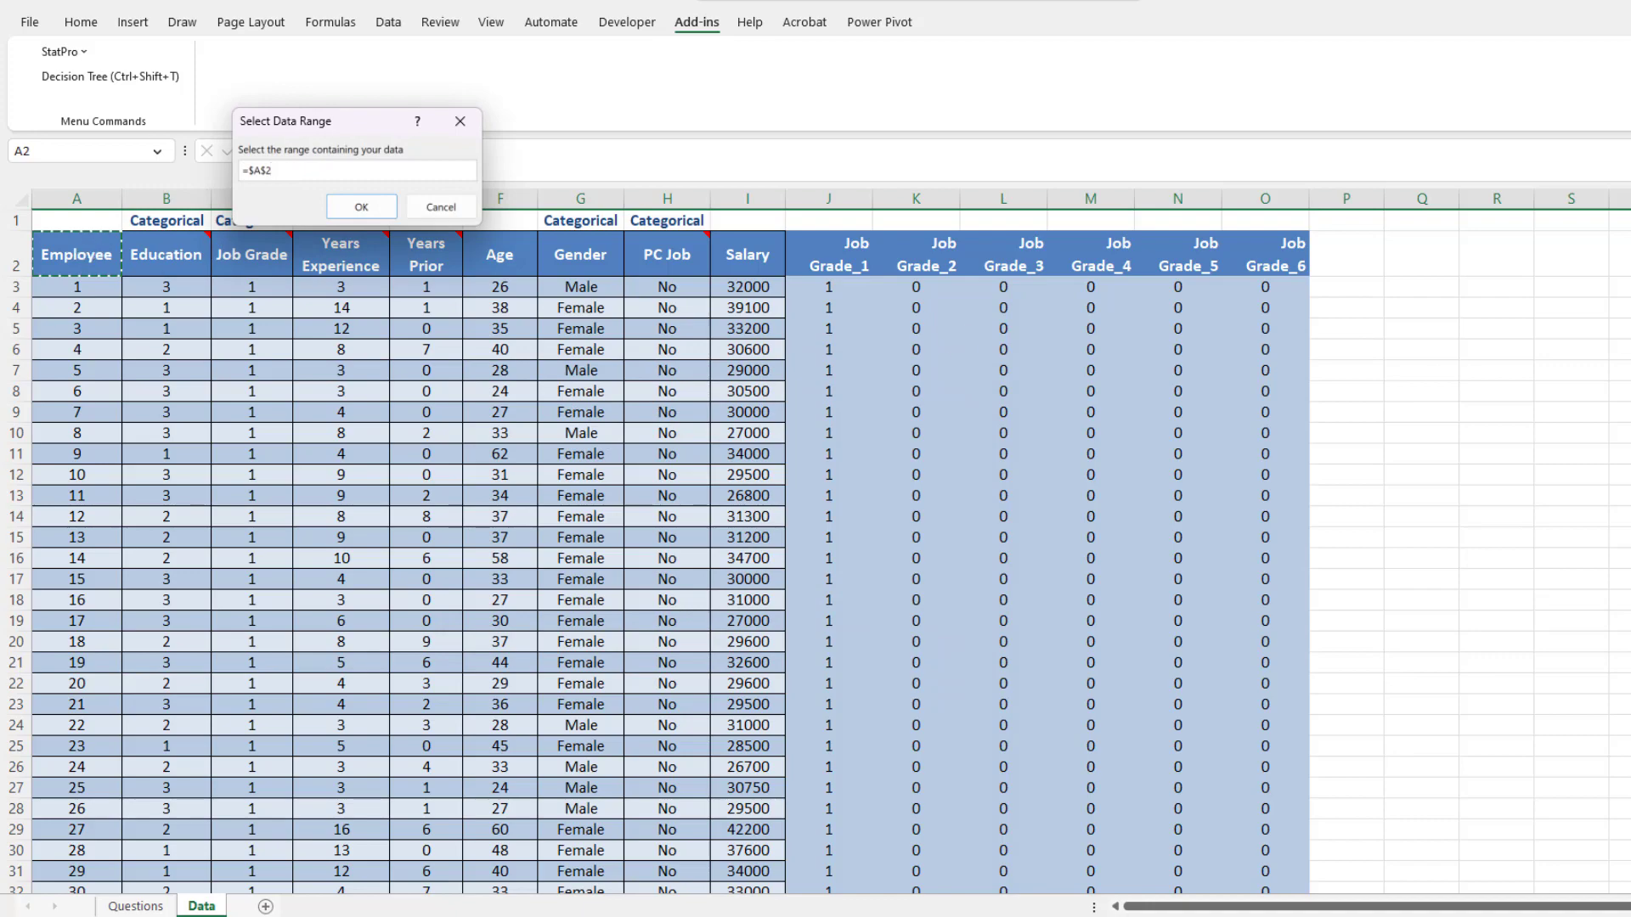
{"action": "scroll", "scroll_direction": "down", "scroll_amount": 3}
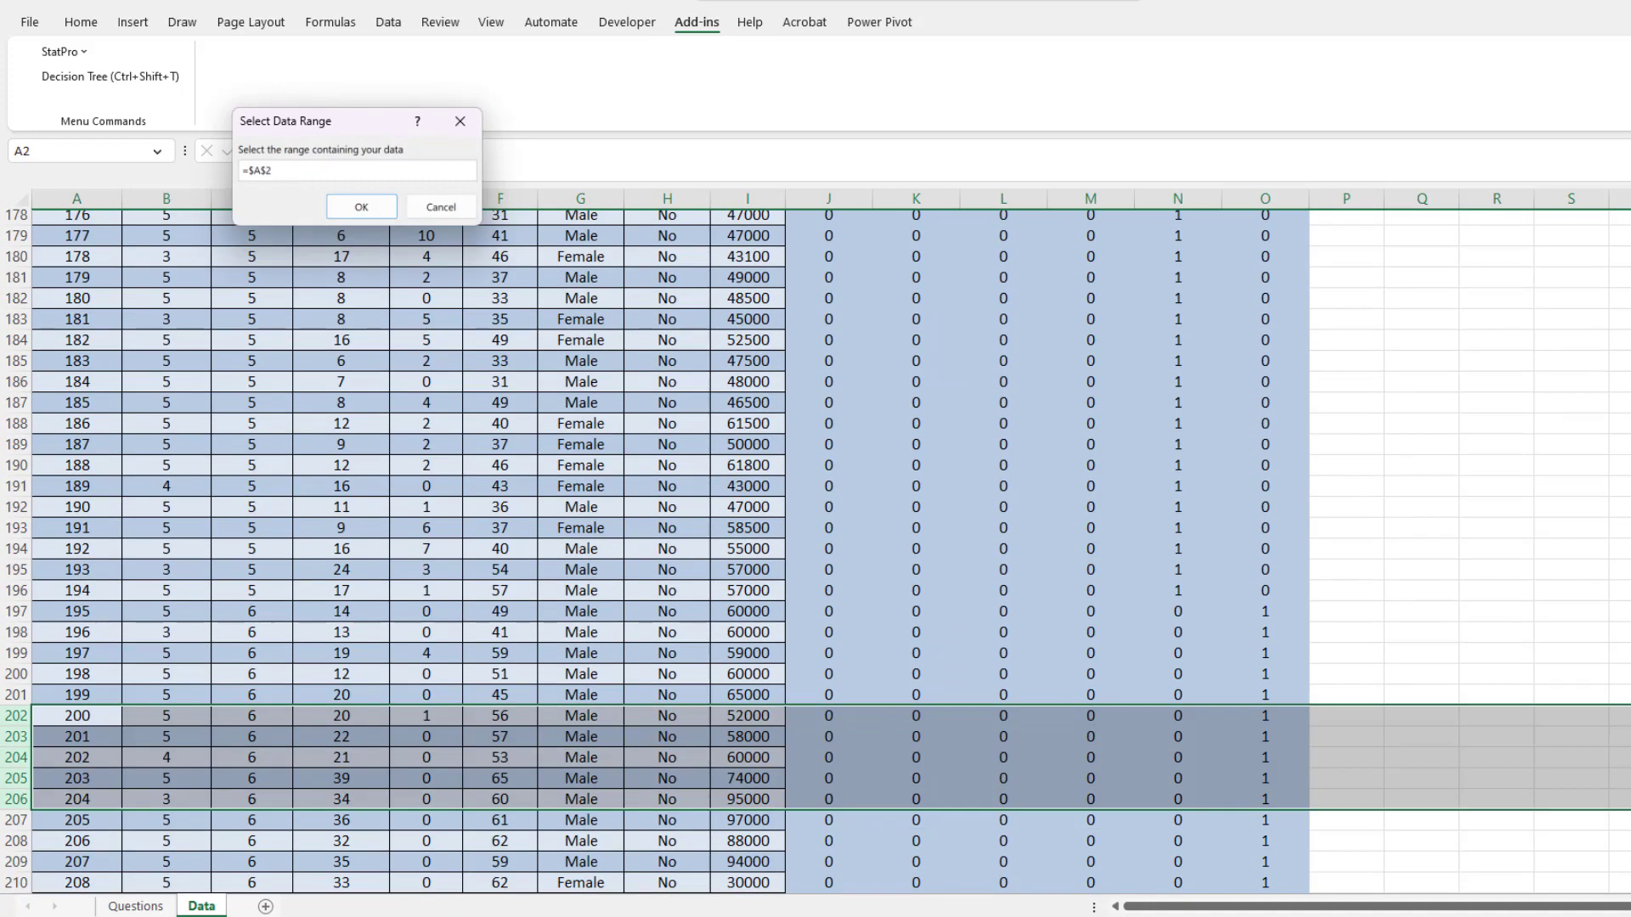
{"action": "left_click_drag", "start_coordinate": [76, 219], "coordinate": [1305, 883]}
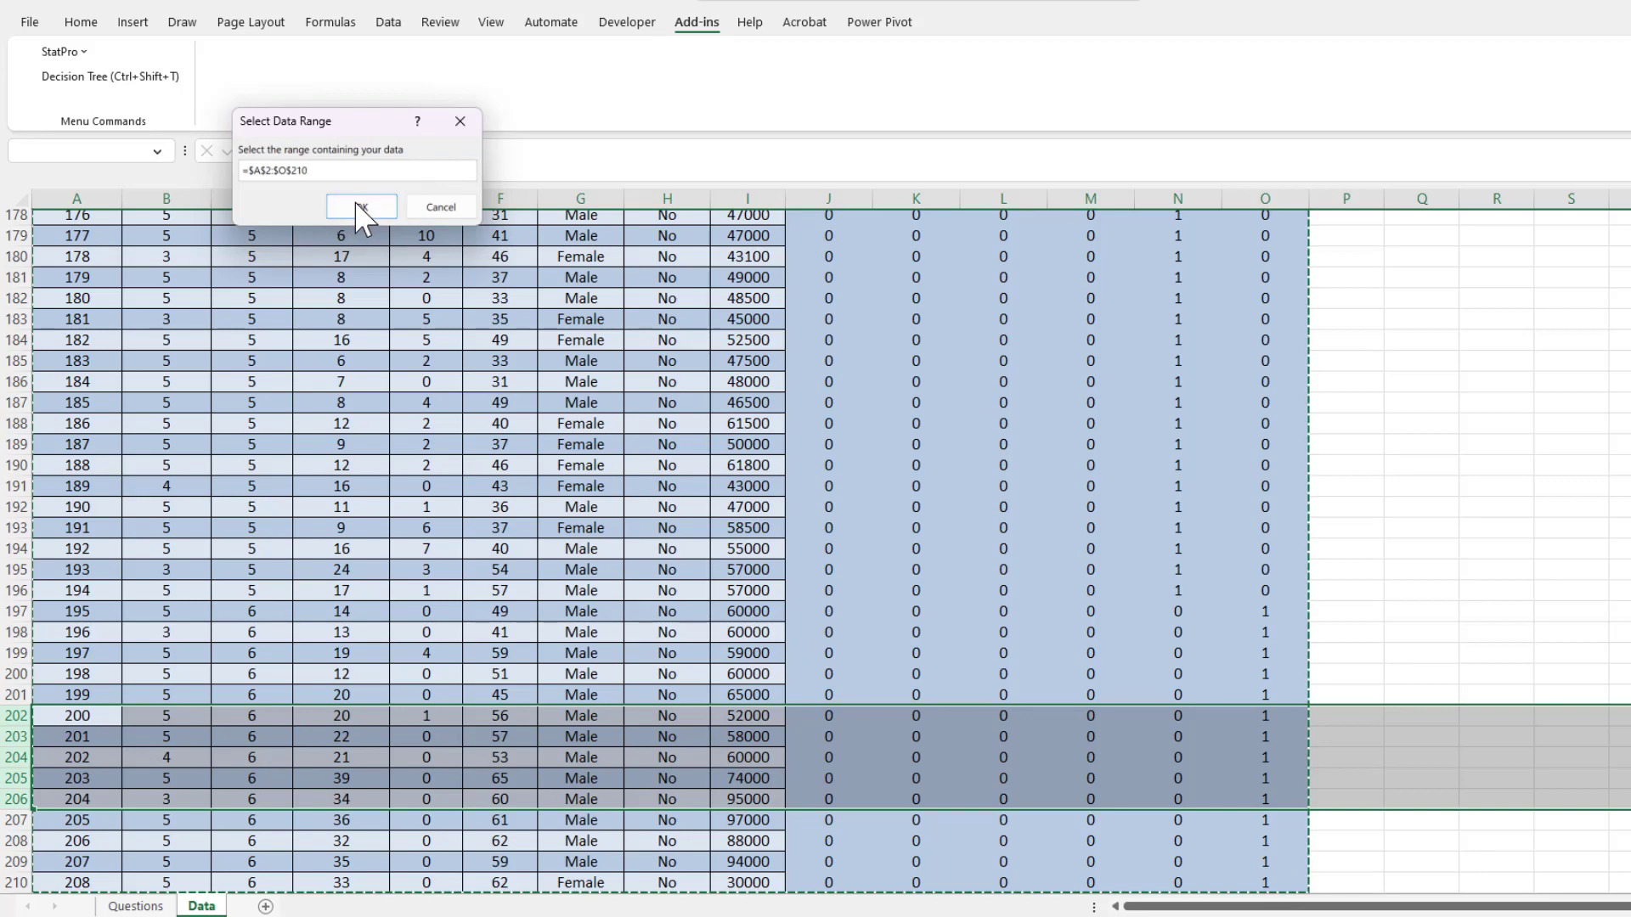
{"action": "left_click", "coordinate": [360, 208]}
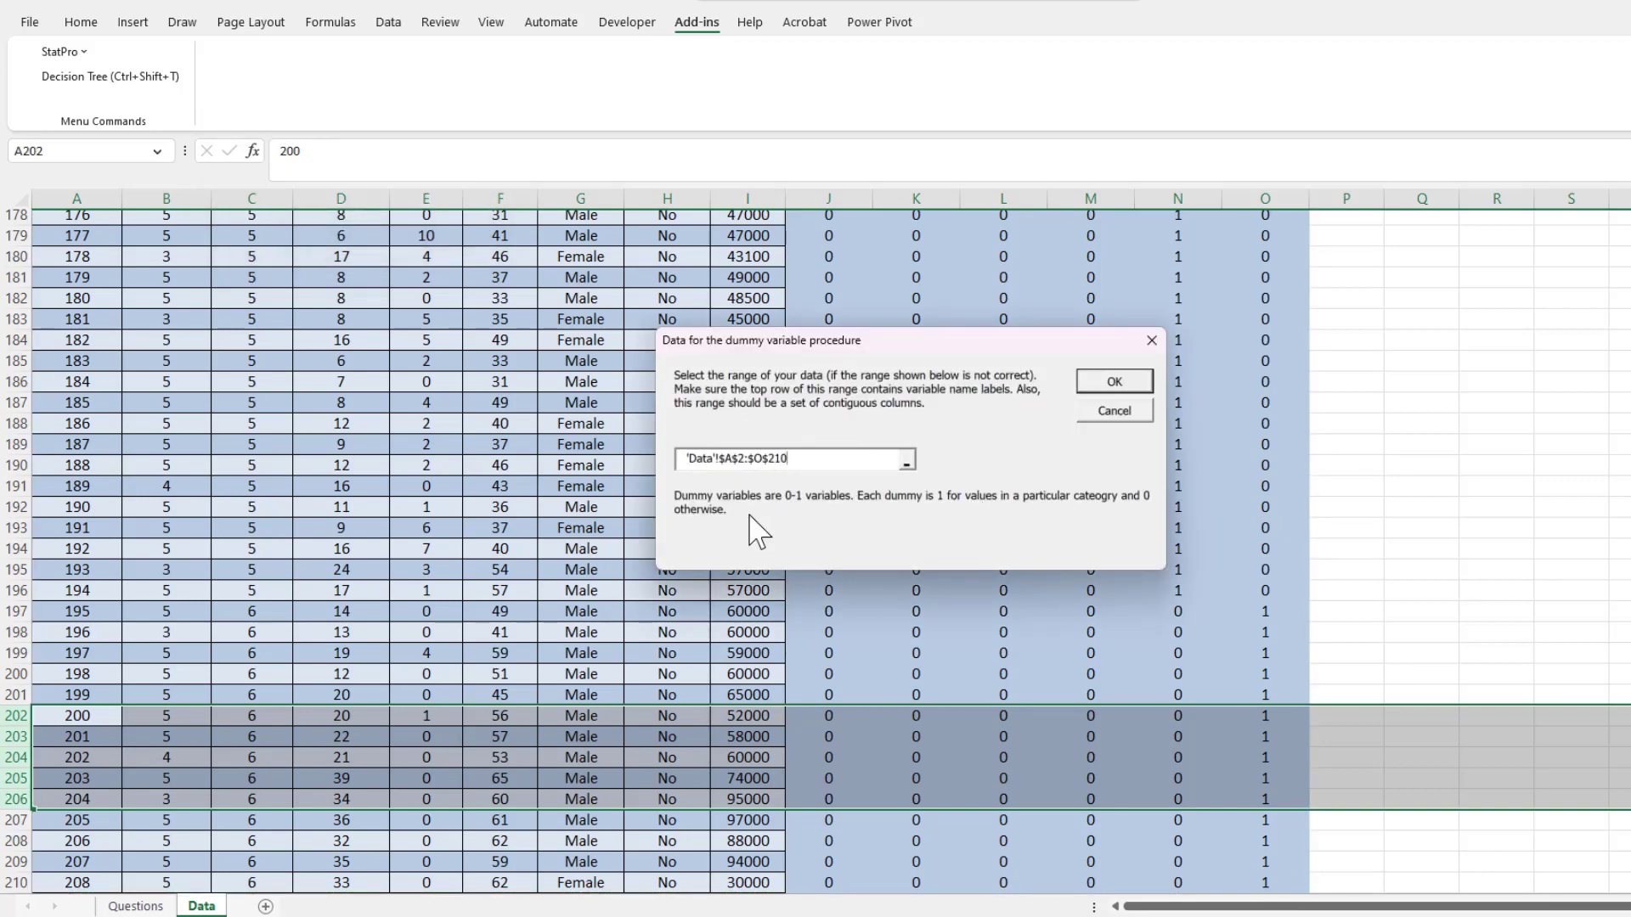
Create categorical dummies from Gender, adding Gender_Female and Gender_Male columns.
{"action": "left_click", "coordinate": [1111, 381]}
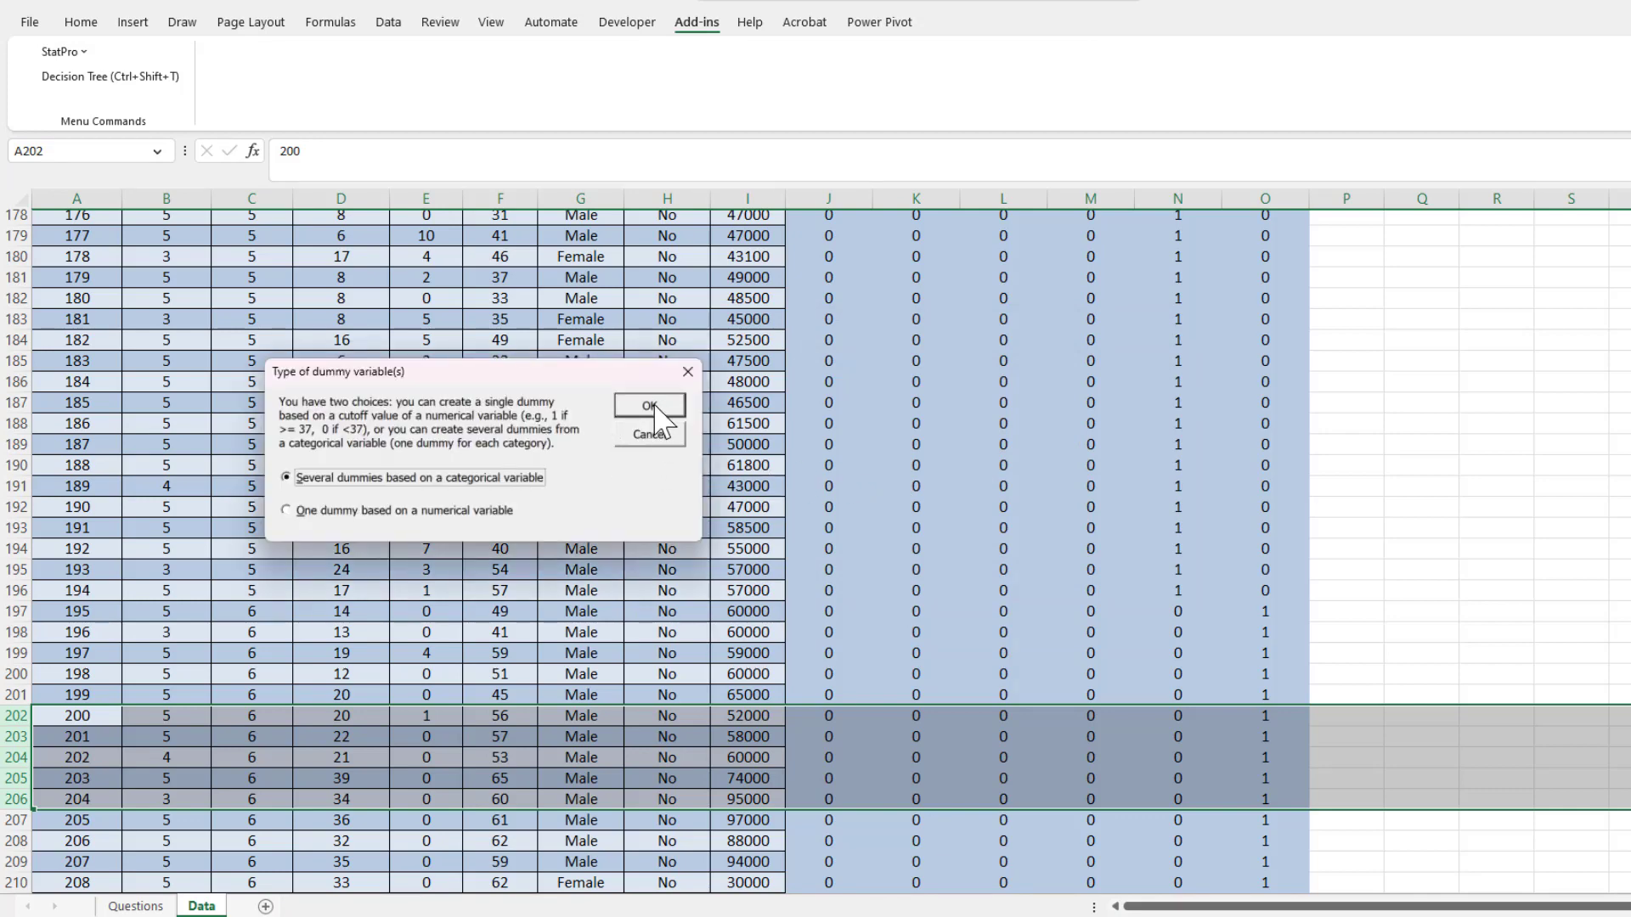
{"action": "left_click", "coordinate": [646, 406]}
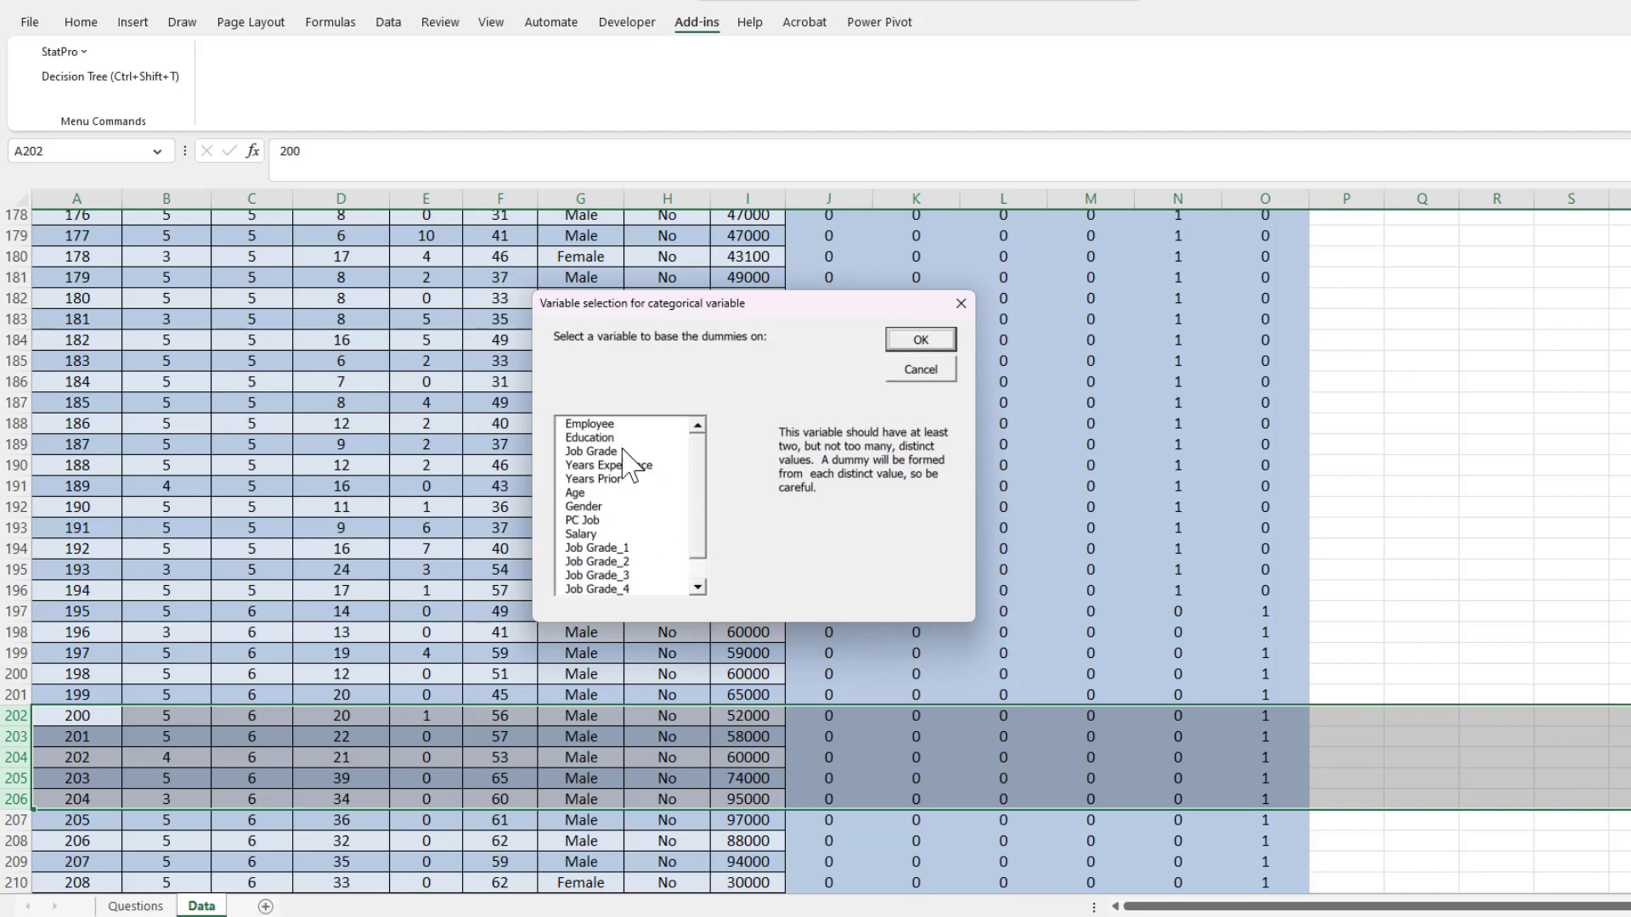
{"action": "mouse_move", "coordinate": [608, 521]}
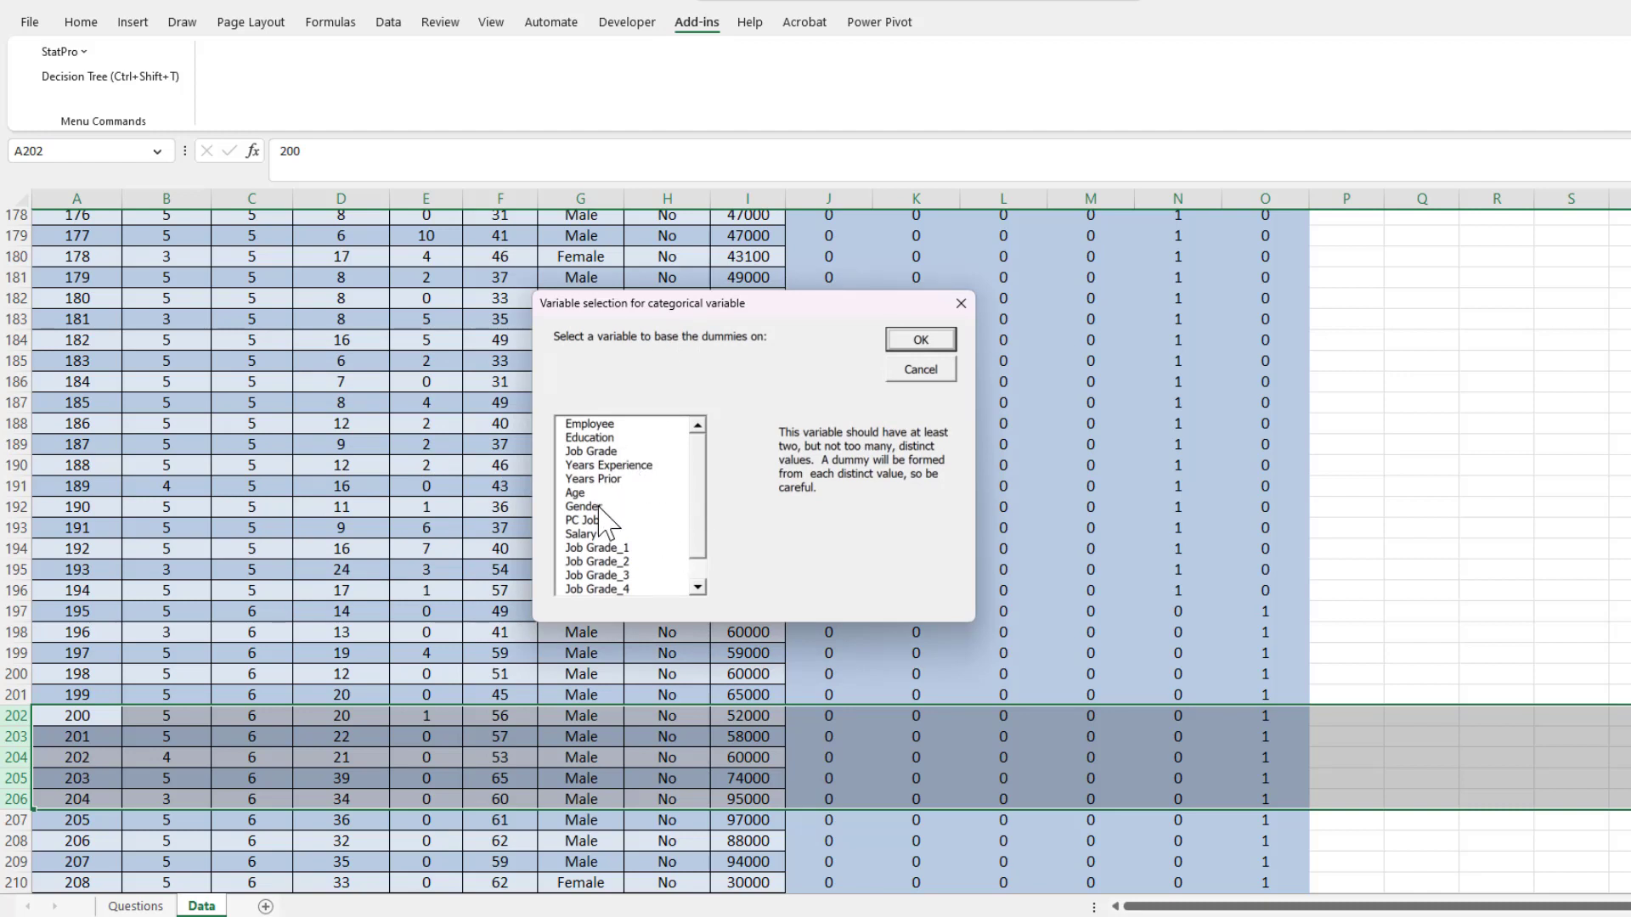
{"action": "left_click", "coordinate": [583, 506]}
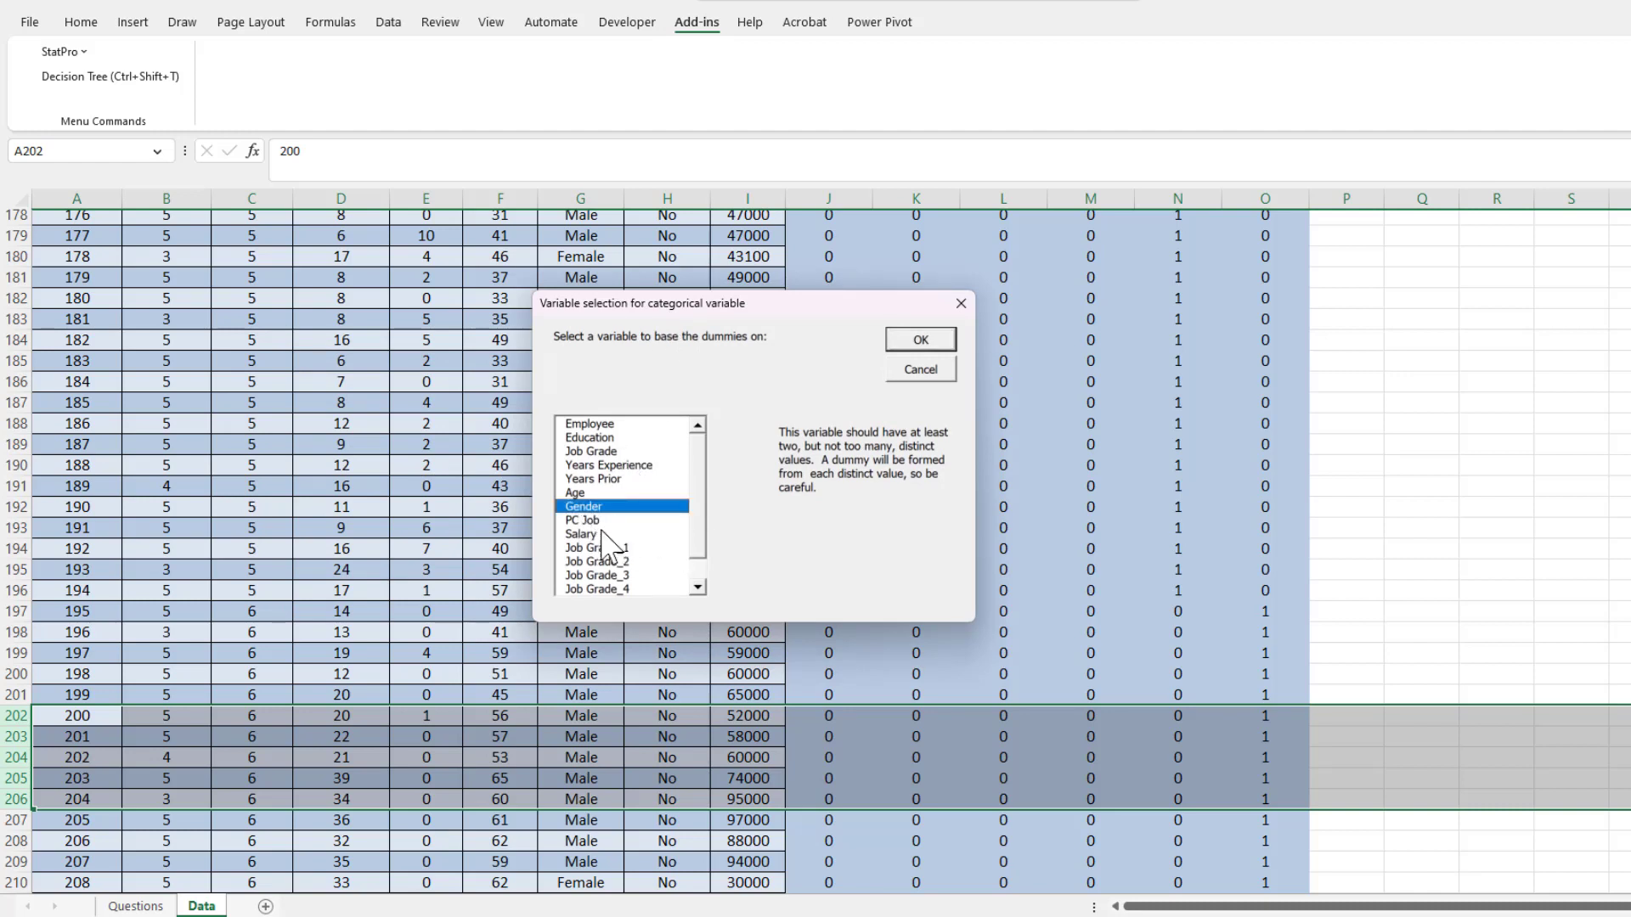
{"action": "mouse_move", "coordinate": [832, 398]}
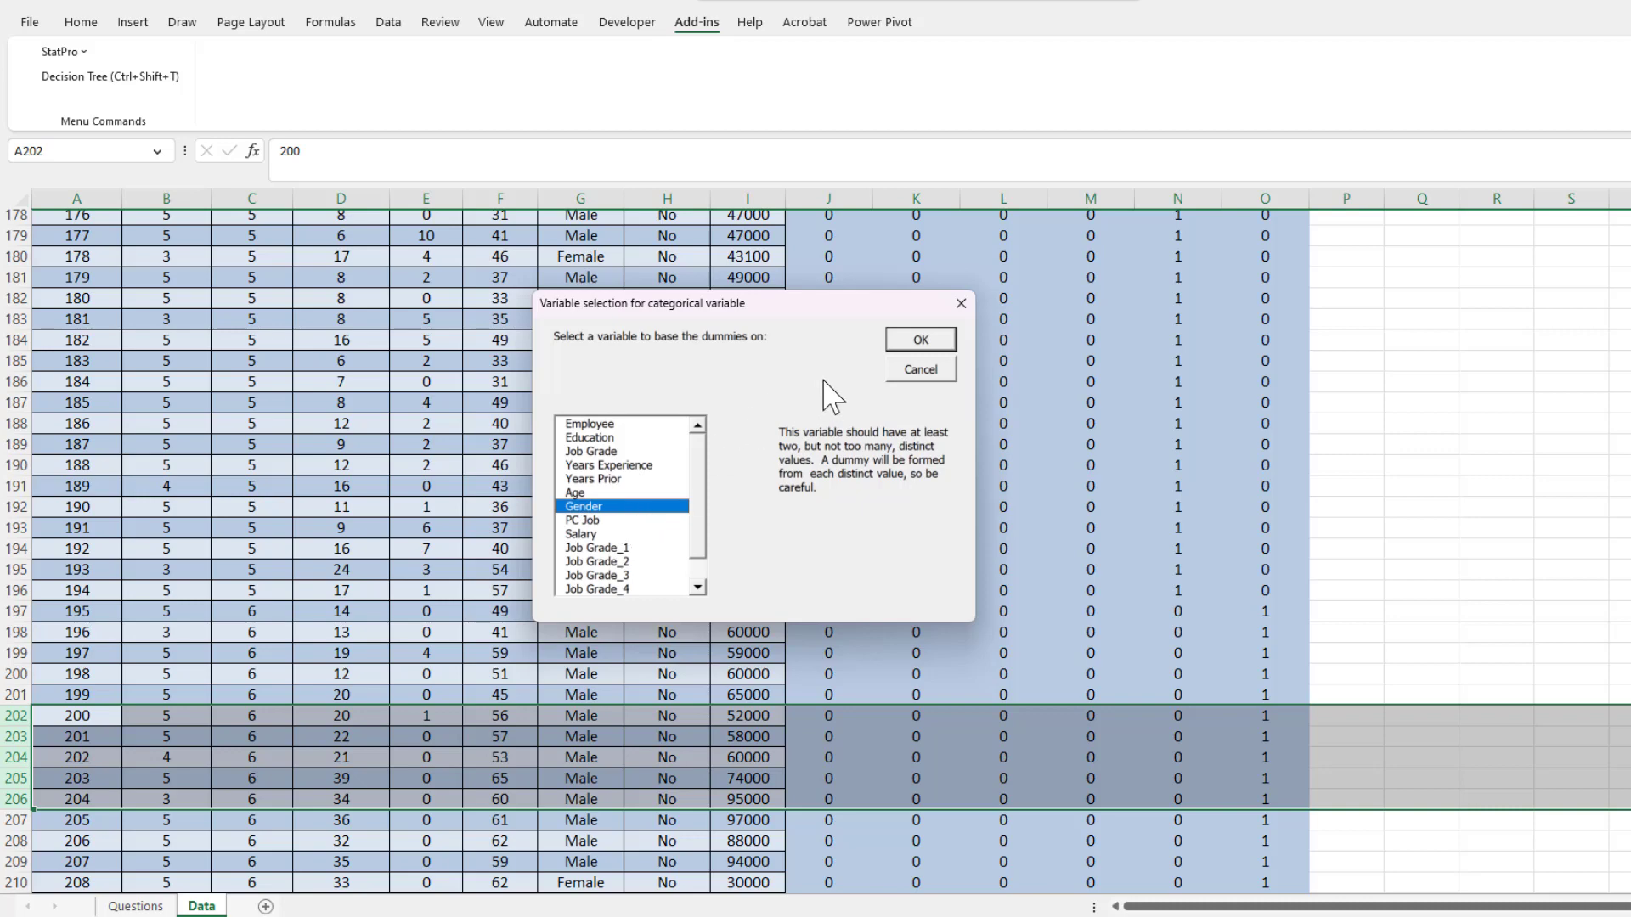
{"action": "left_click", "coordinate": [919, 340]}
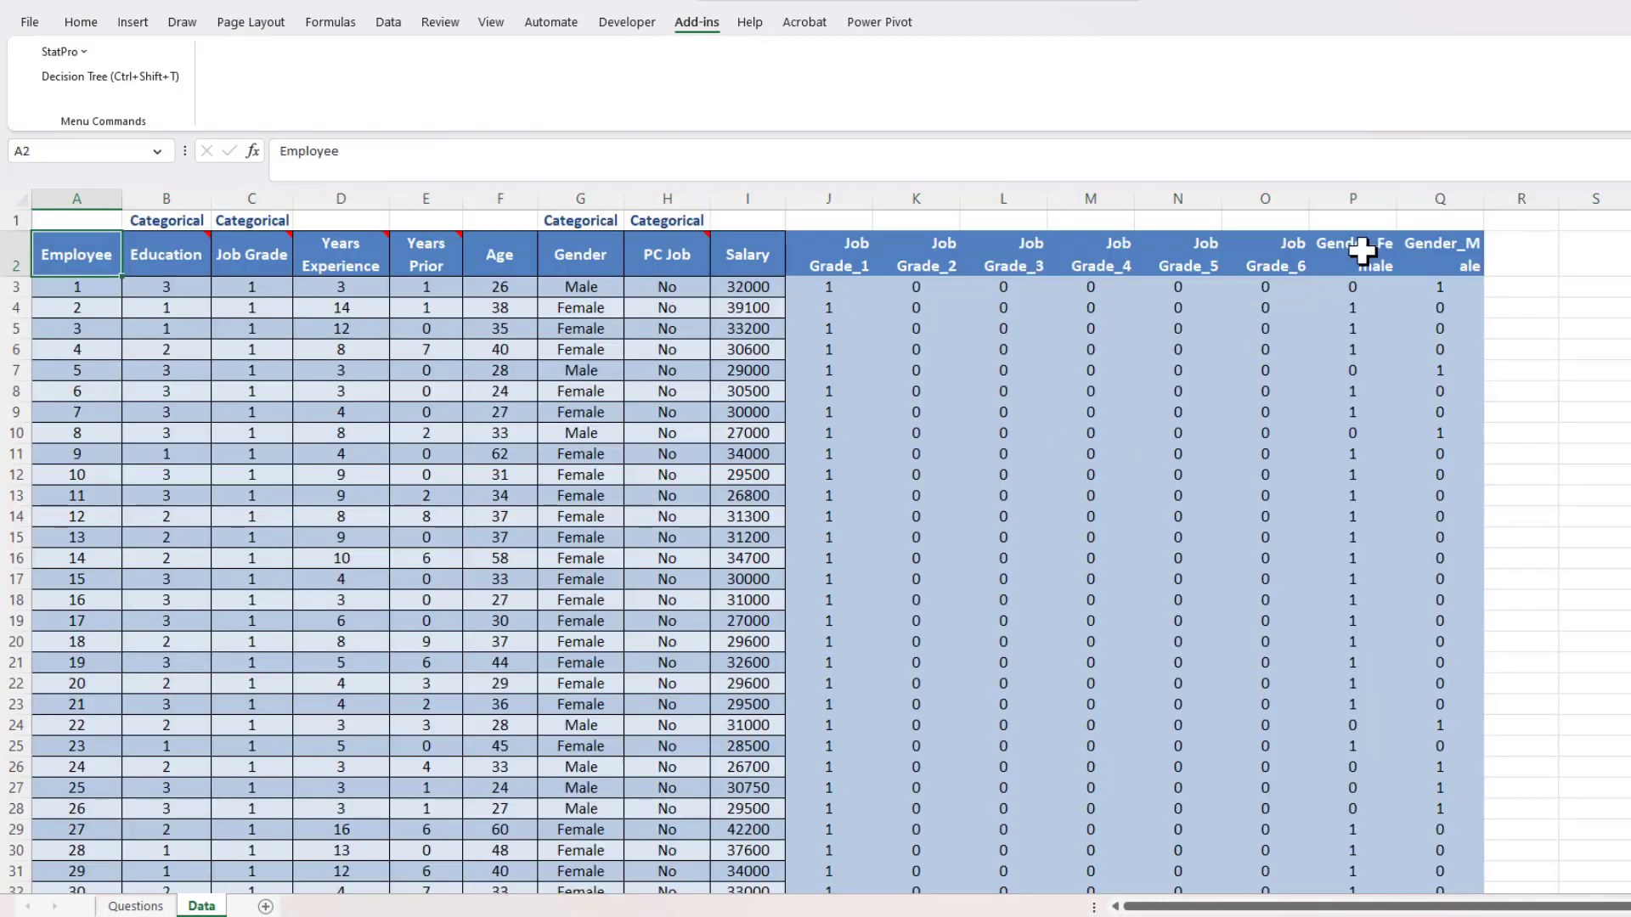
{"action": "left_click", "coordinate": [1439, 197]}
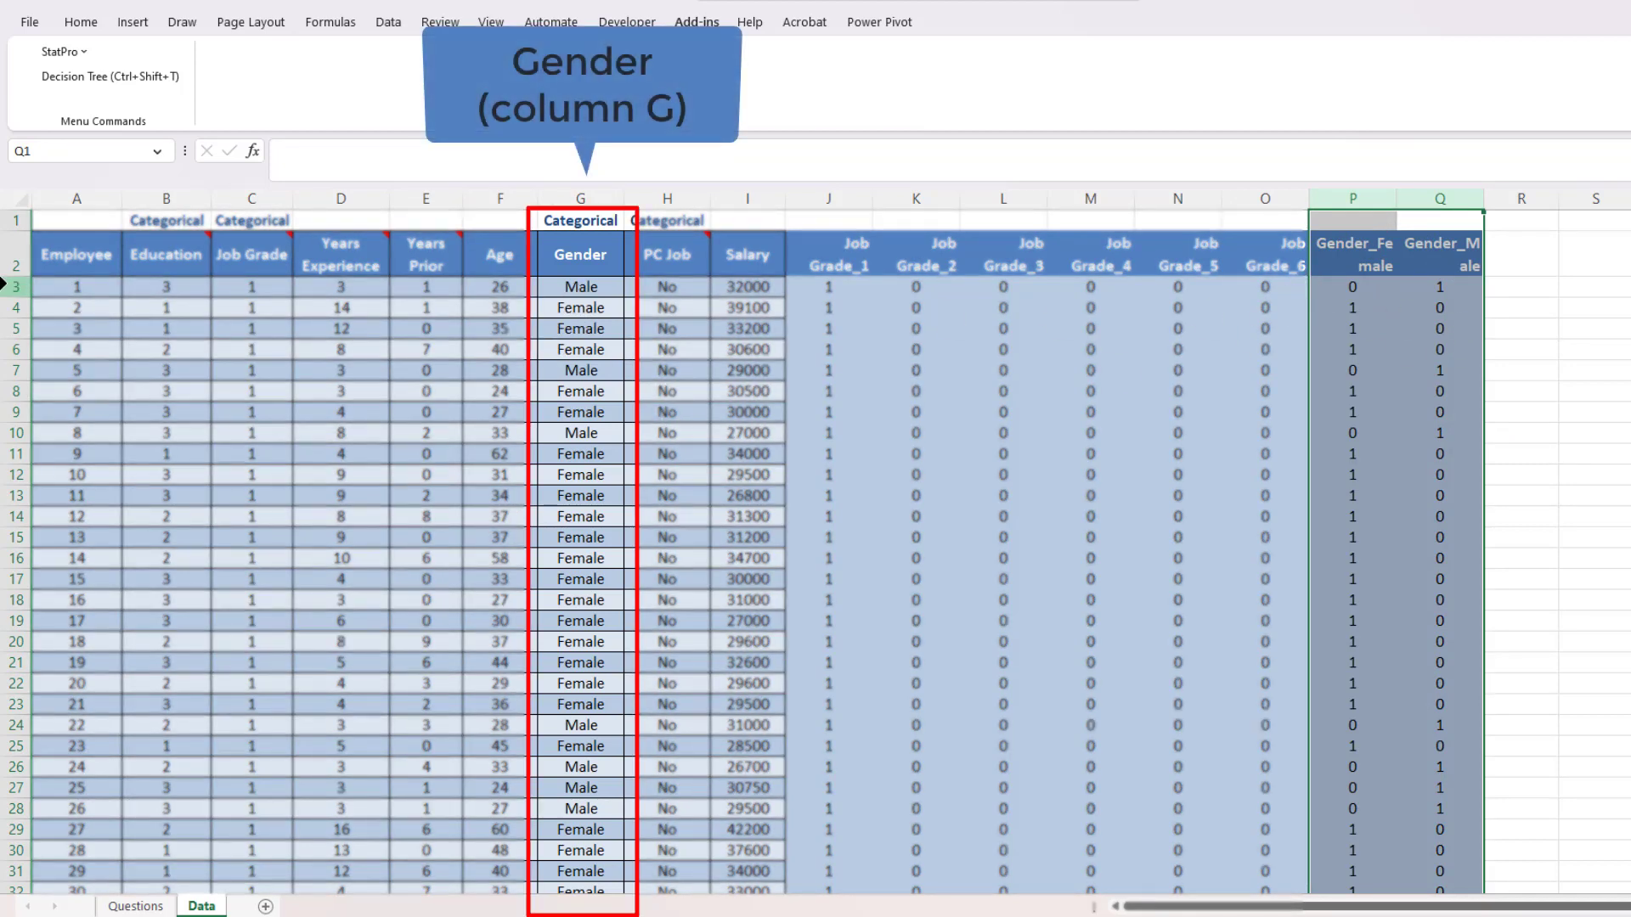
{"action": "left_click", "coordinate": [76, 287]}
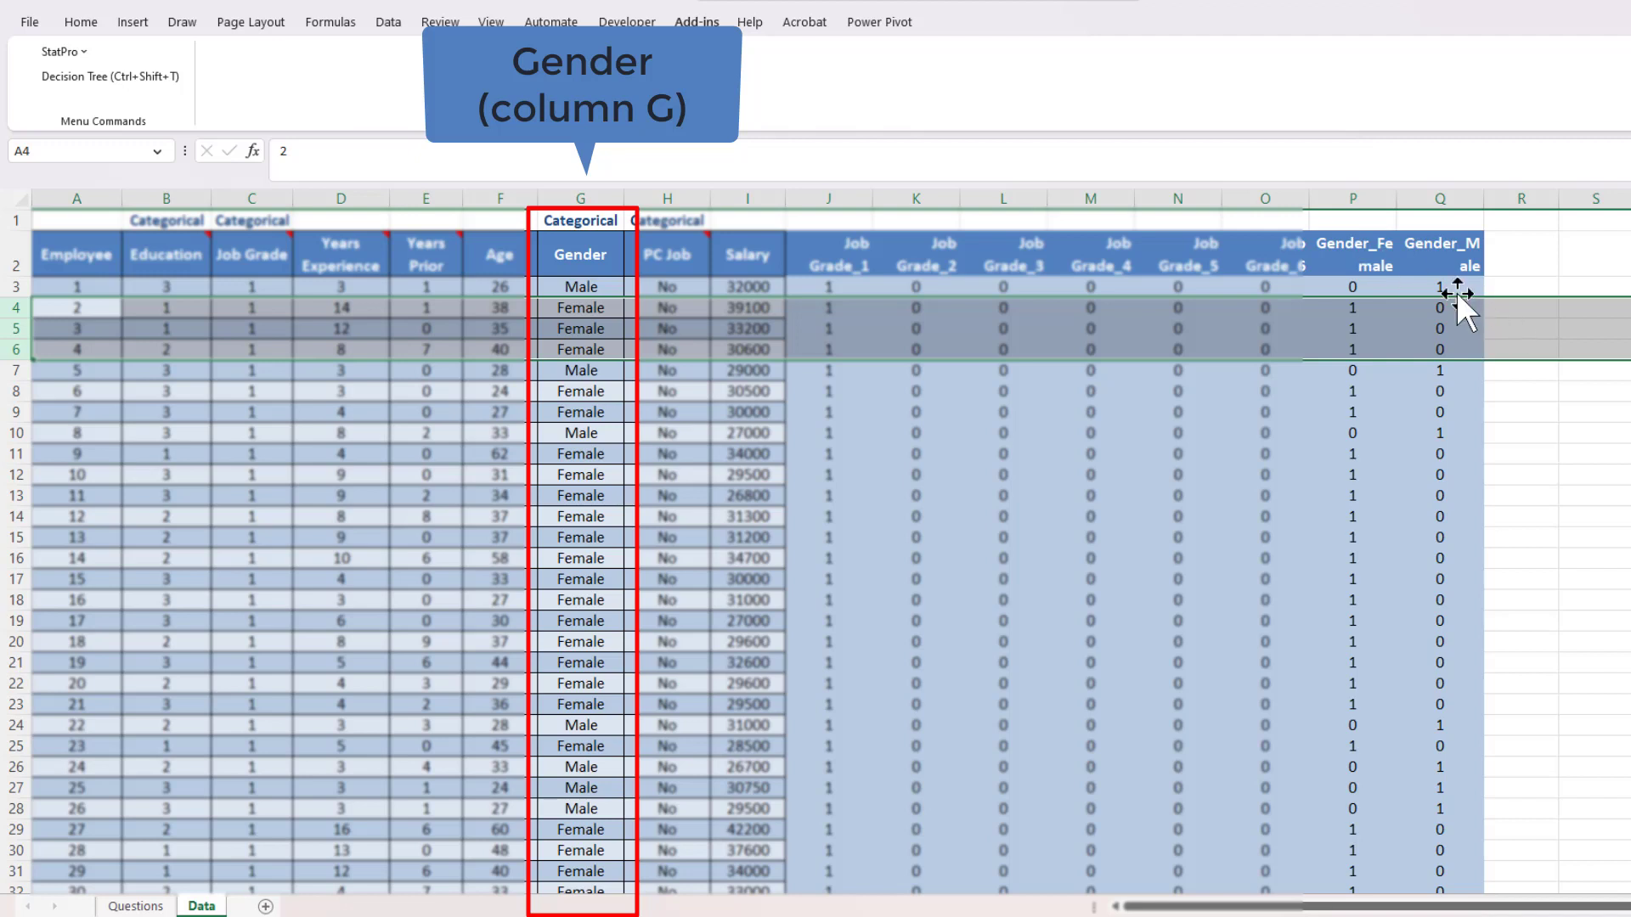
{"action": "mouse_move", "coordinate": [518, 411]}
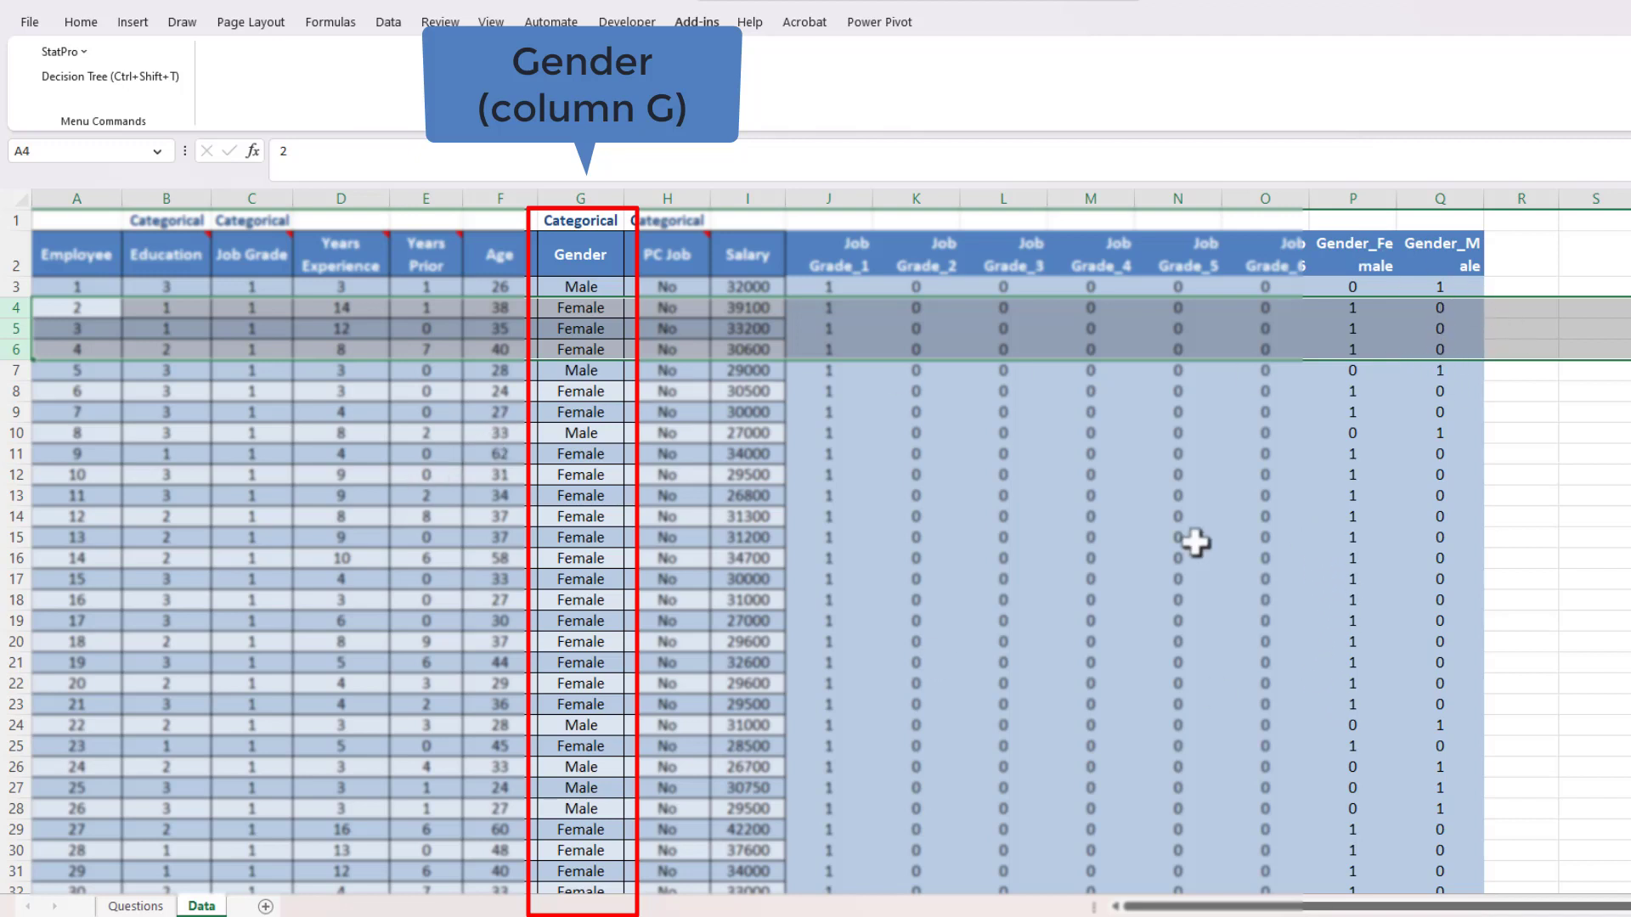
{"action": "mouse_move", "coordinate": [1174, 351]}
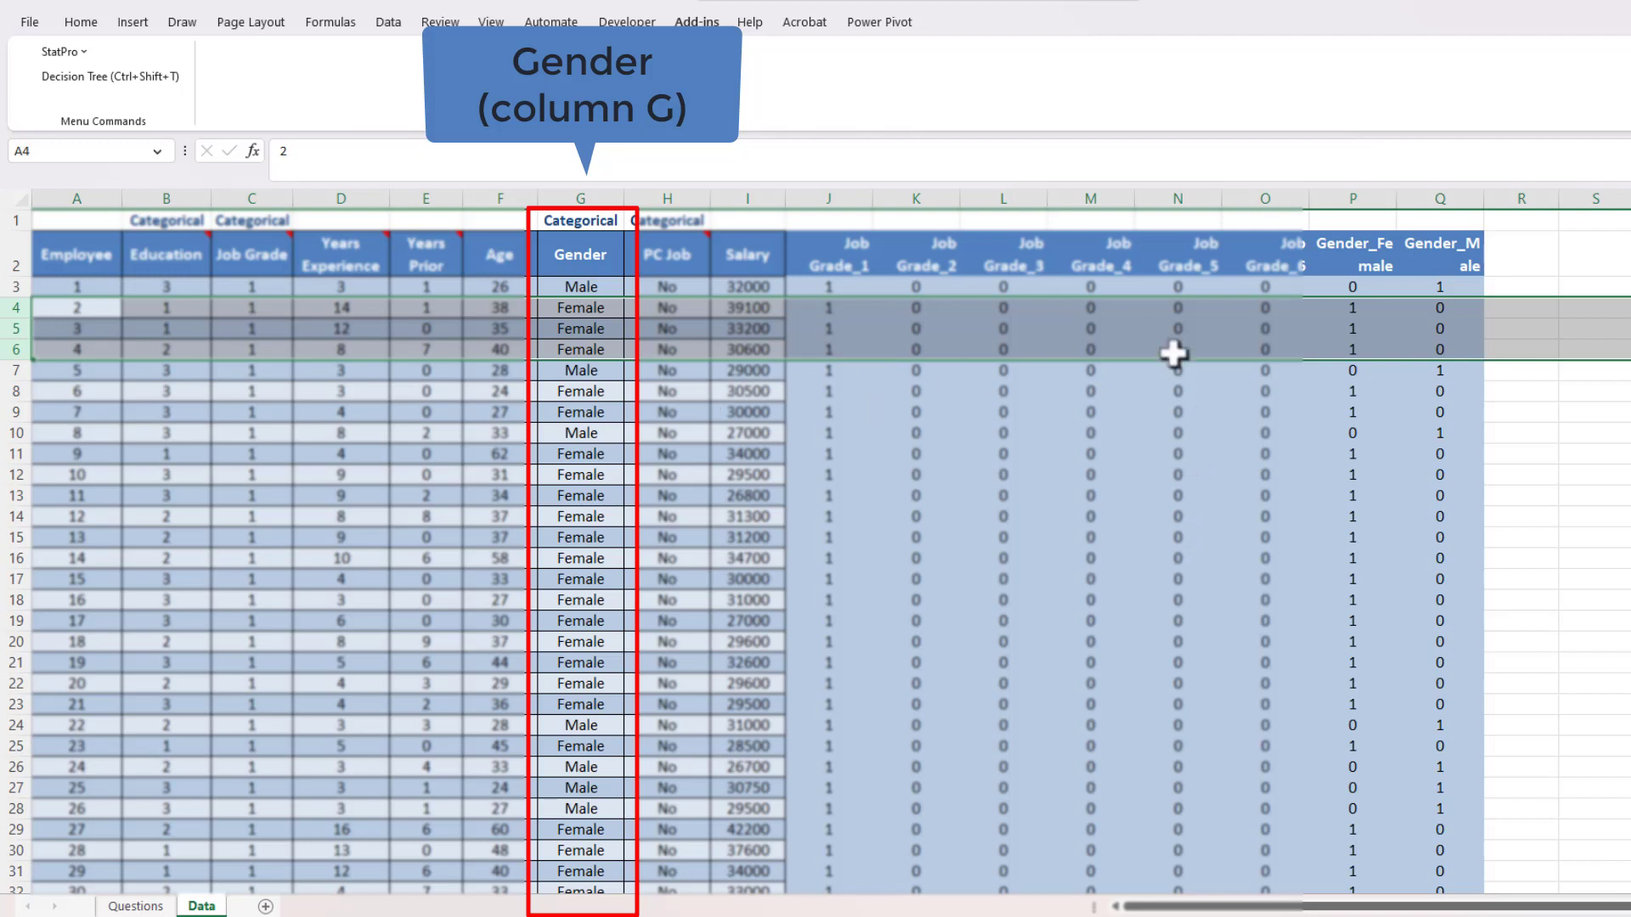
{"action": "mouse_move", "coordinate": [1179, 387]}
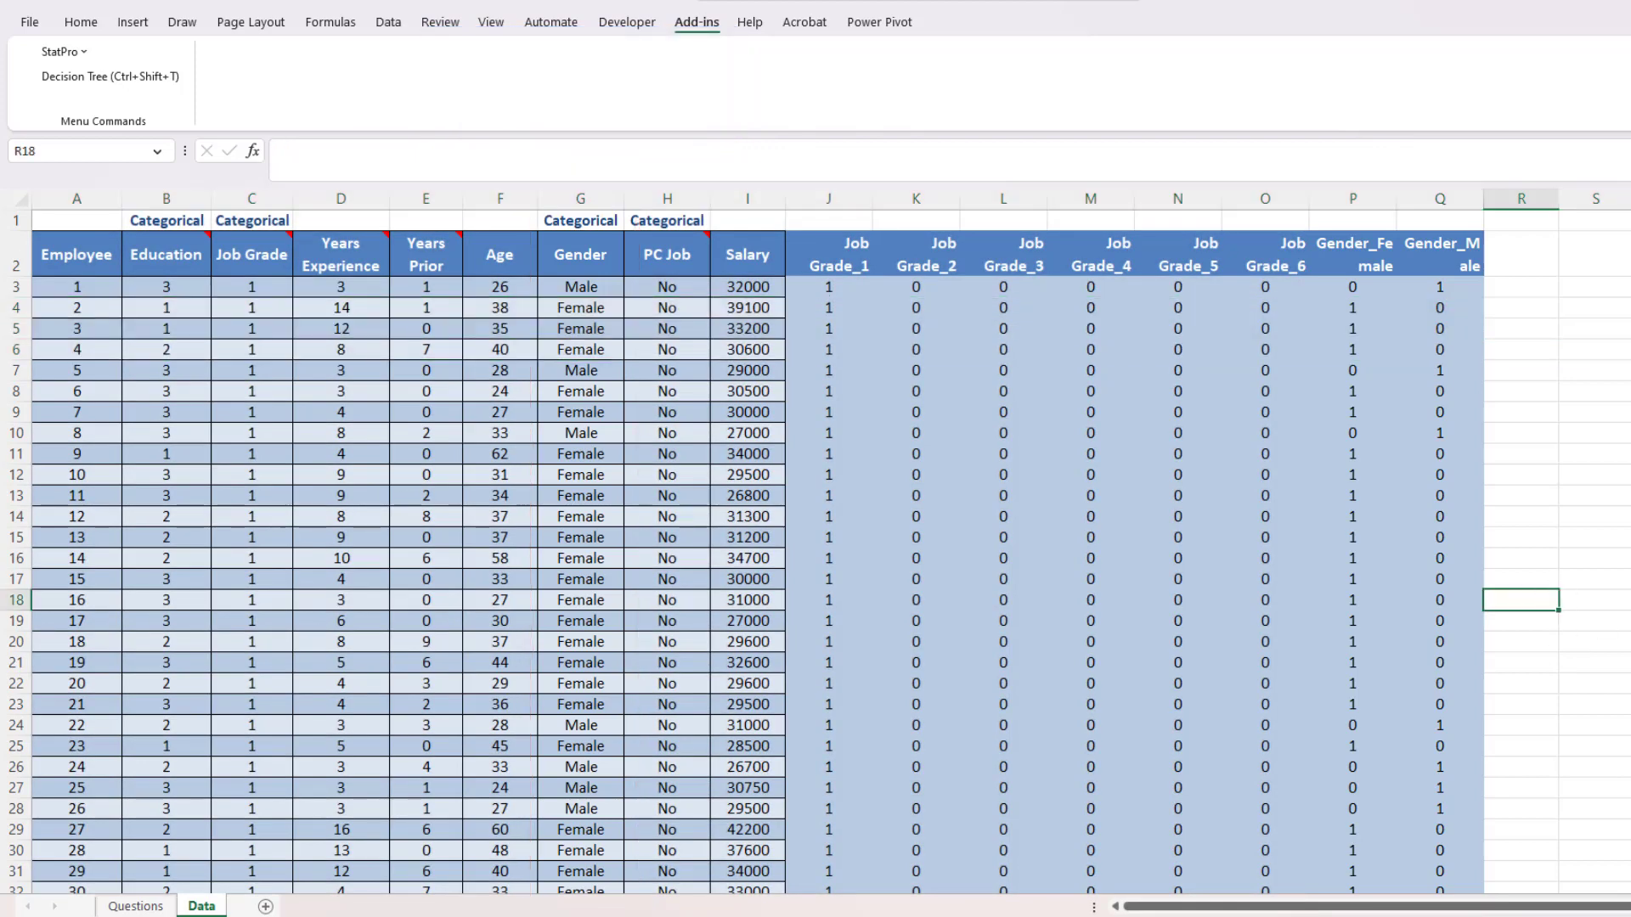
{"action": "mouse_move", "coordinate": [1613, 549]}
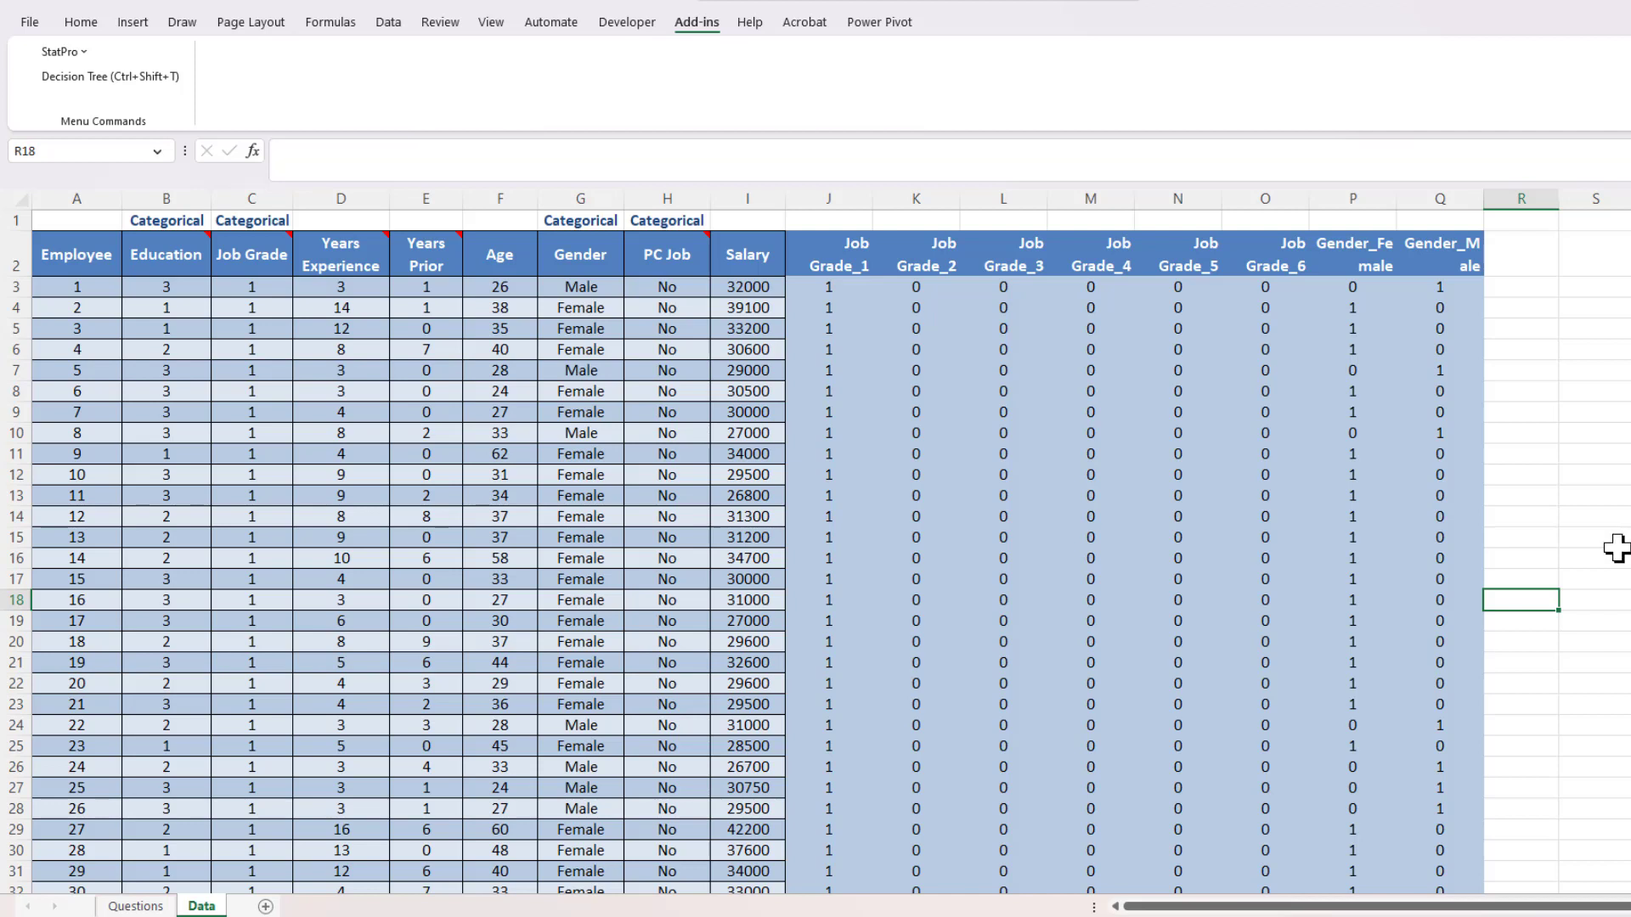